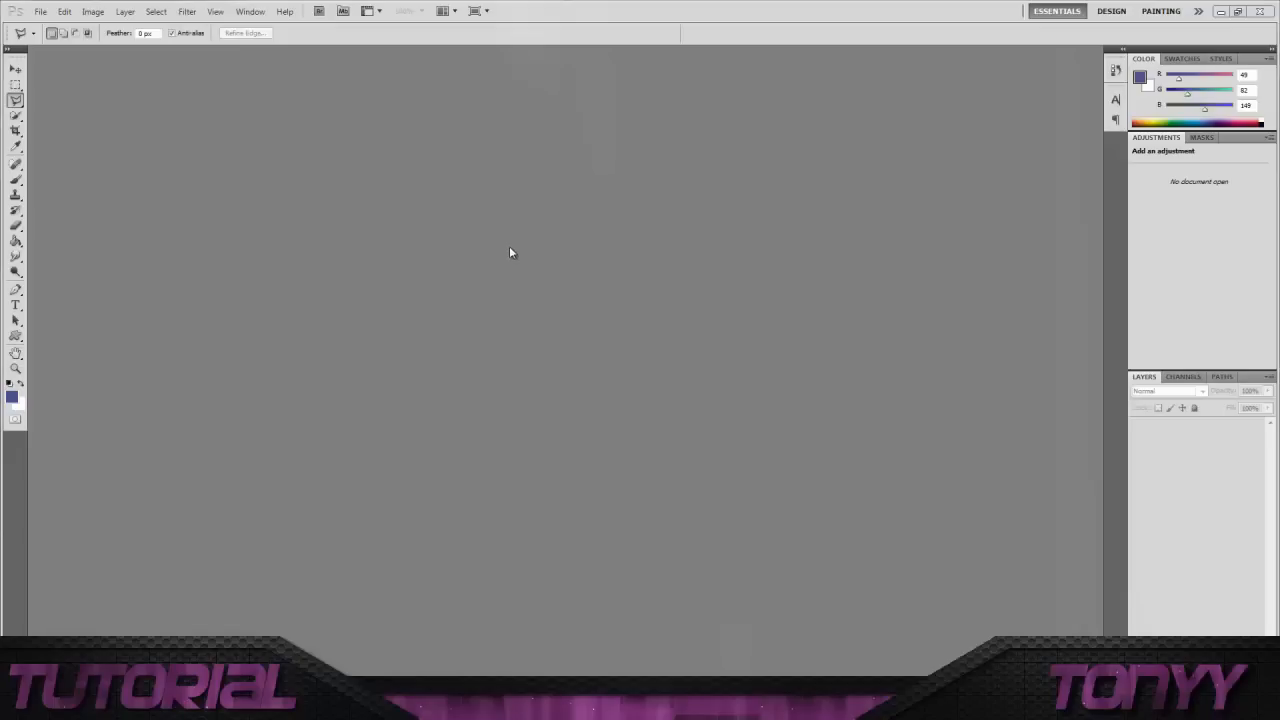
mouse_move(464, 224)
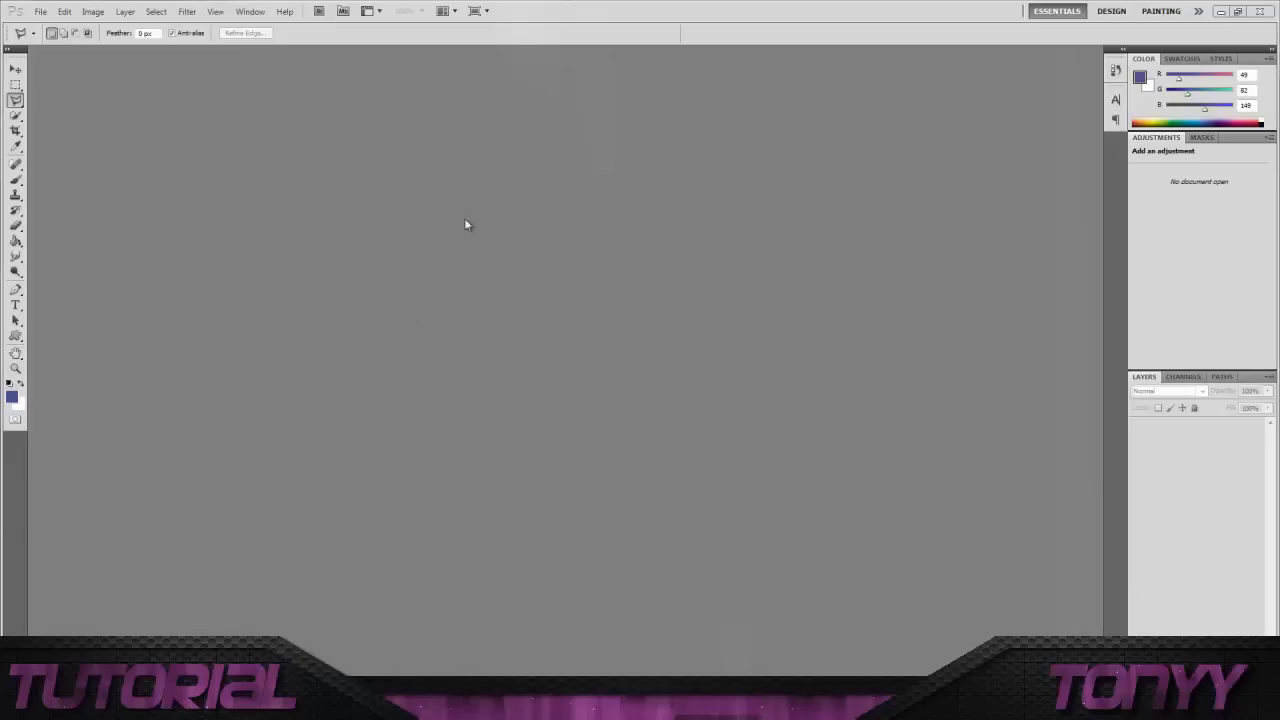
mouse_move(468, 282)
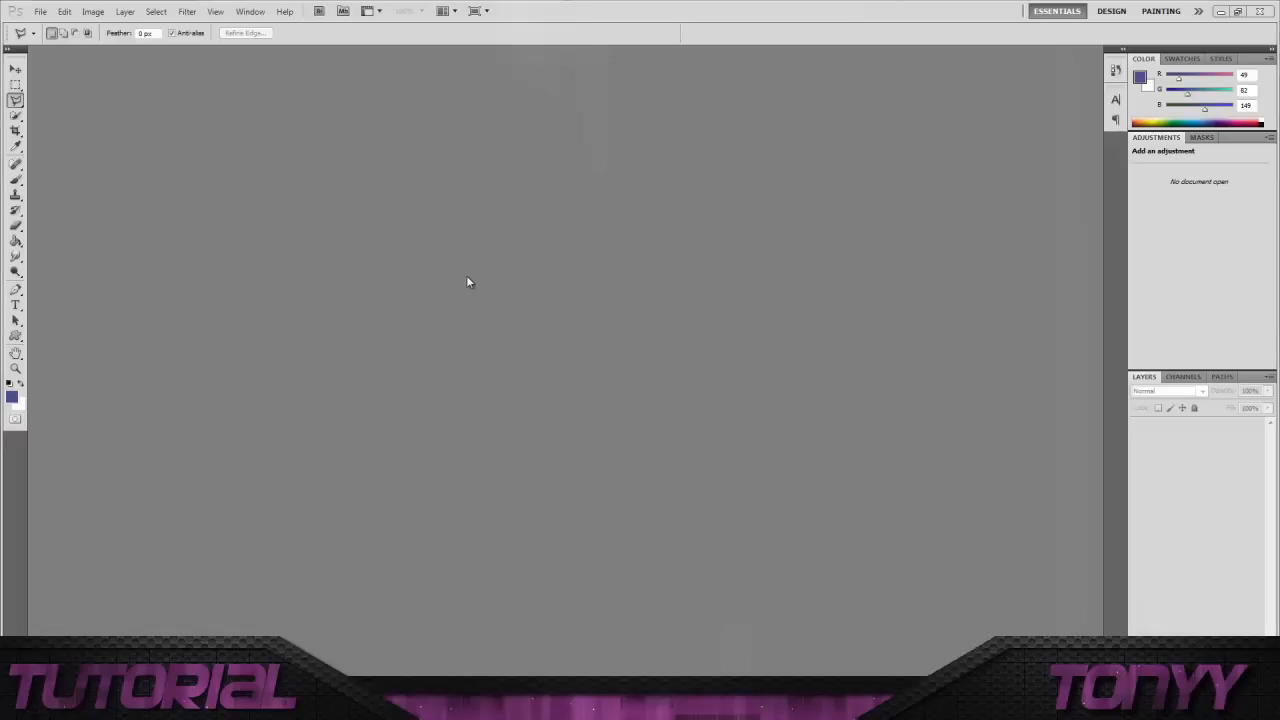
mouse_move(448, 304)
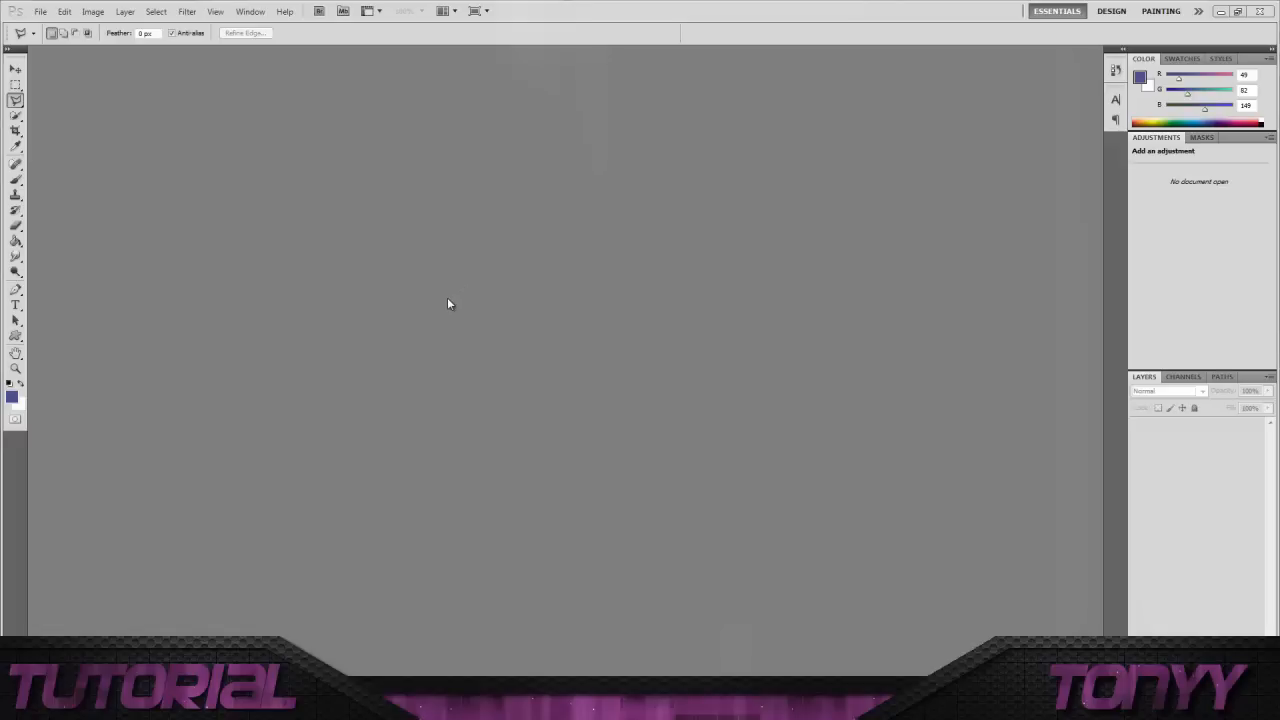
mouse_move(152, 570)
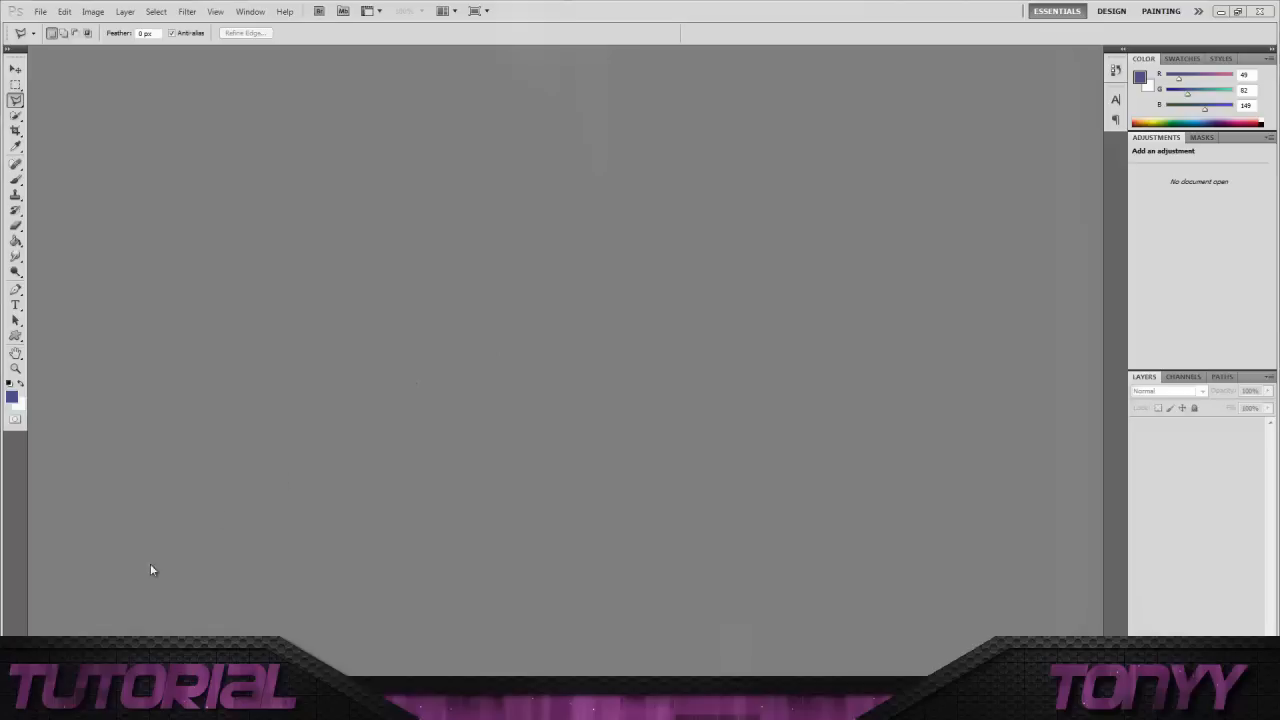
mouse_move(64, 428)
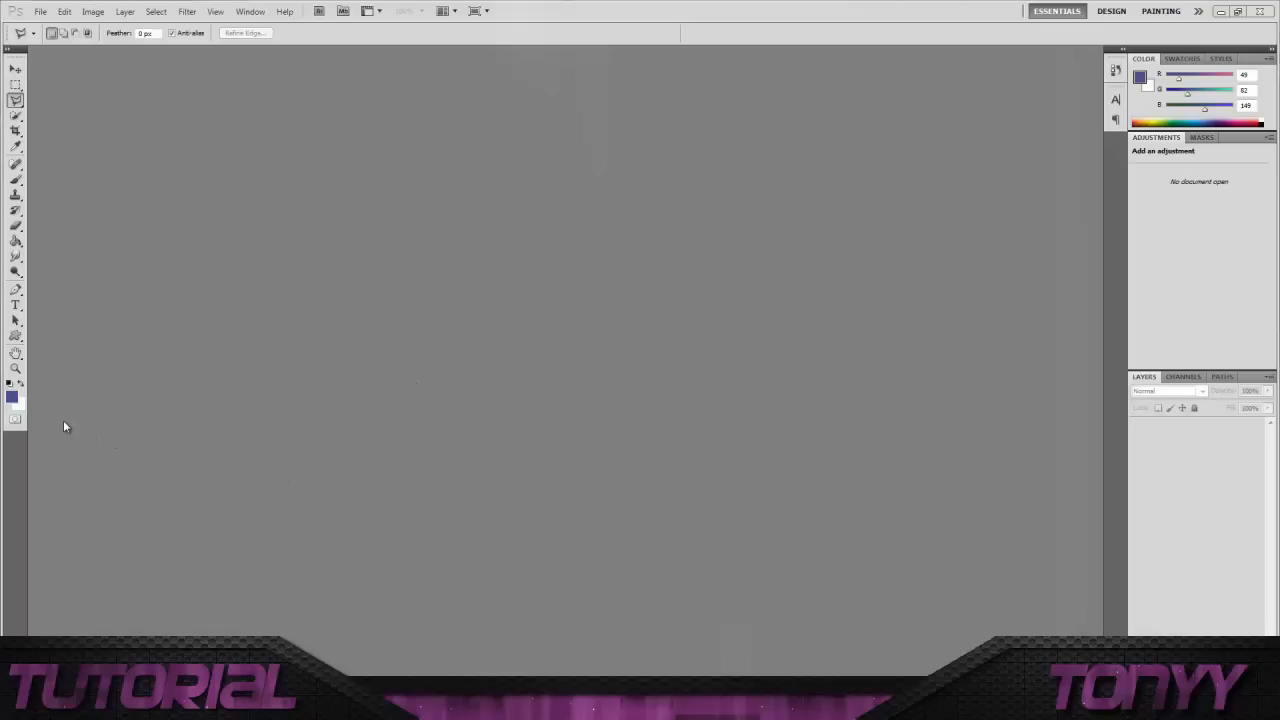
mouse_move(110, 364)
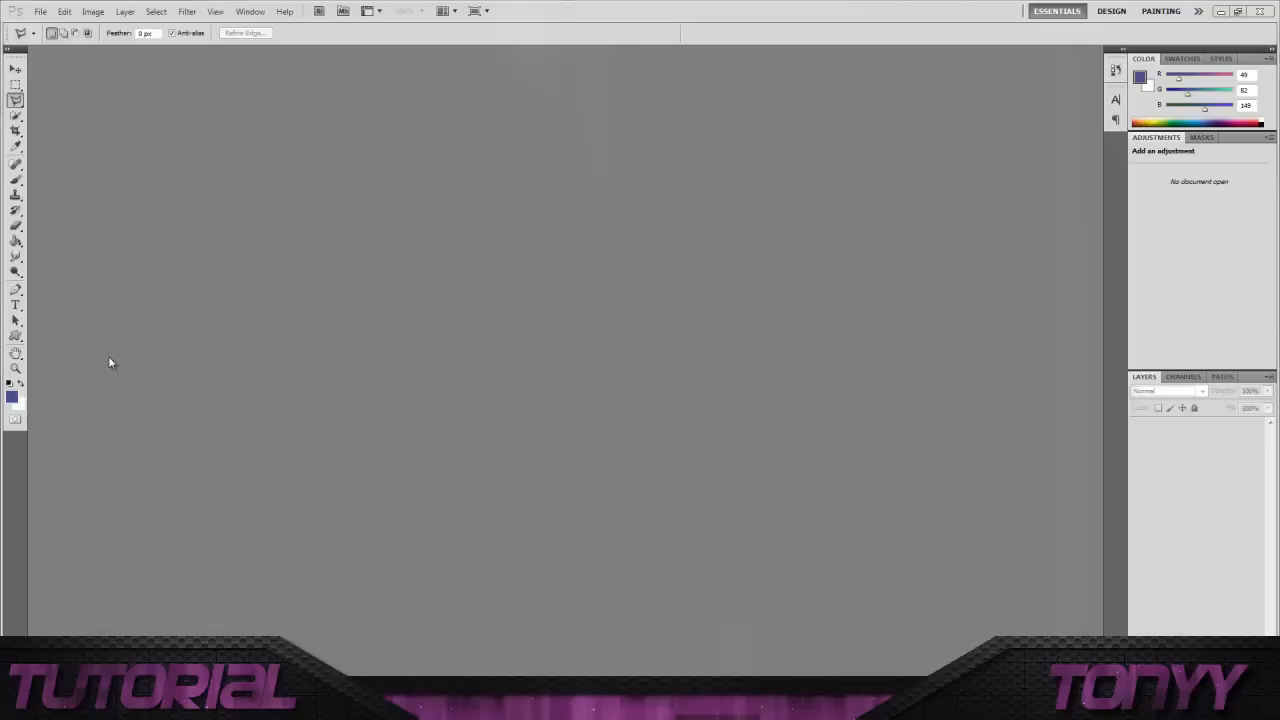
- Open the ask.fm template PSD from the ask.fm folder on the Desktop
click(40, 12)
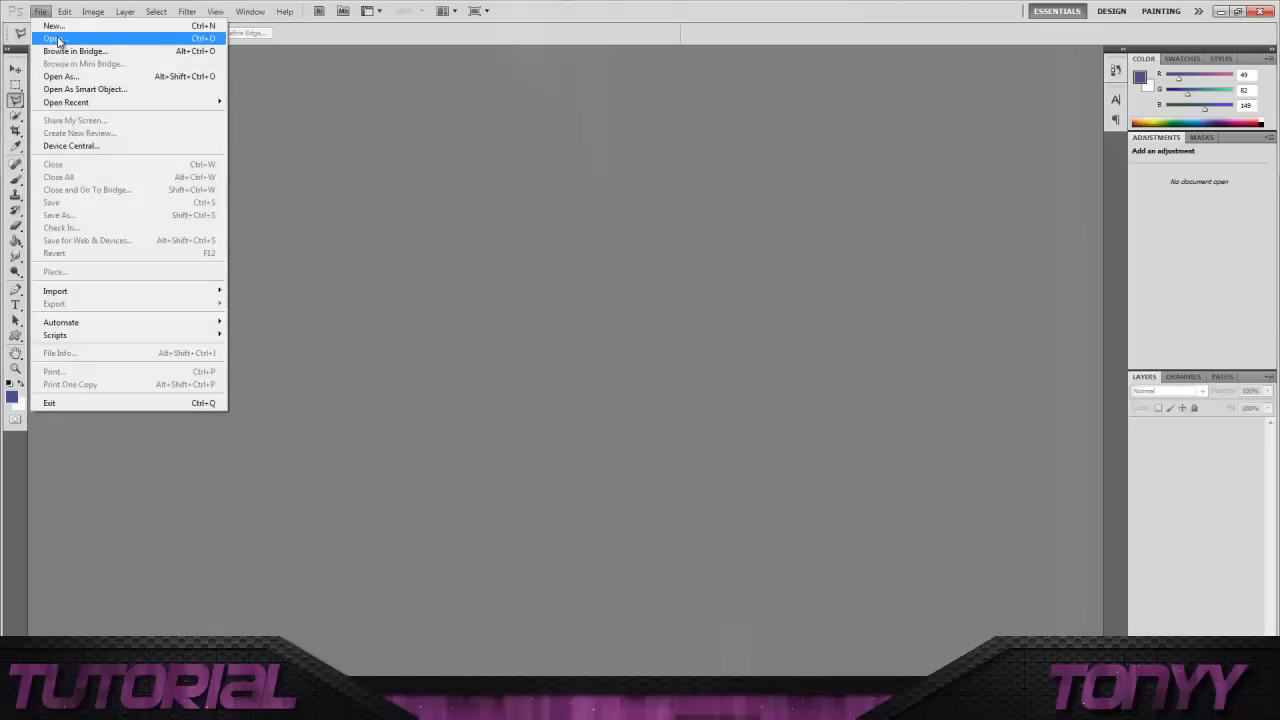
click(52, 38)
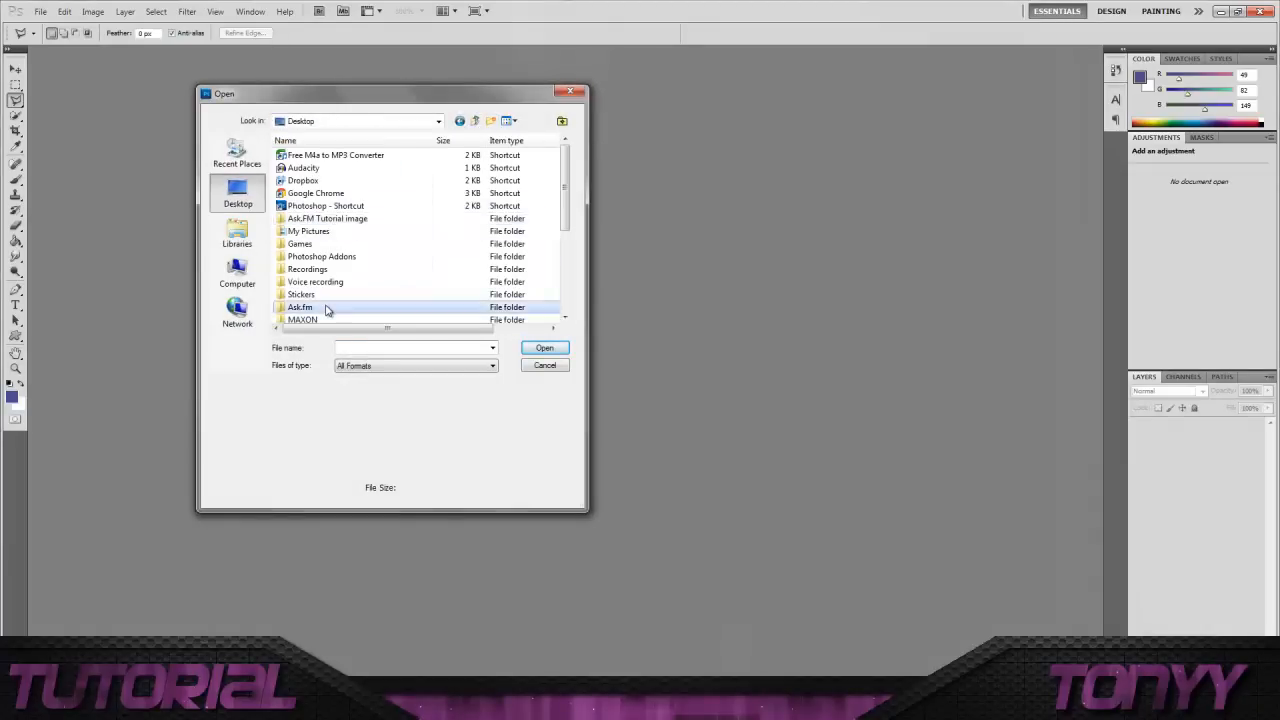
double_click(300, 308)
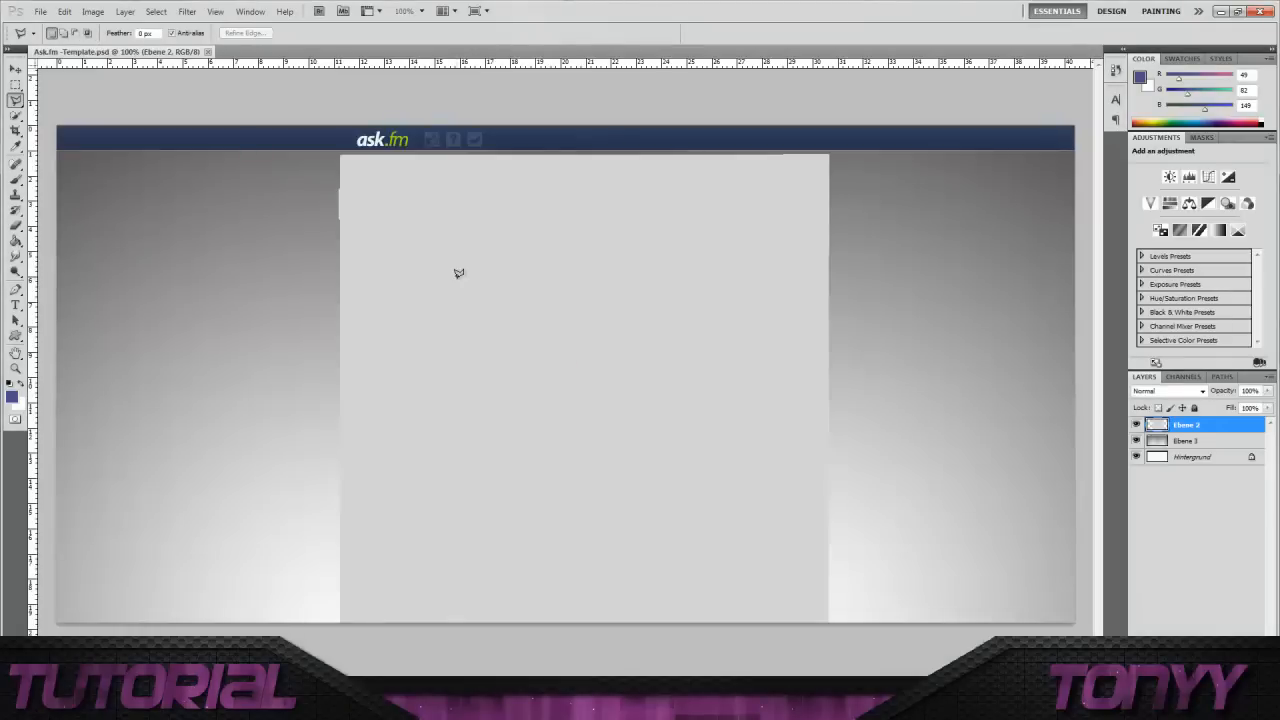
click(16, 68)
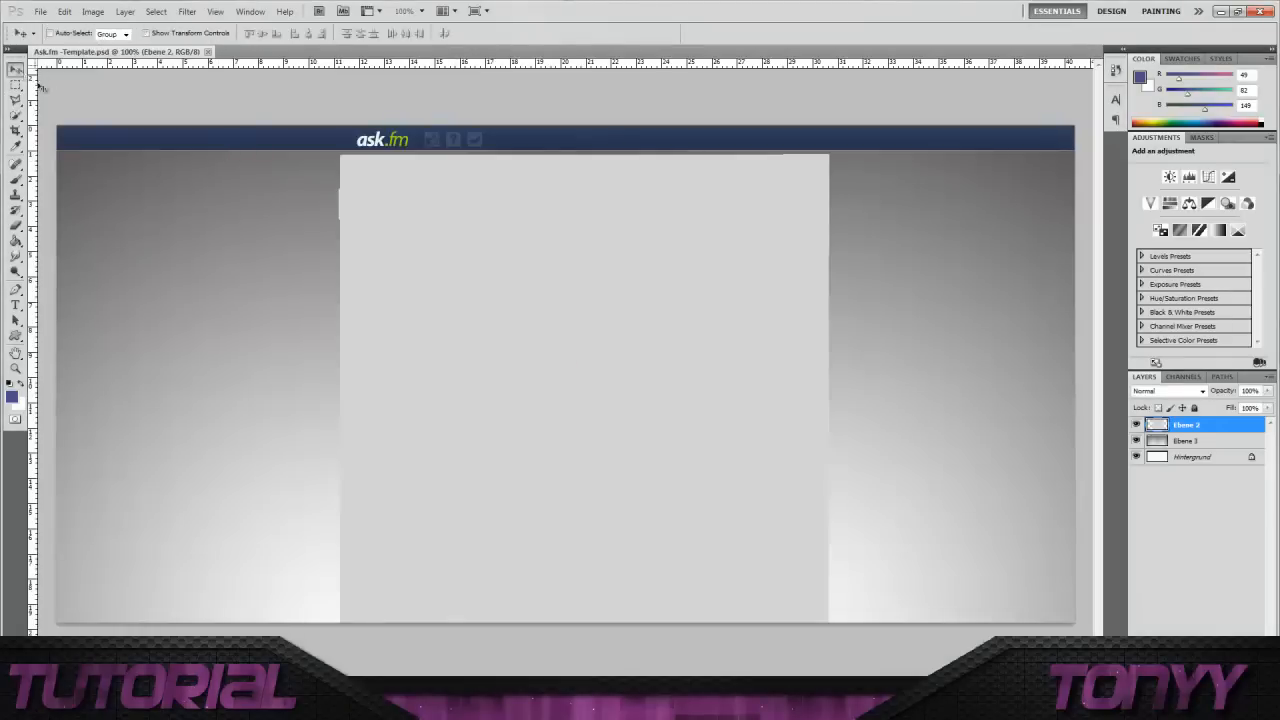
mouse_move(308, 274)
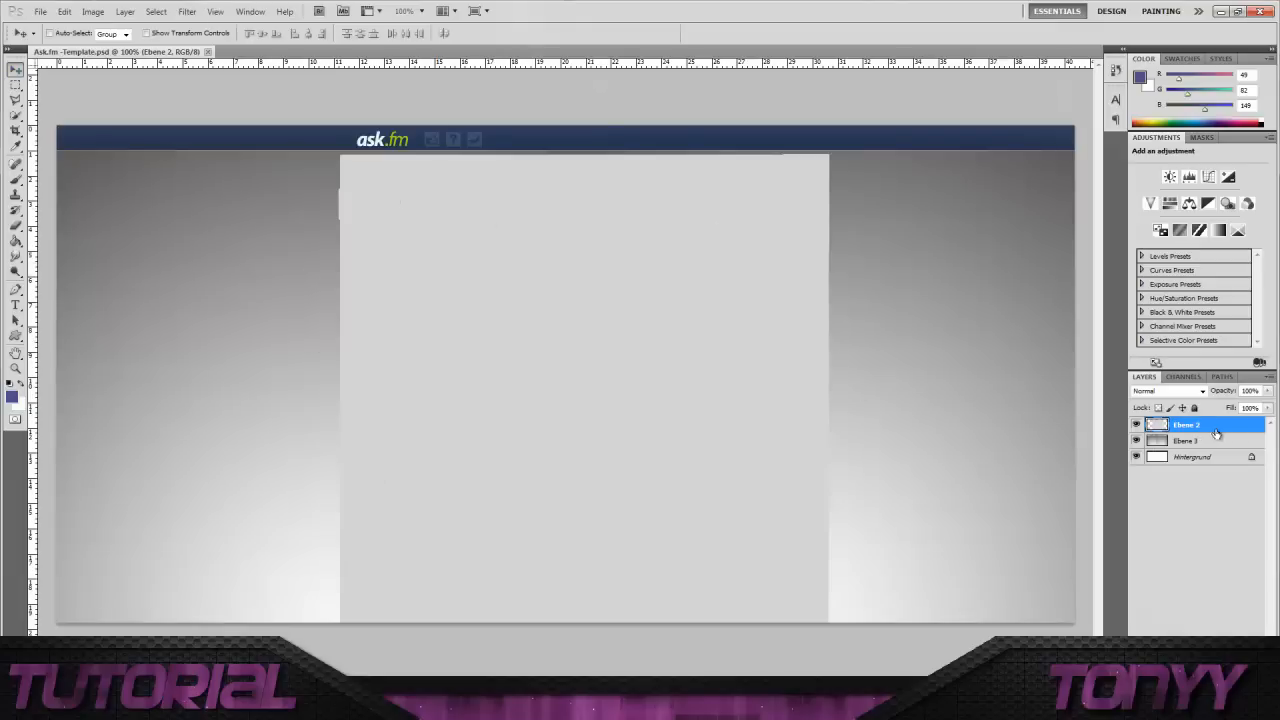
click(1192, 456)
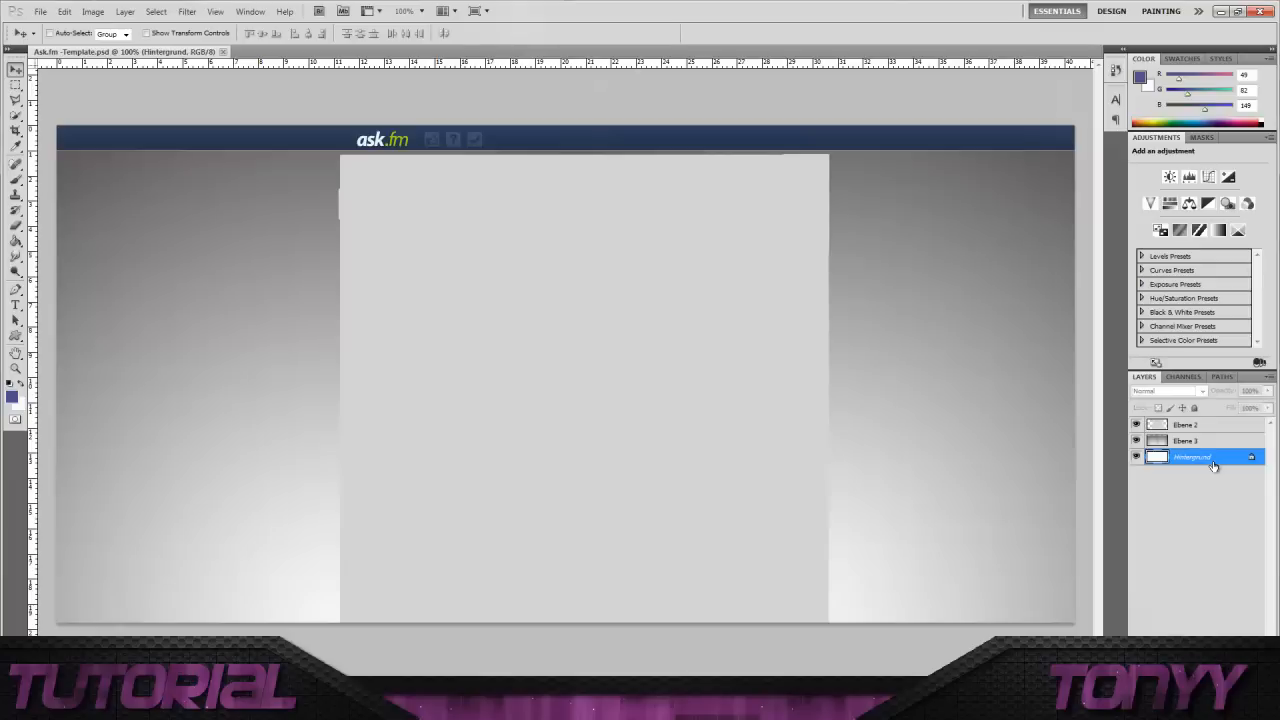
mouse_move(282, 140)
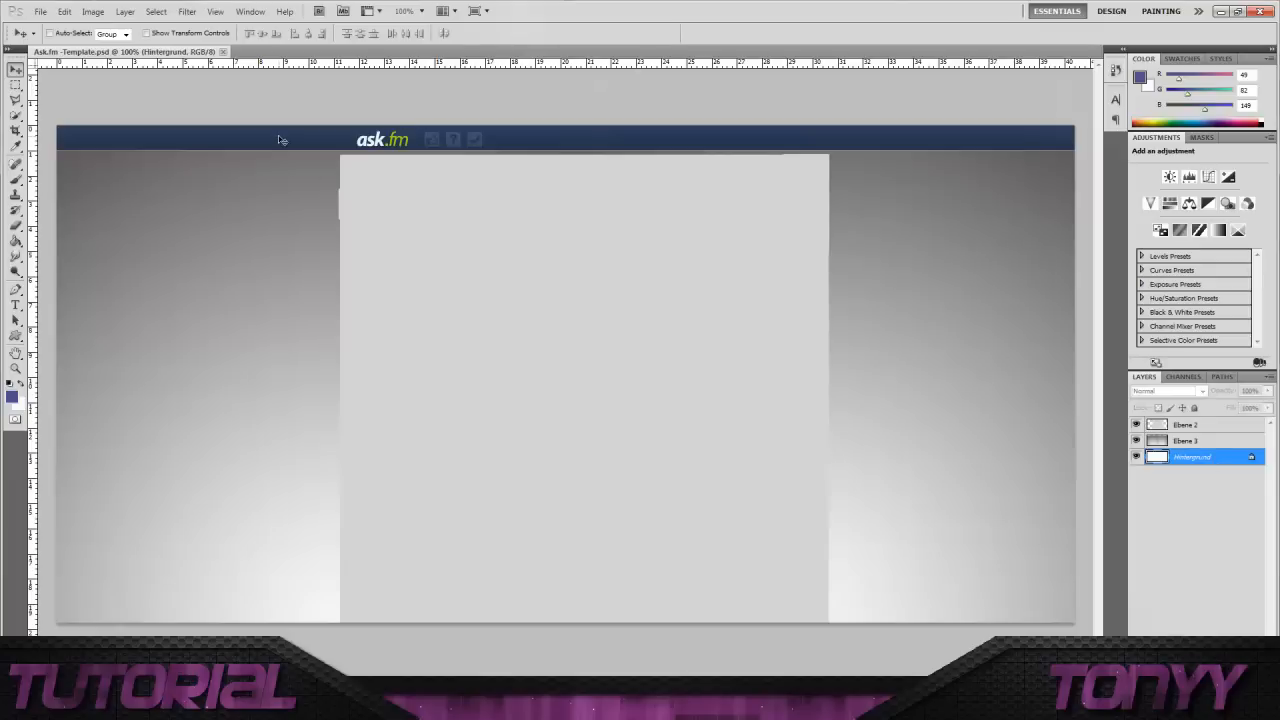
mouse_move(1224, 444)
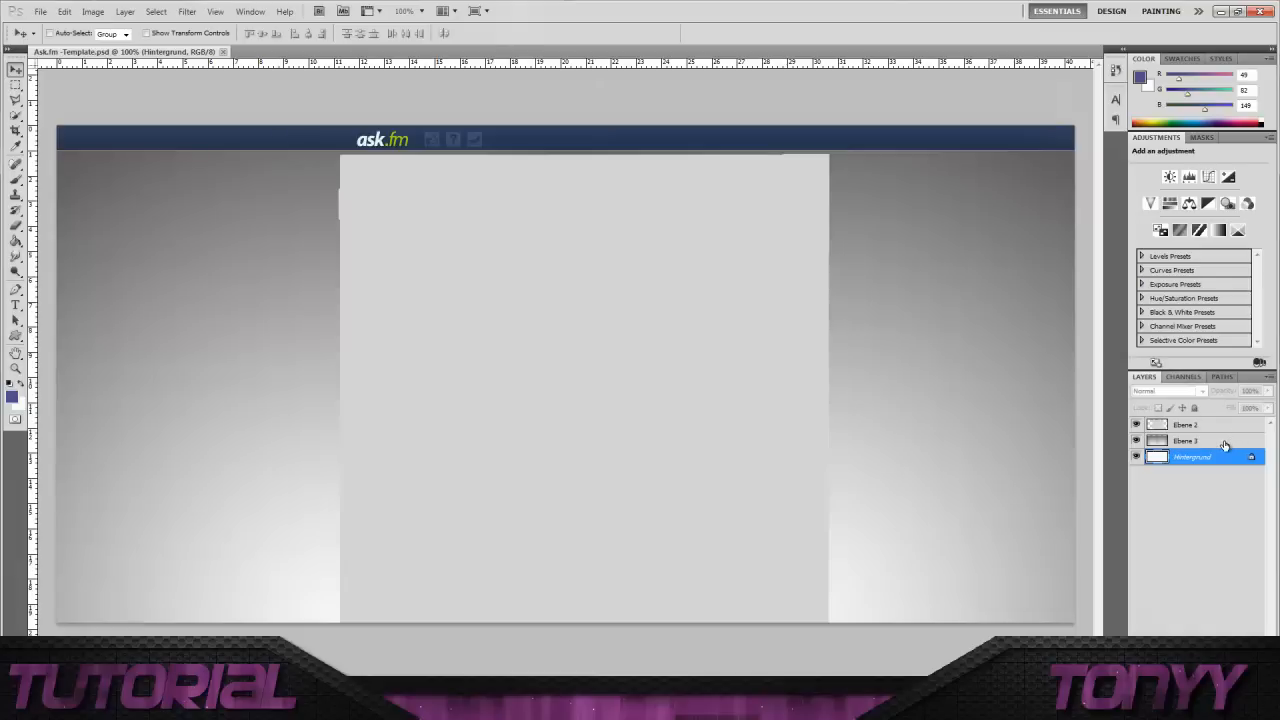
click(1186, 442)
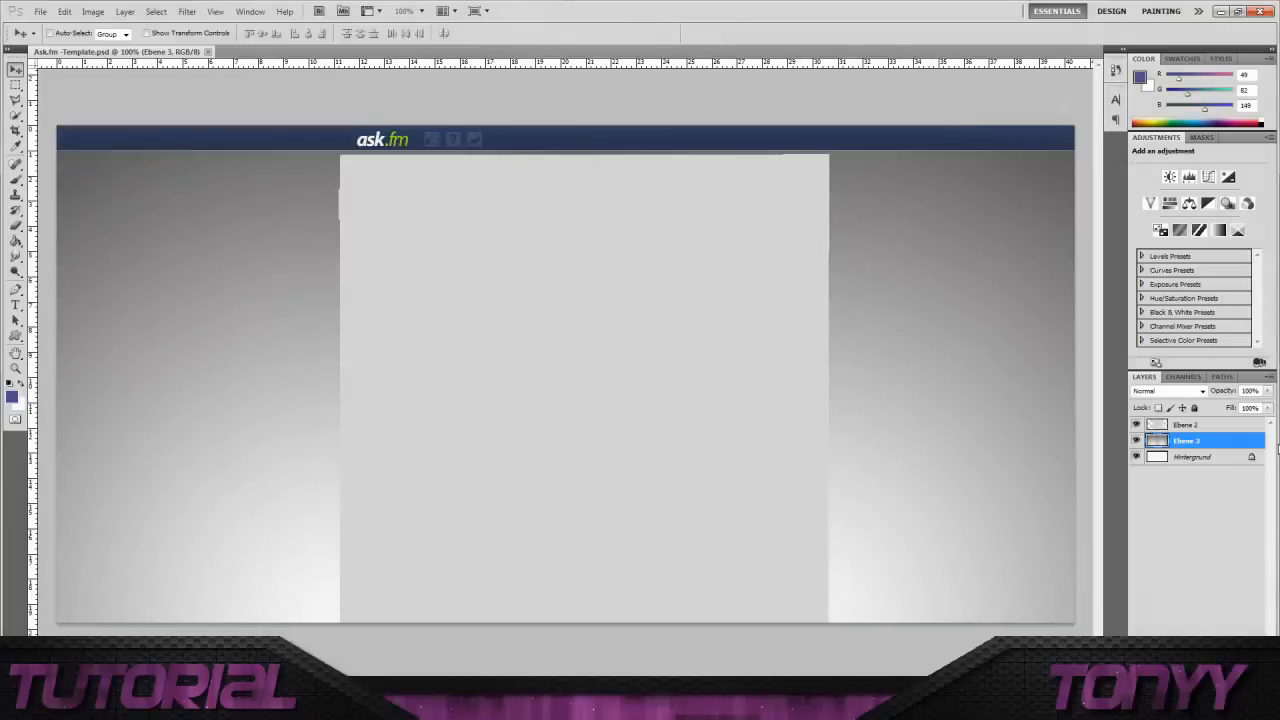
click(1186, 424)
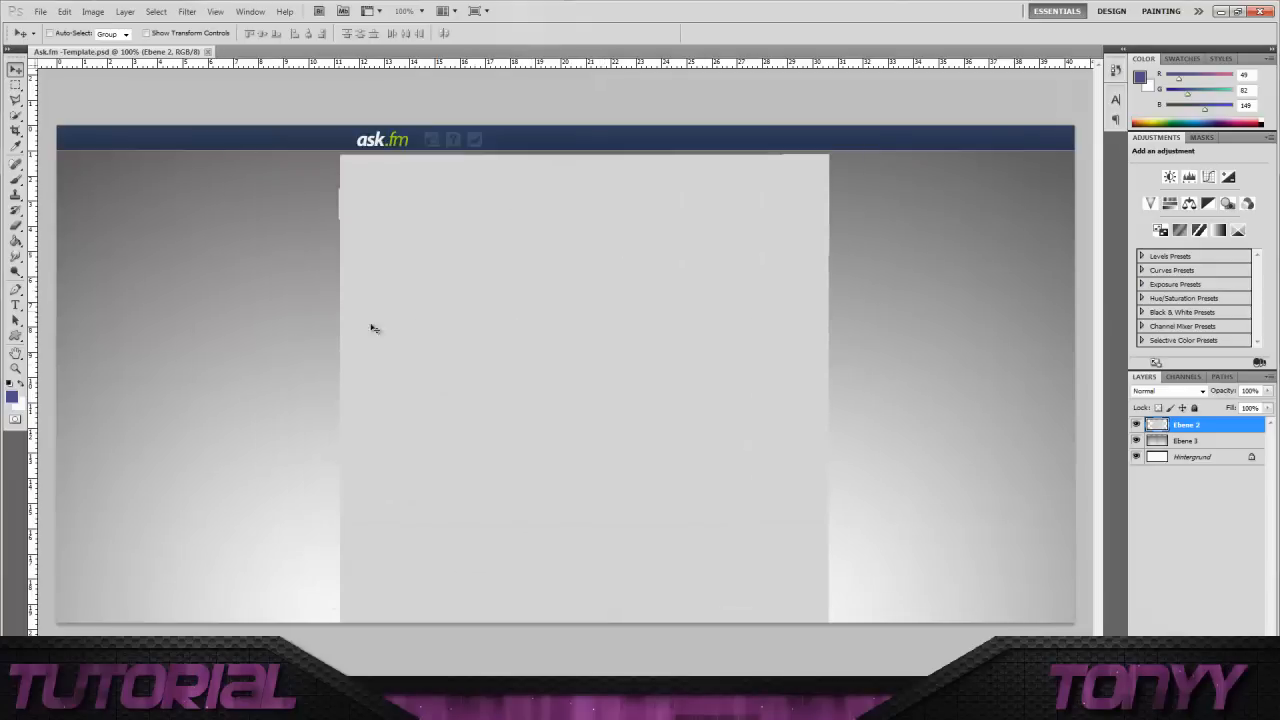
mouse_move(328, 236)
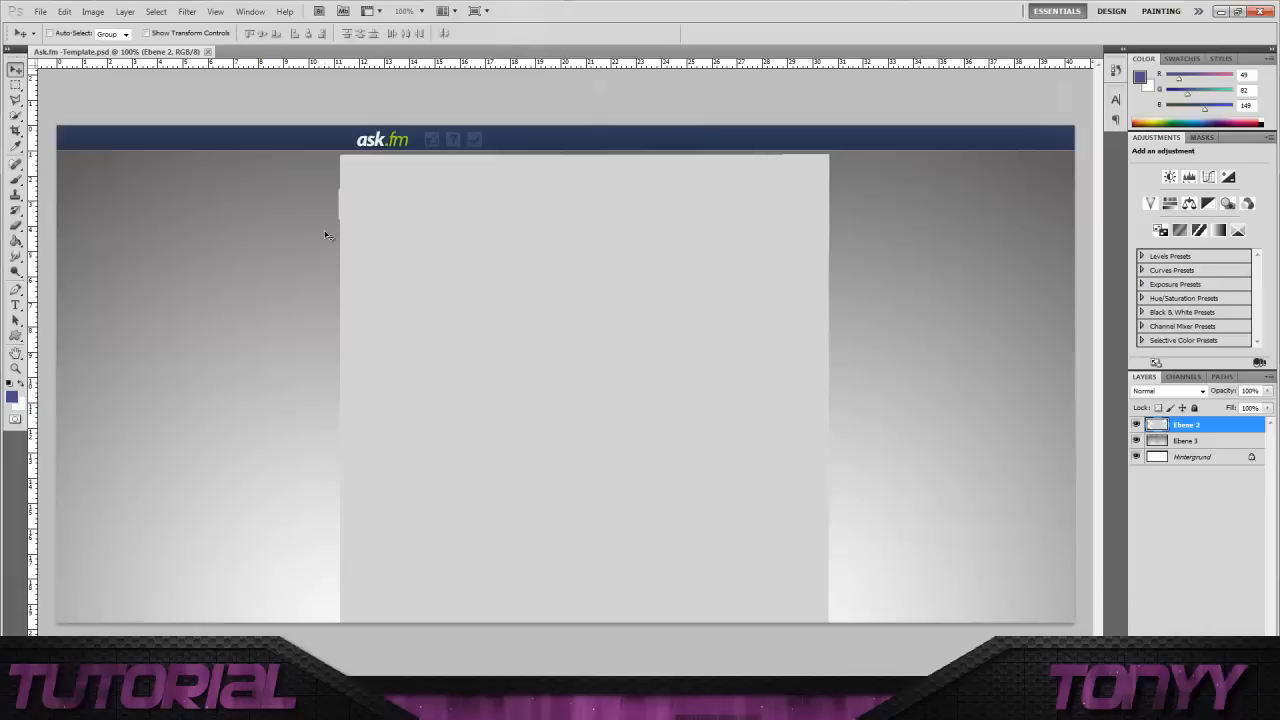
mouse_move(28, 200)
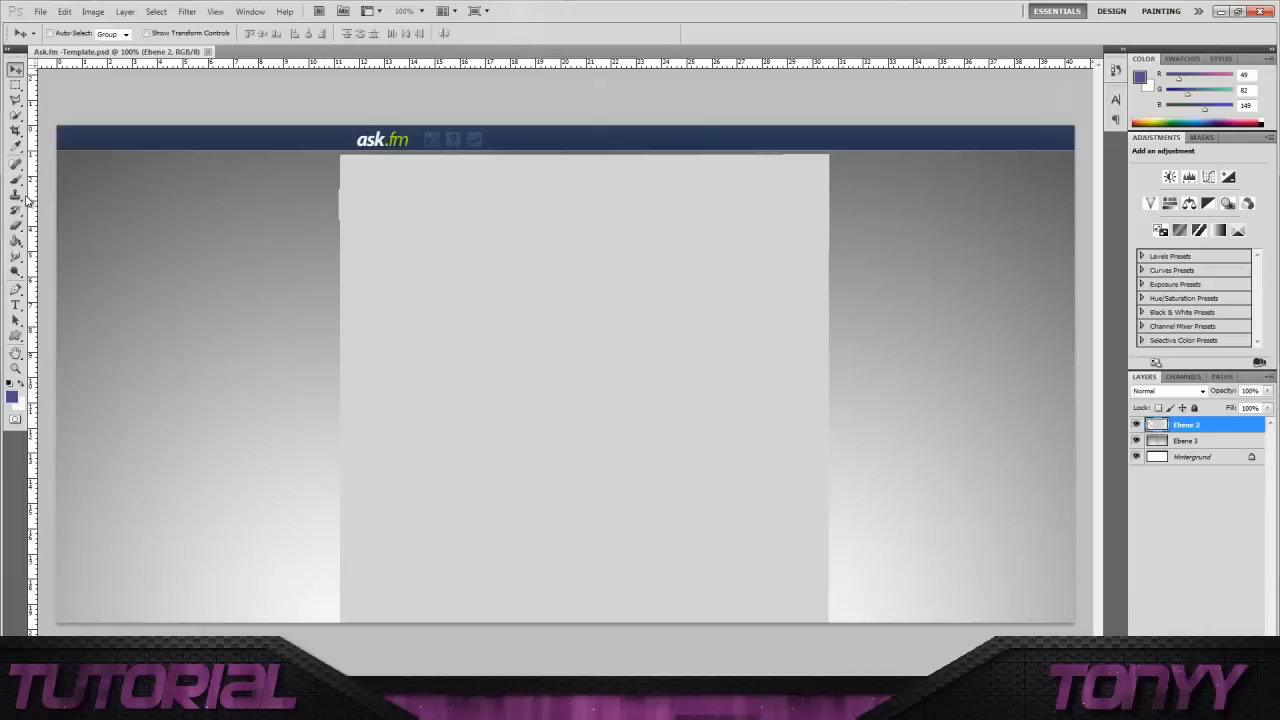
- Open the clouds photo from the Desktop as a second document
click(40, 12)
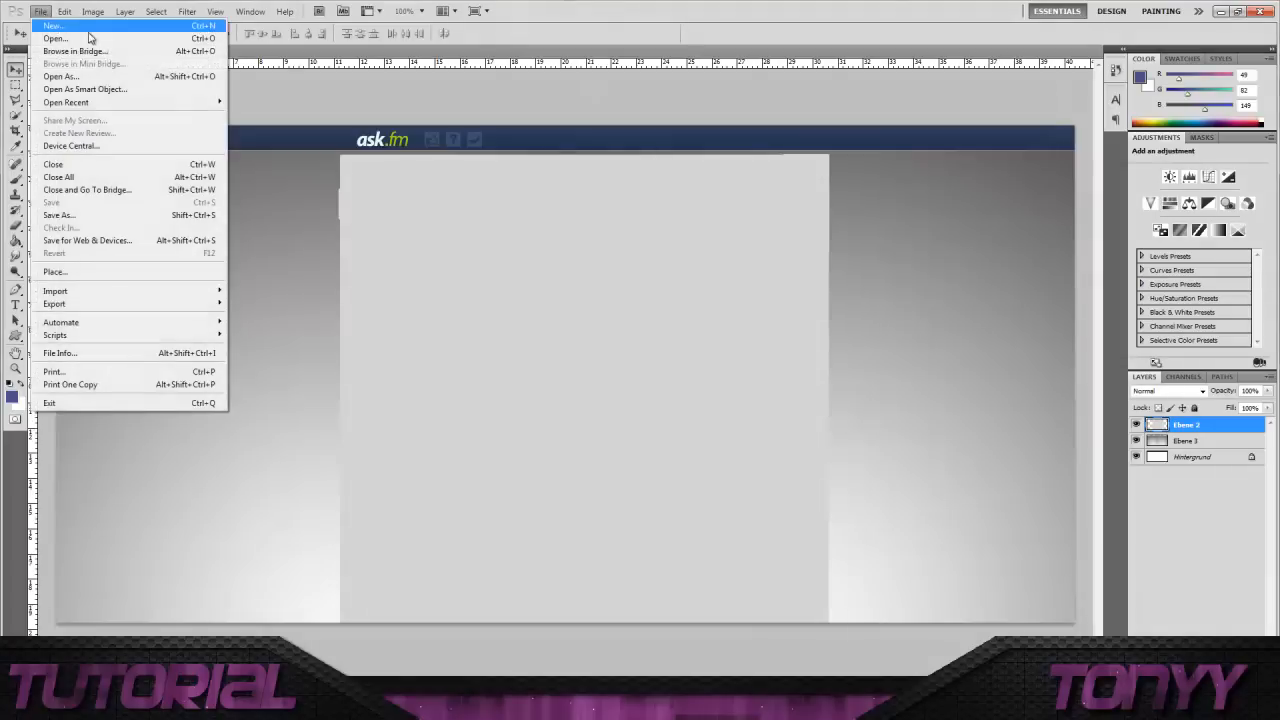
click(56, 38)
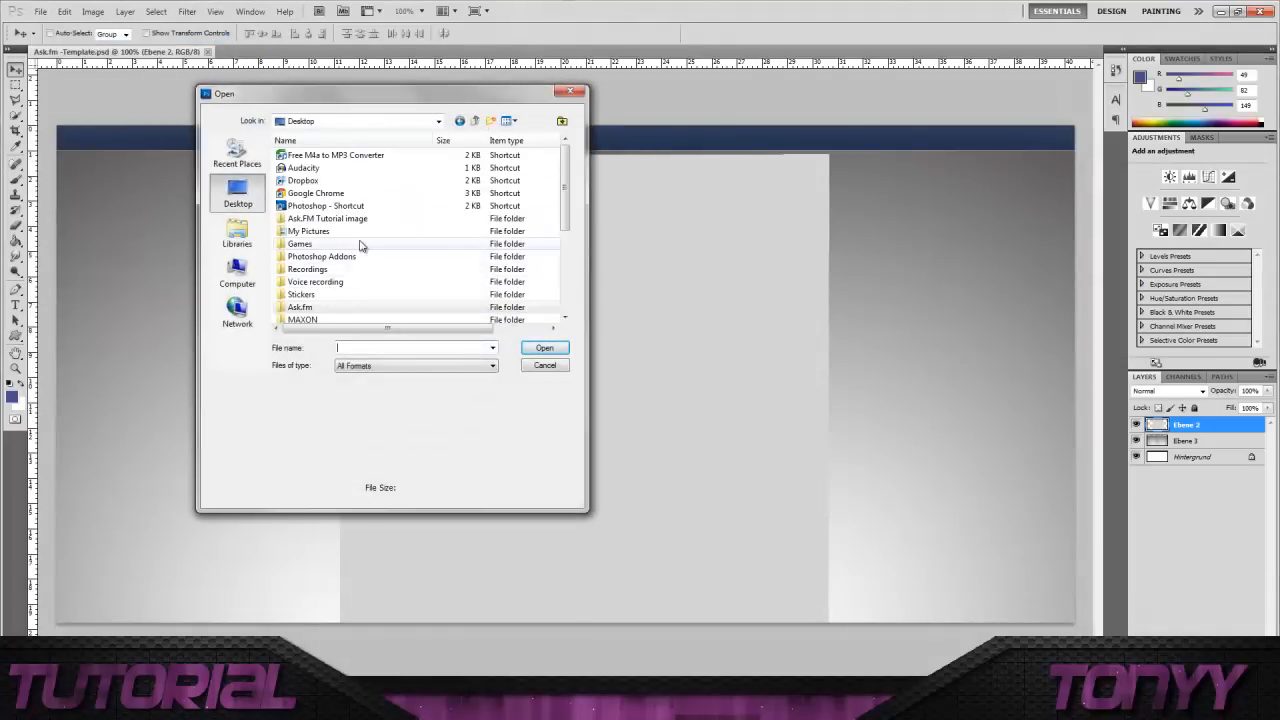
click(328, 218)
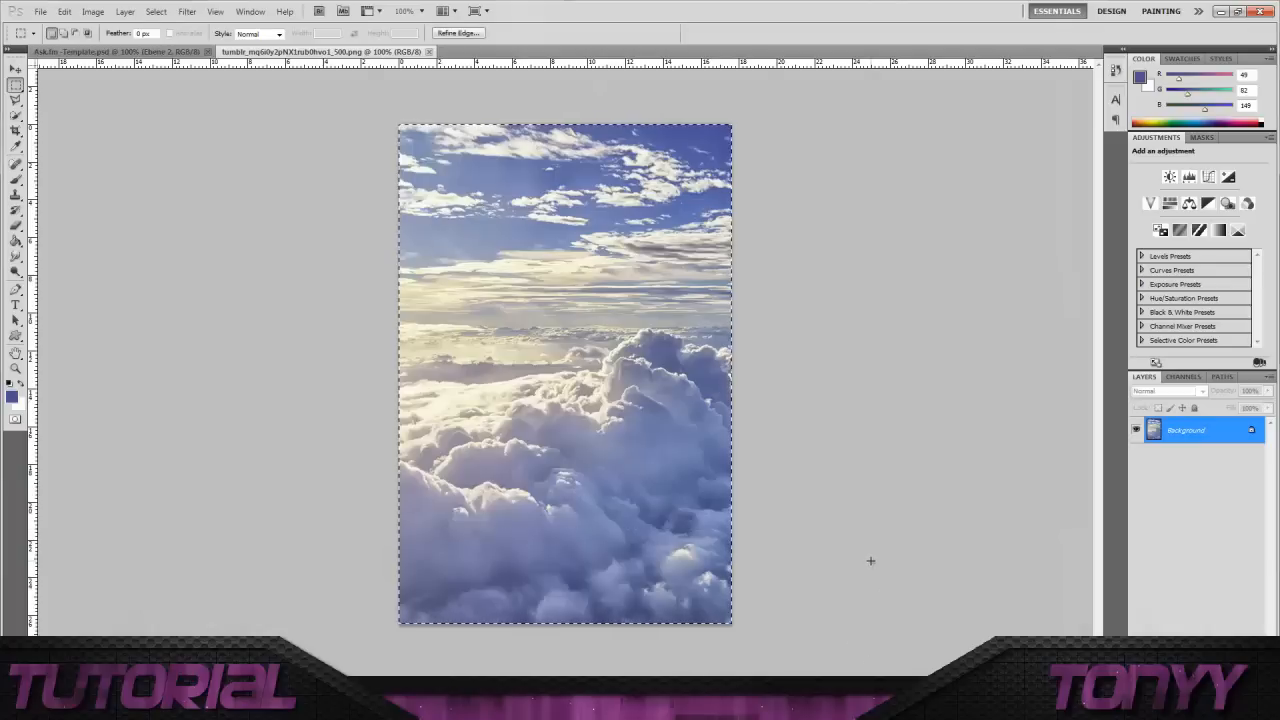
mouse_move(404, 276)
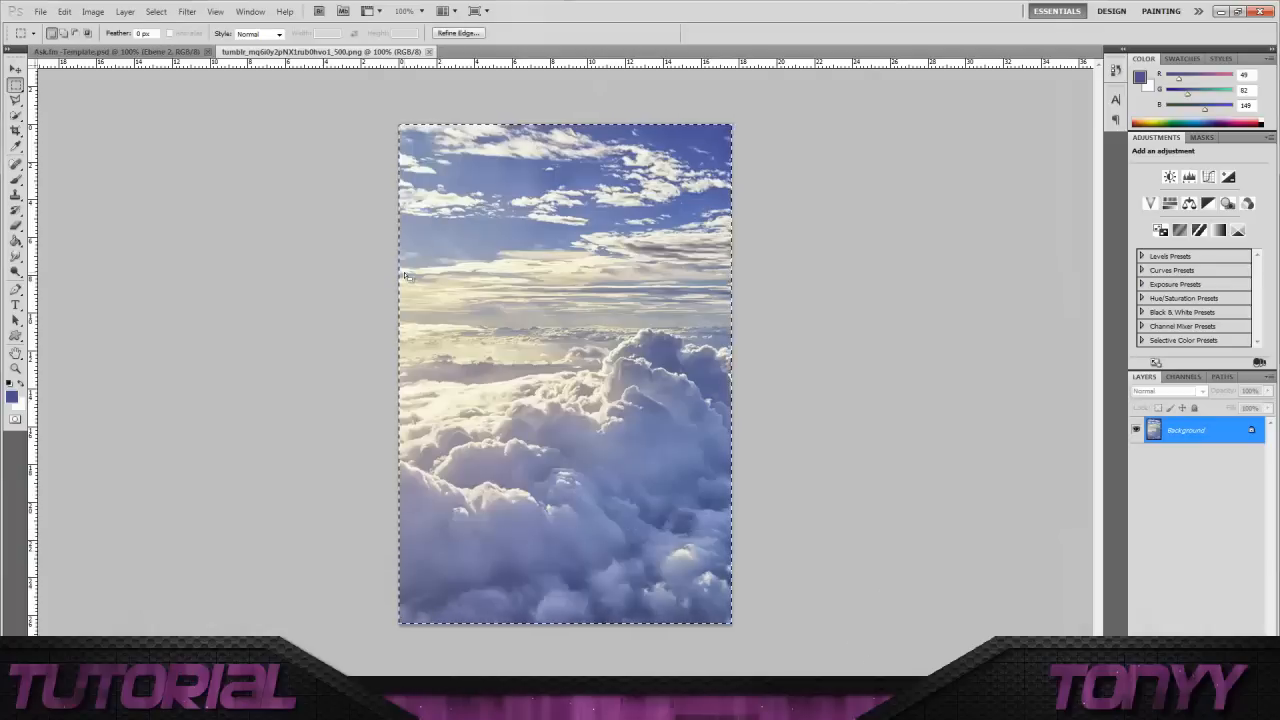
- Paste the clouds into the template and move the layer to the left edge
click(84, 52)
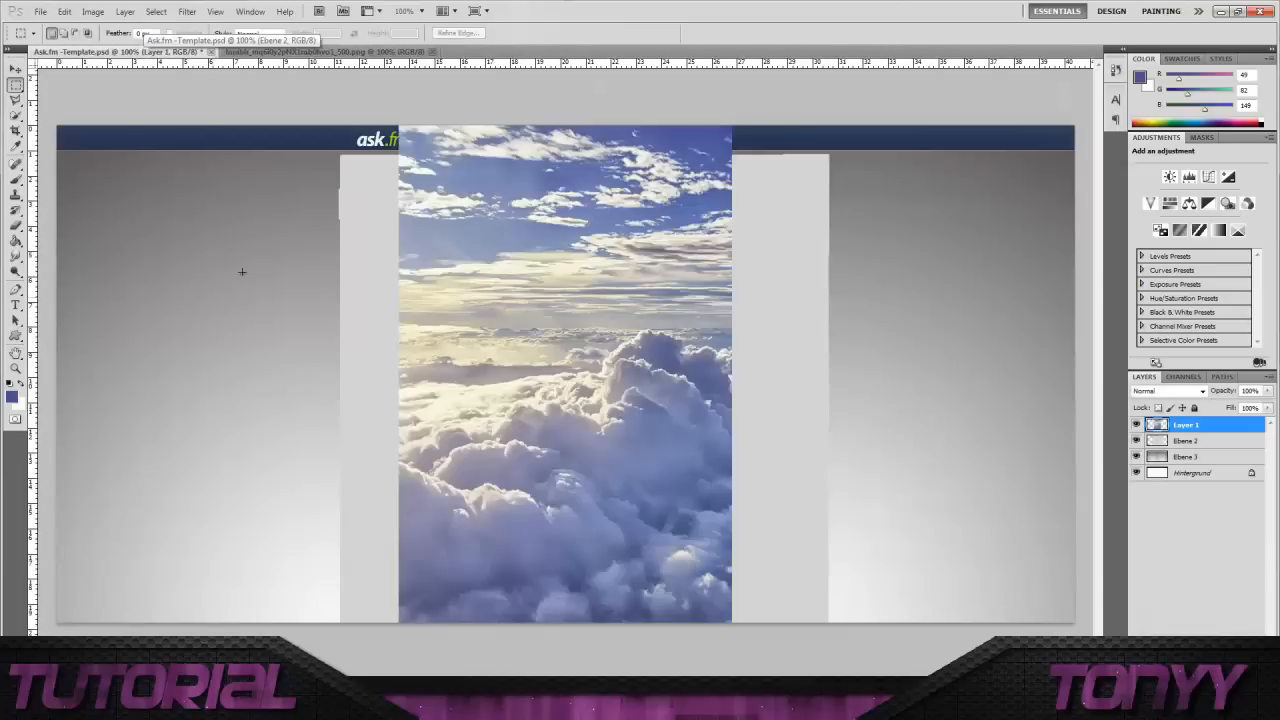
click(16, 68)
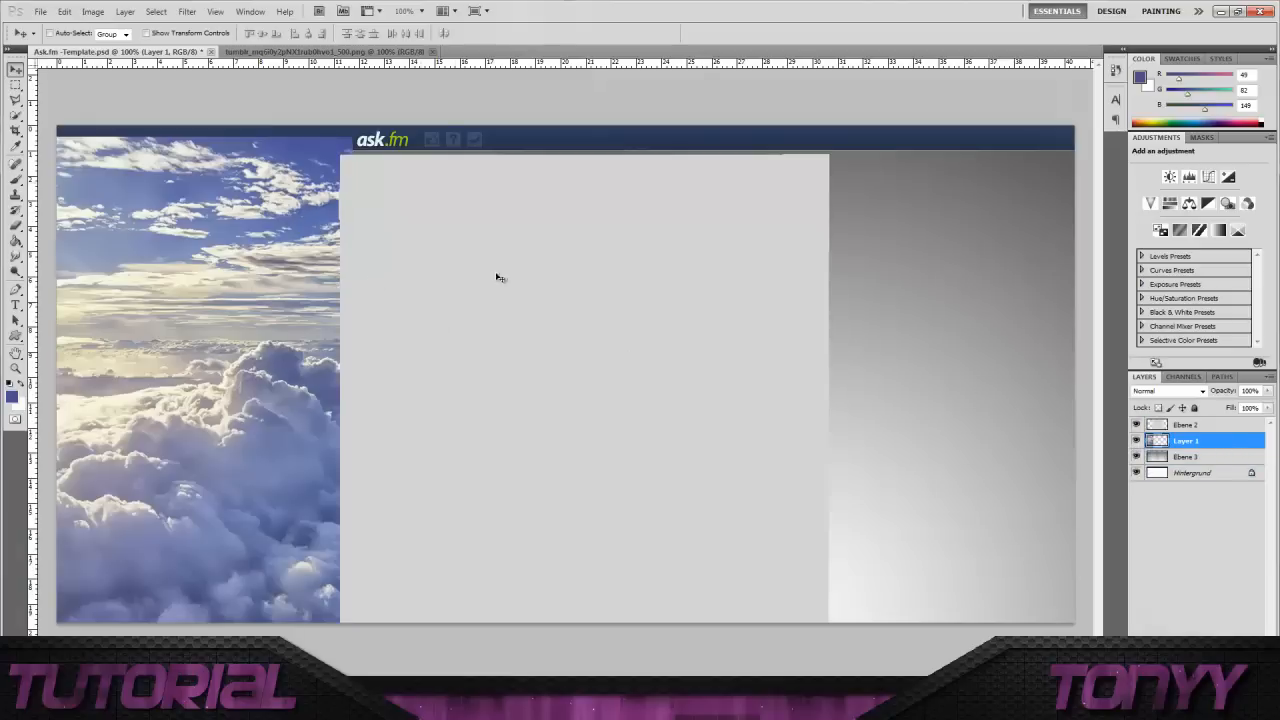
mouse_move(192, 244)
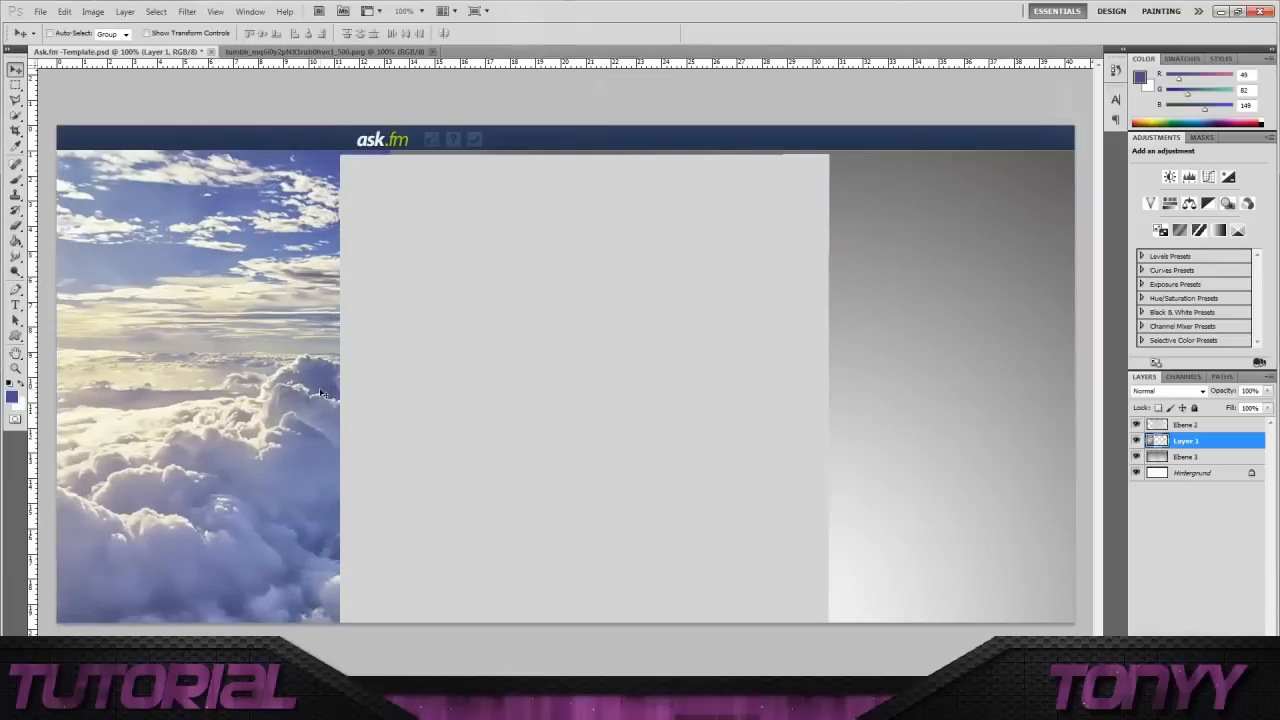
- Rename the cloud layer 'Background Clouds' and duplicate it as Background Clouds copy
double_click(1186, 442)
text(Background Clouds)
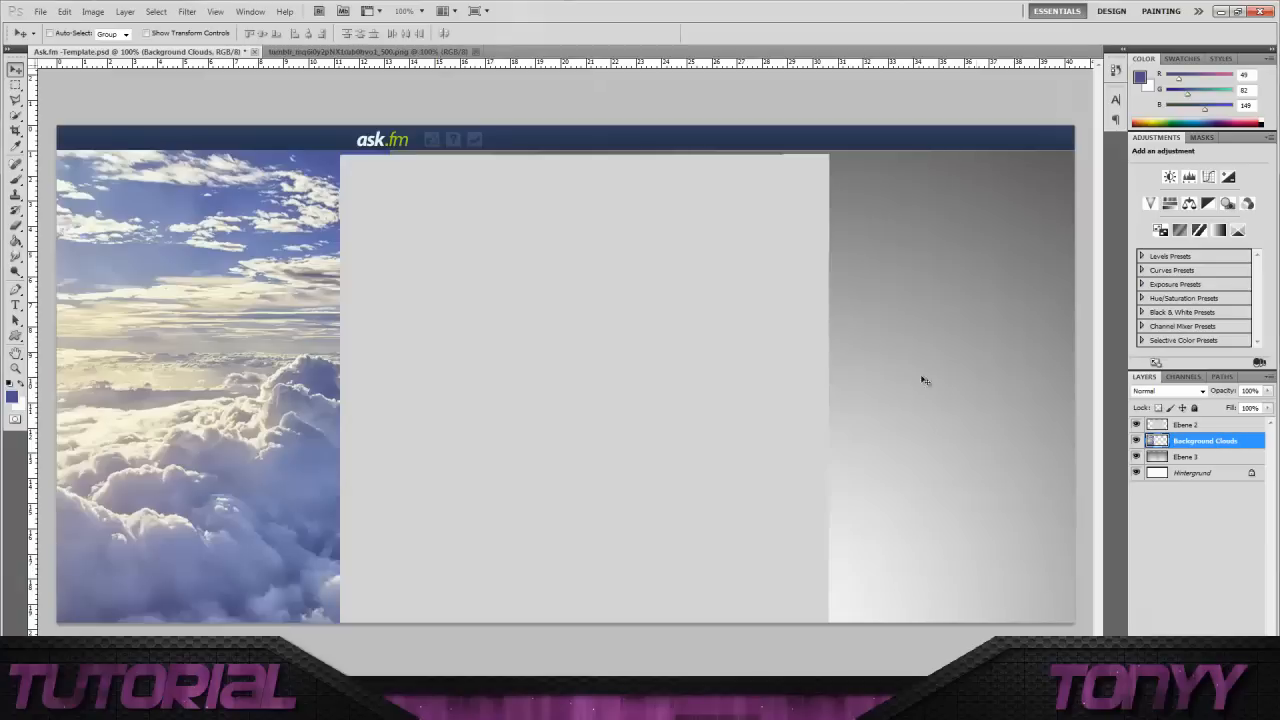
right_click(1204, 456)
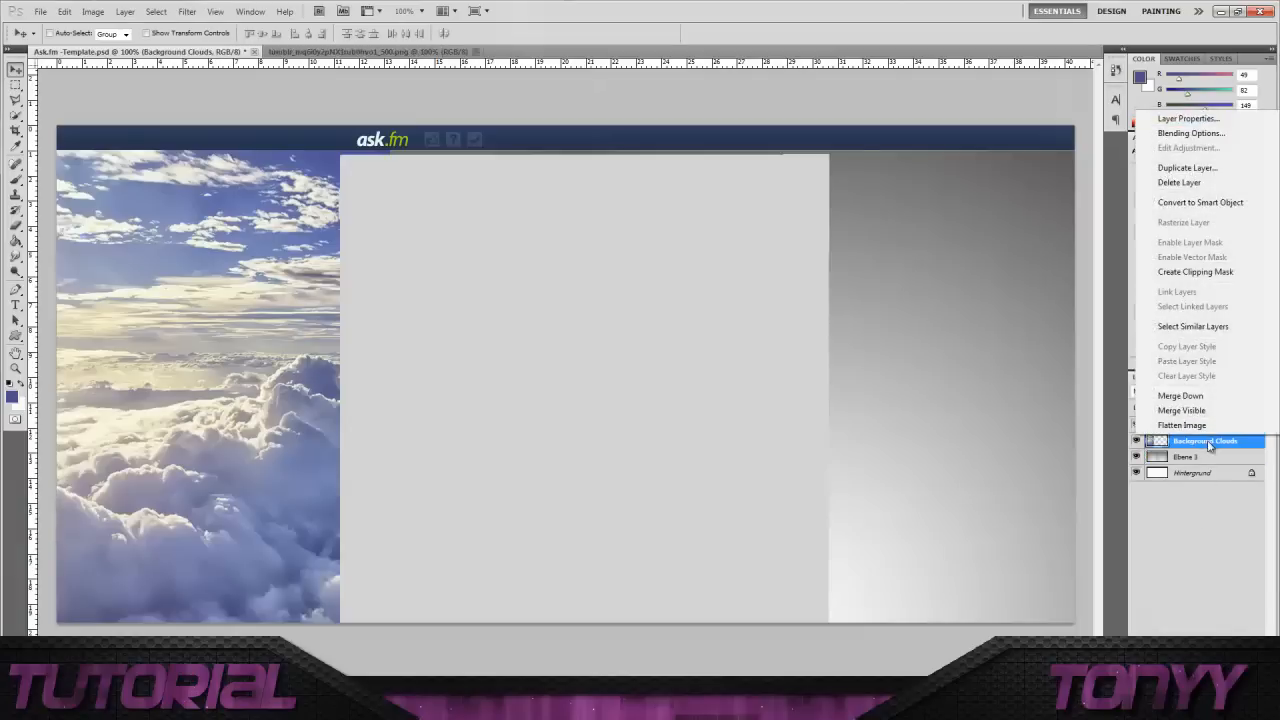
click(1188, 168)
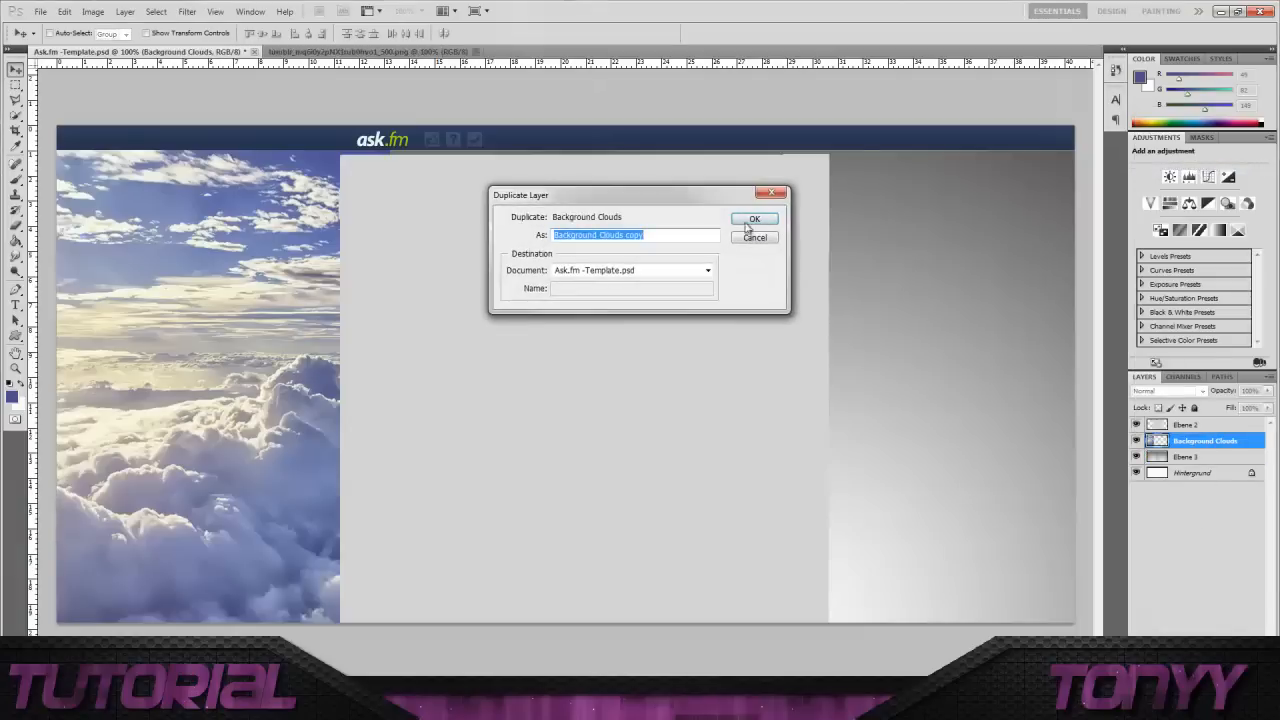
click(754, 218)
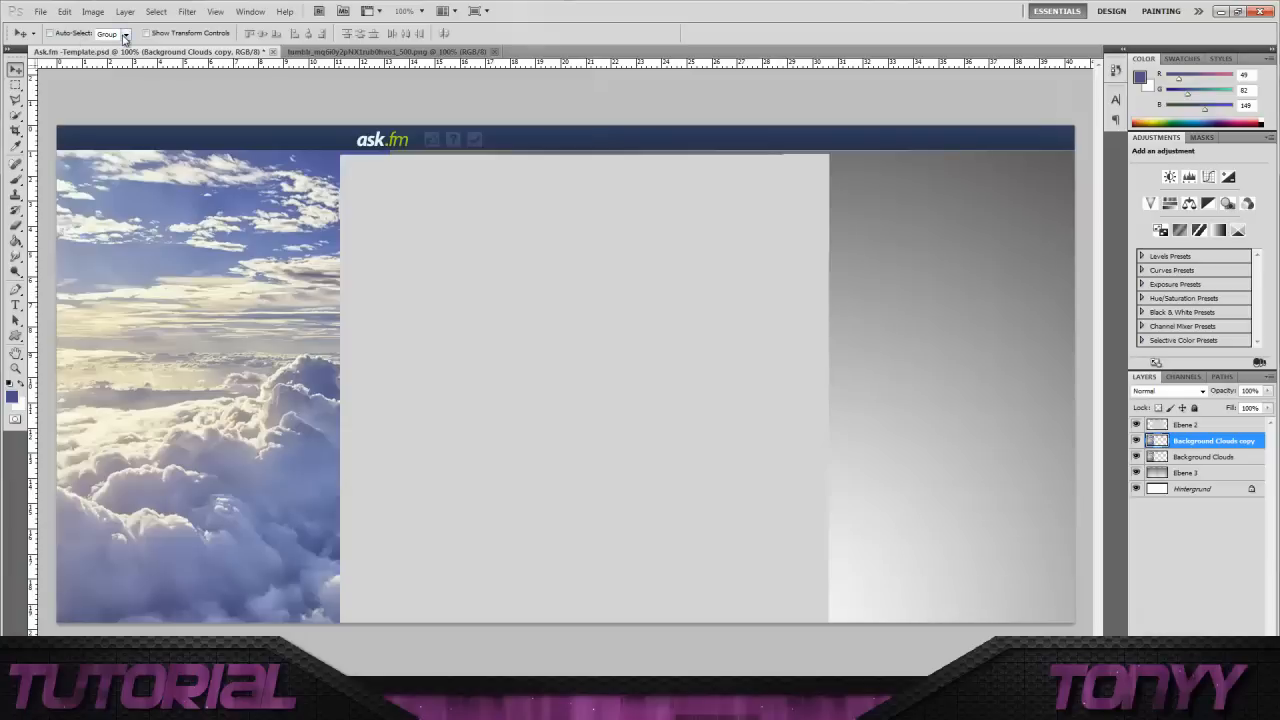
mouse_move(64, 12)
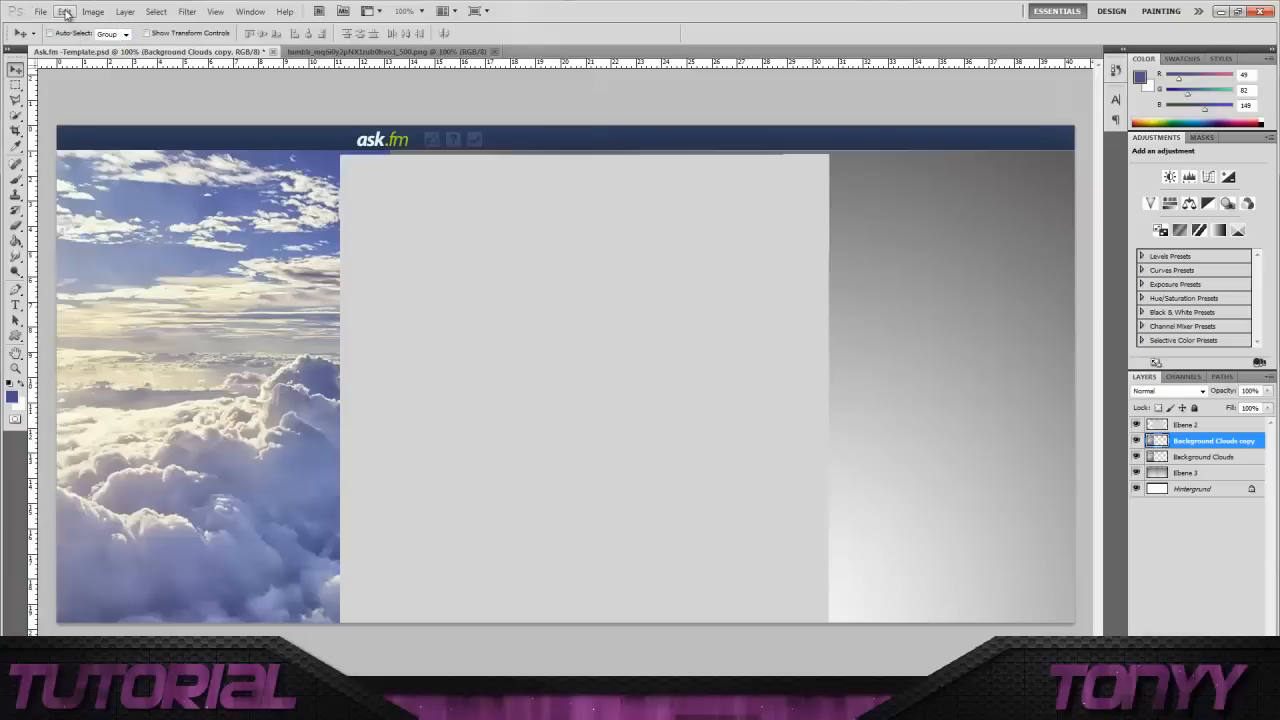
- Flip the cloud copy horizontally and move it to the right side
click(64, 12)
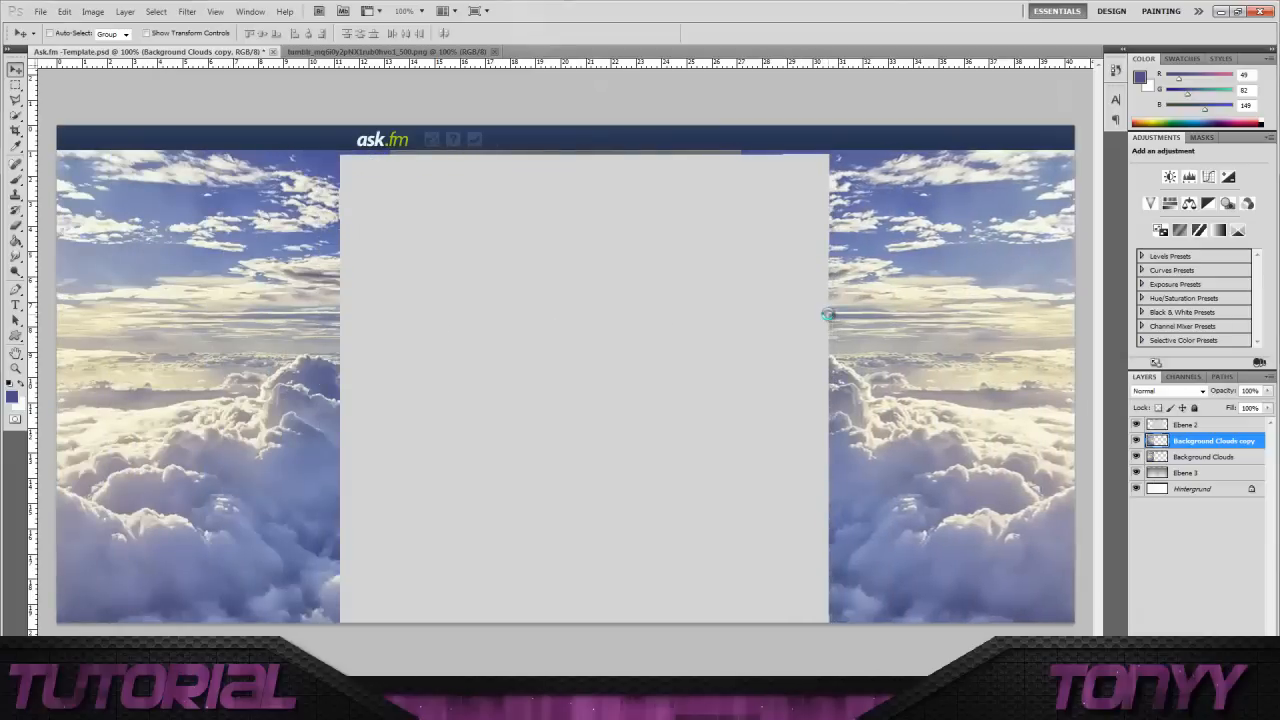
mouse_move(318, 350)
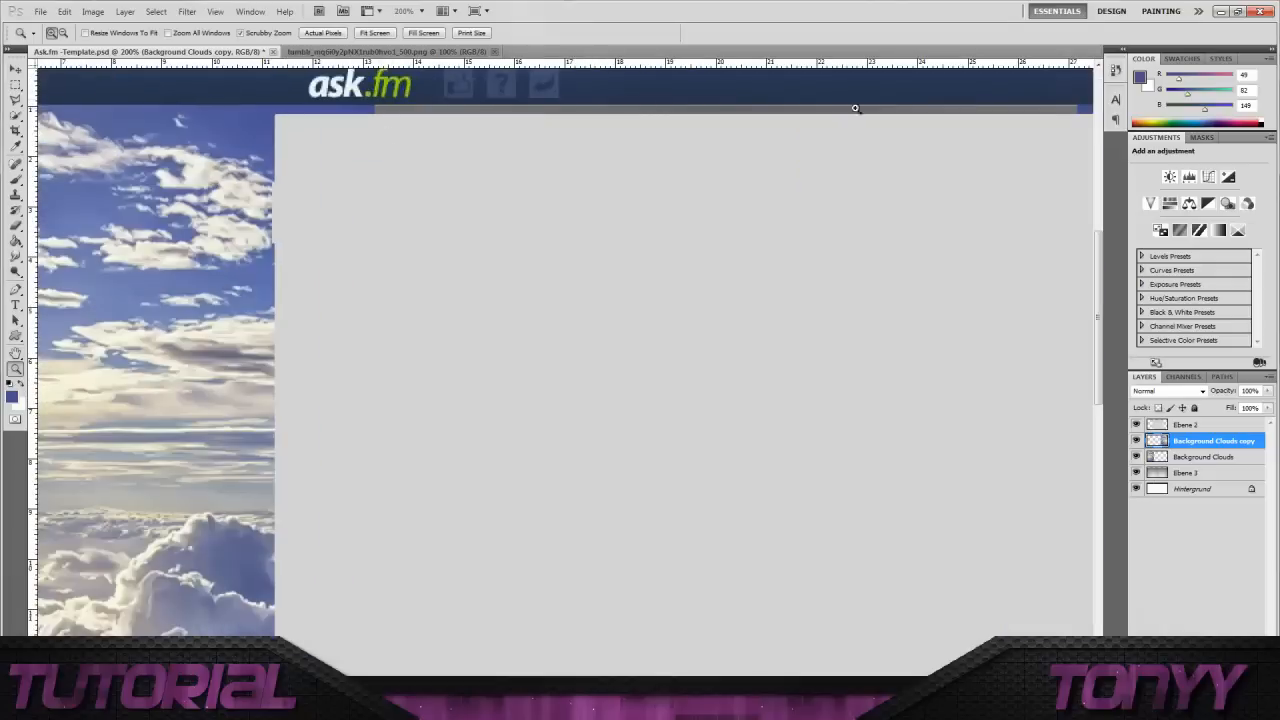
mouse_move(456, 112)
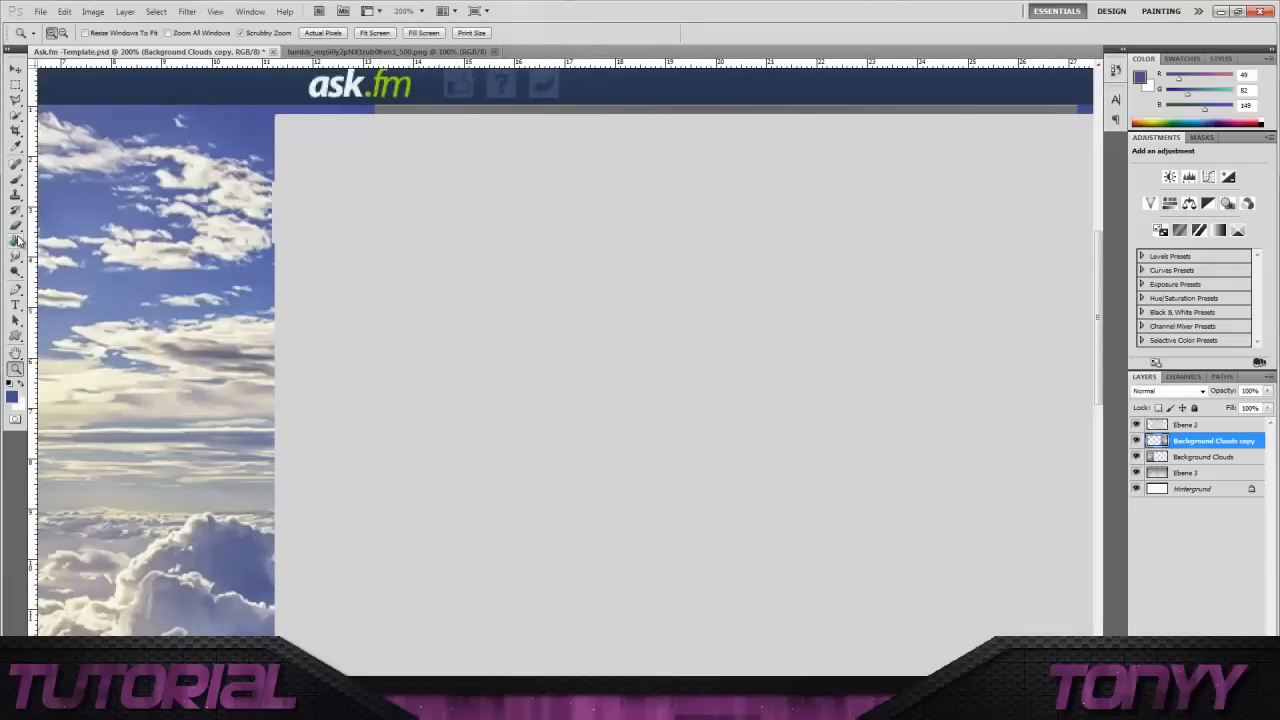
- Sample the header's dark navy blue as the foreground colour with the Eyedropper
click(12, 396)
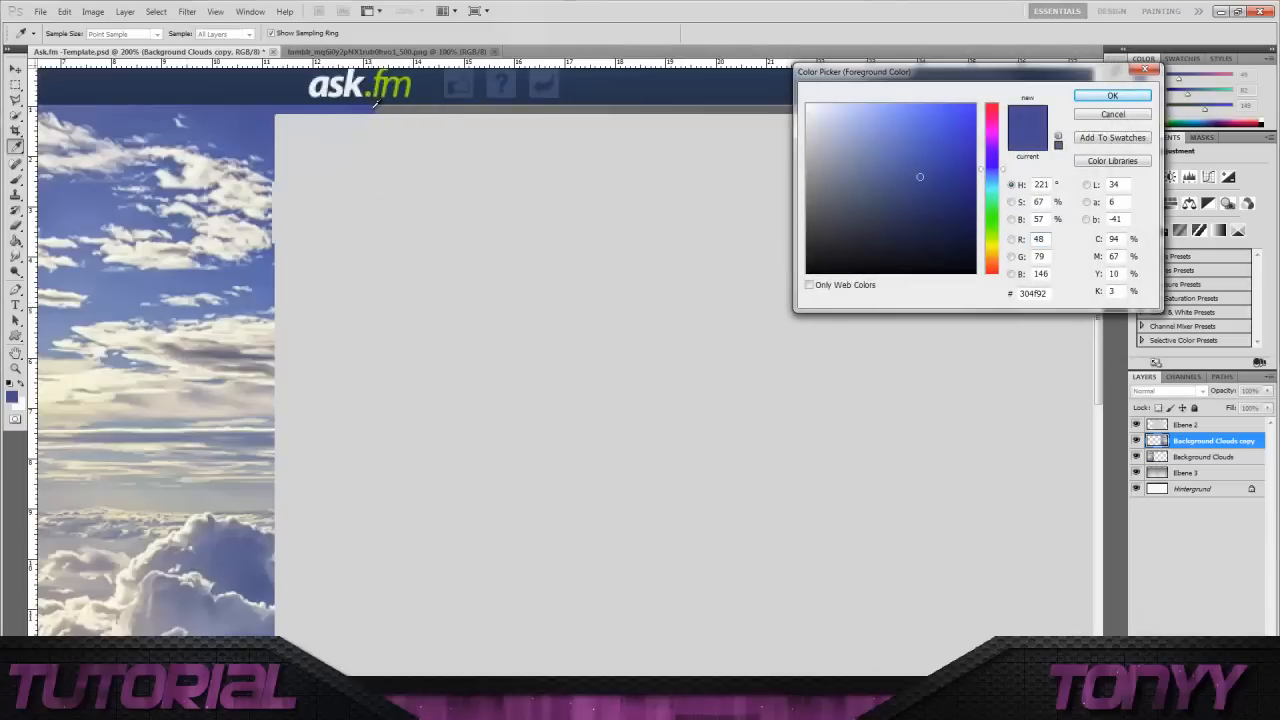
click(920, 176)
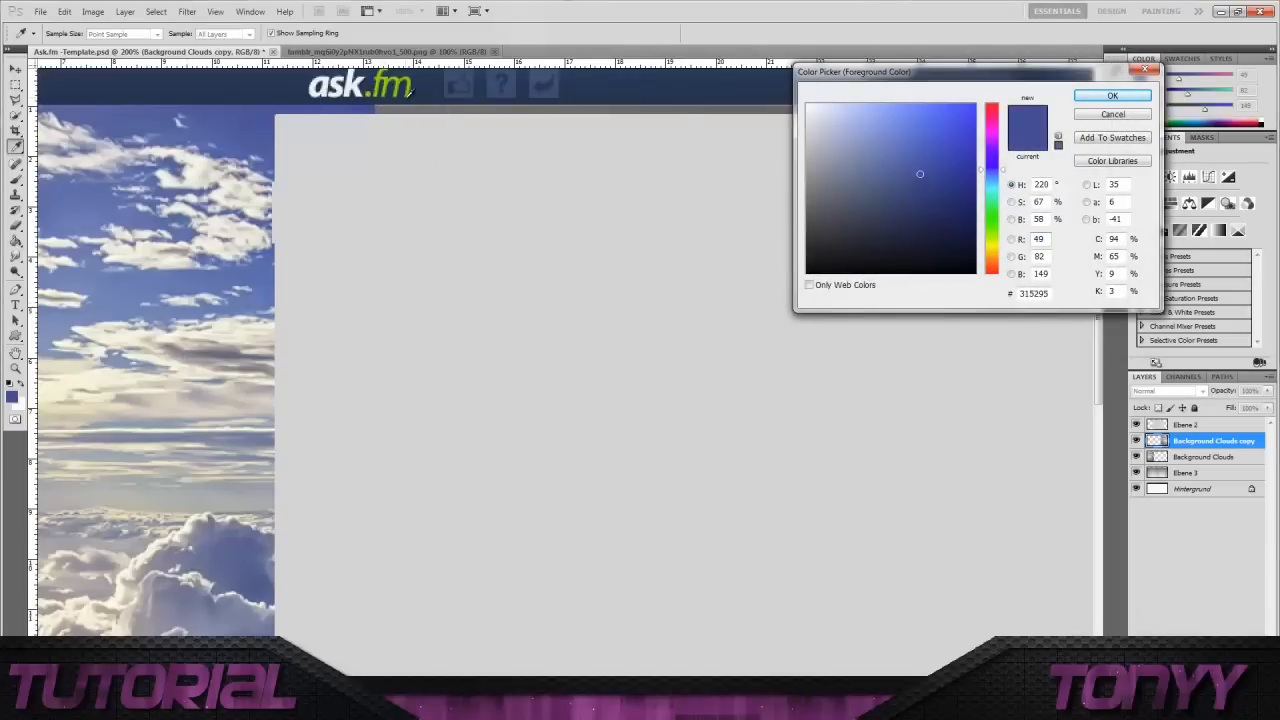
click(1112, 96)
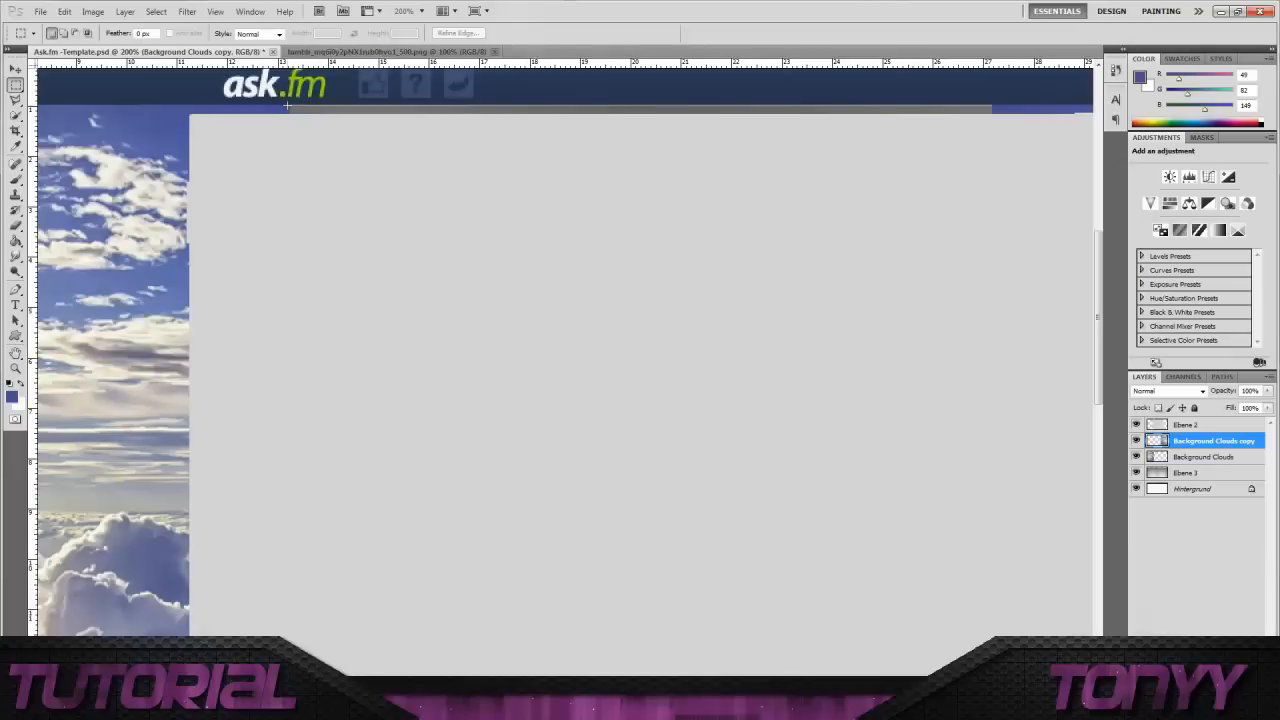
- Select a thin rectangular strip along the bottom edge of the header bar
drag(286, 108, 1004, 144)
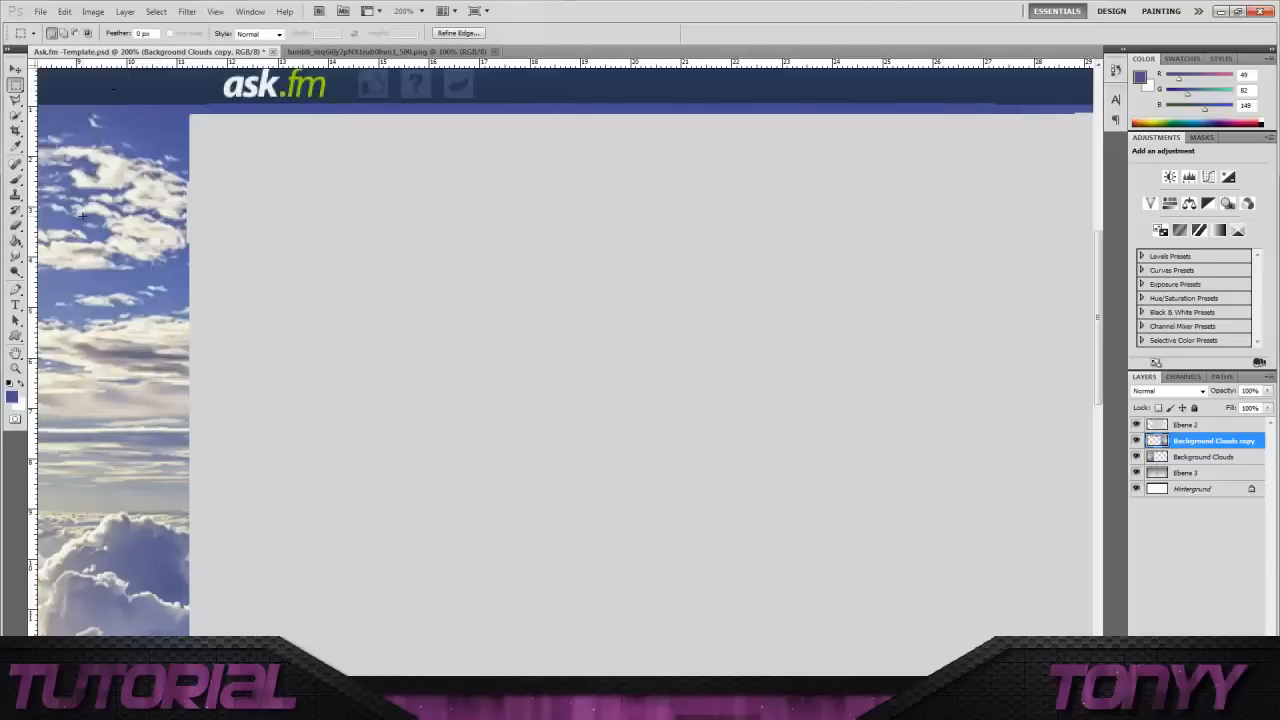
drag(208, 110, 996, 156)
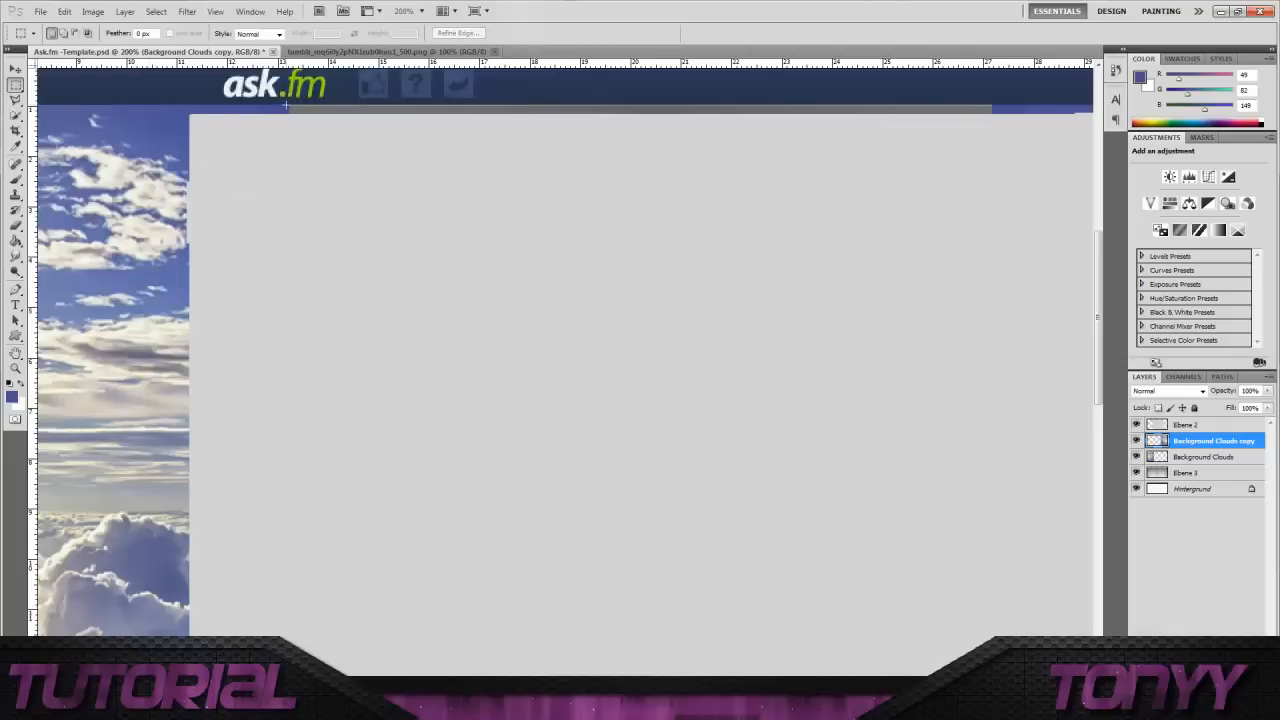
drag(284, 104, 992, 124)
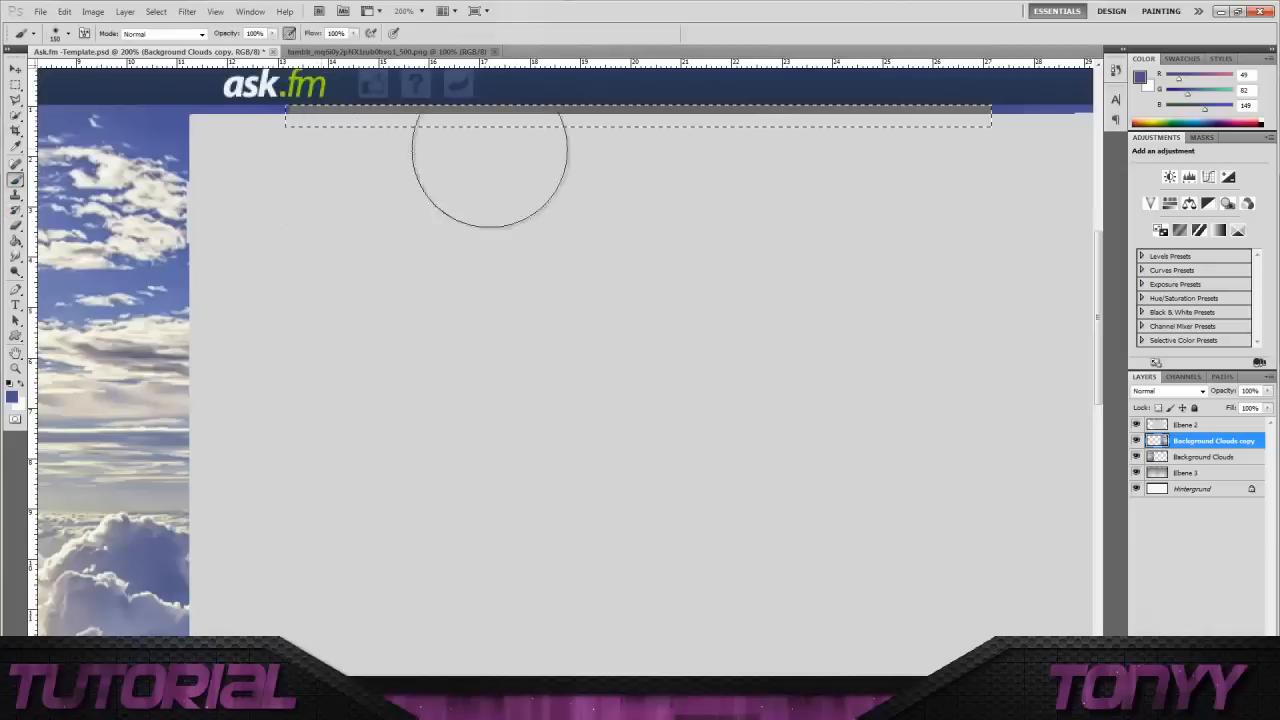
mouse_move(1016, 144)
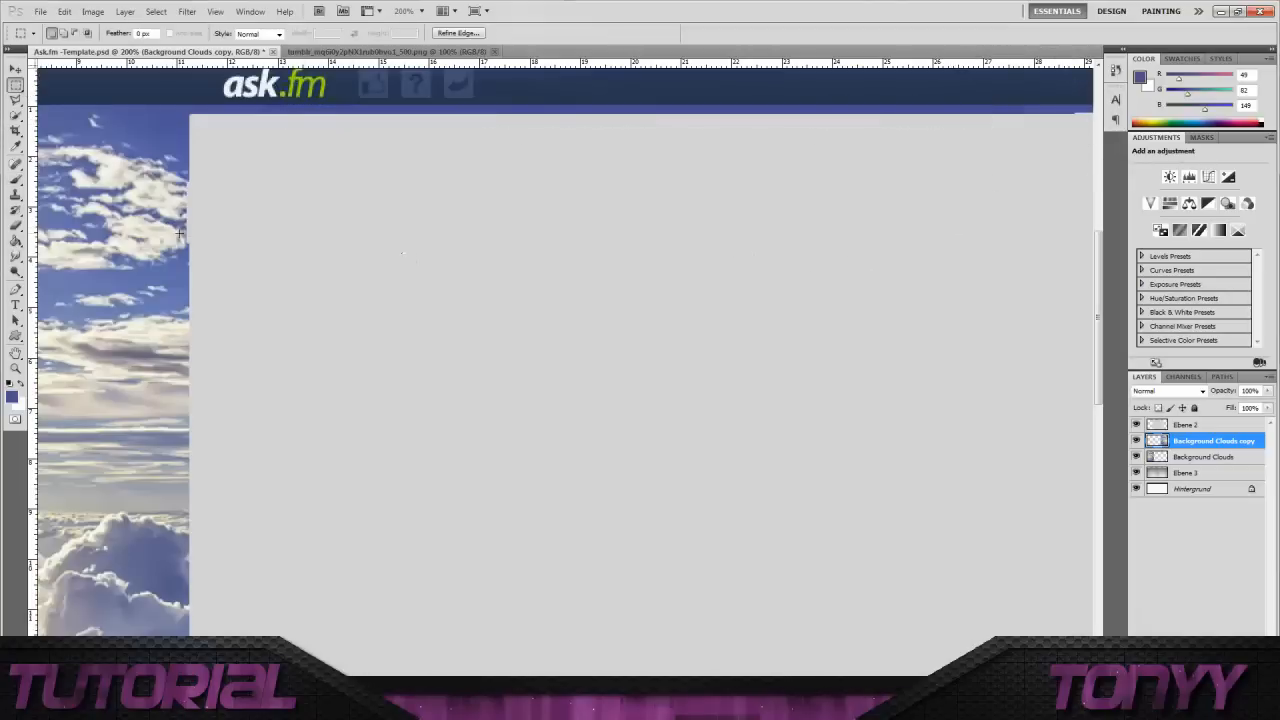
mouse_move(488, 180)
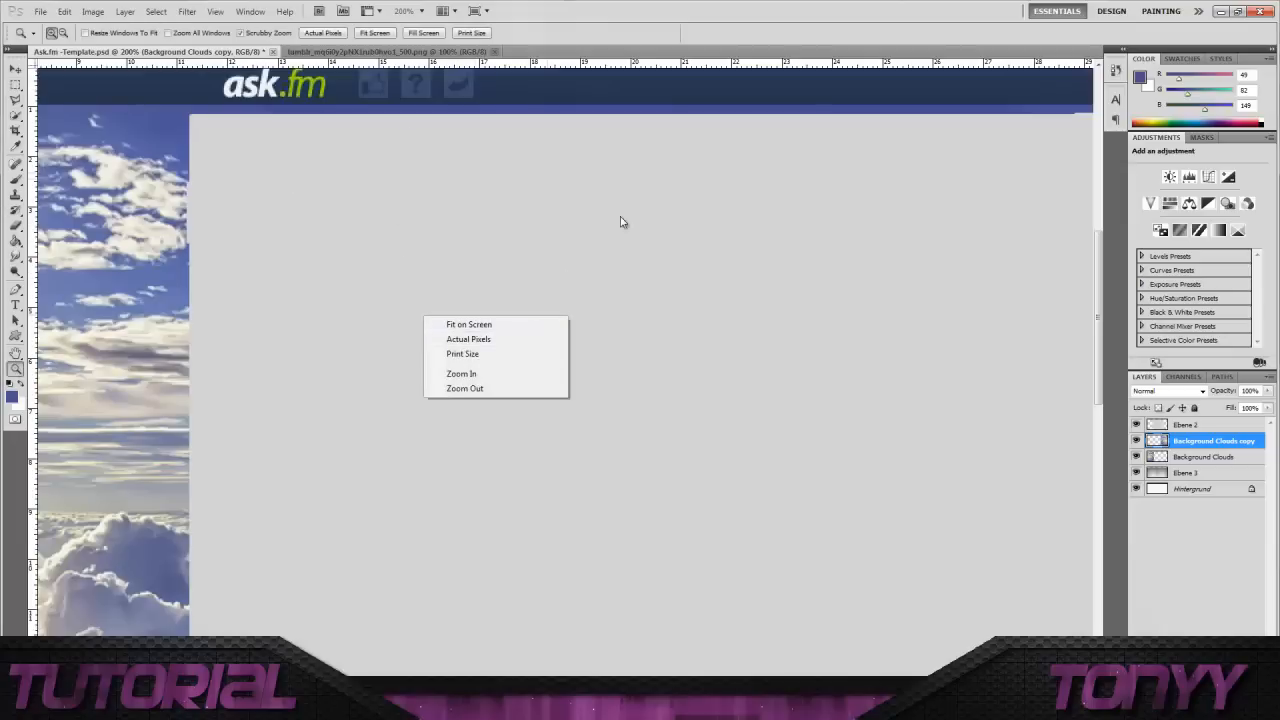
- Fit the template on screen and merge the cloud copy down into Background Clouds
click(468, 324)
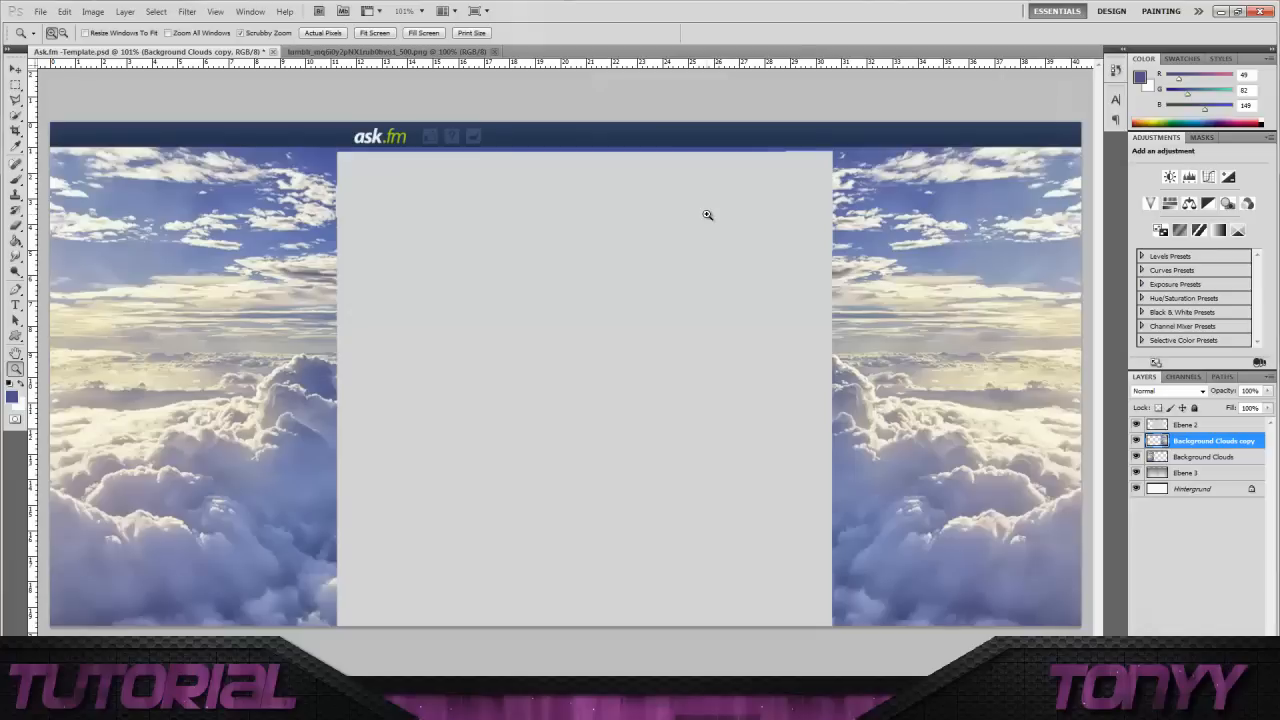
mouse_move(402, 376)
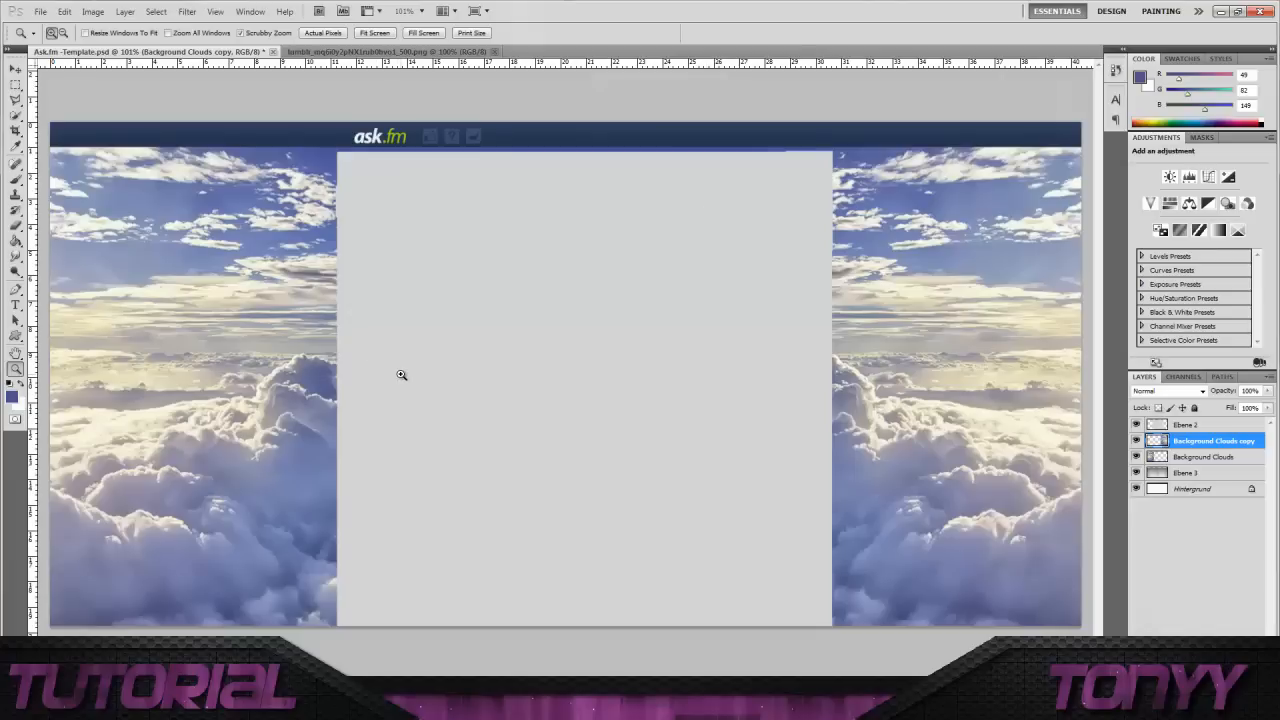
right_click(1212, 440)
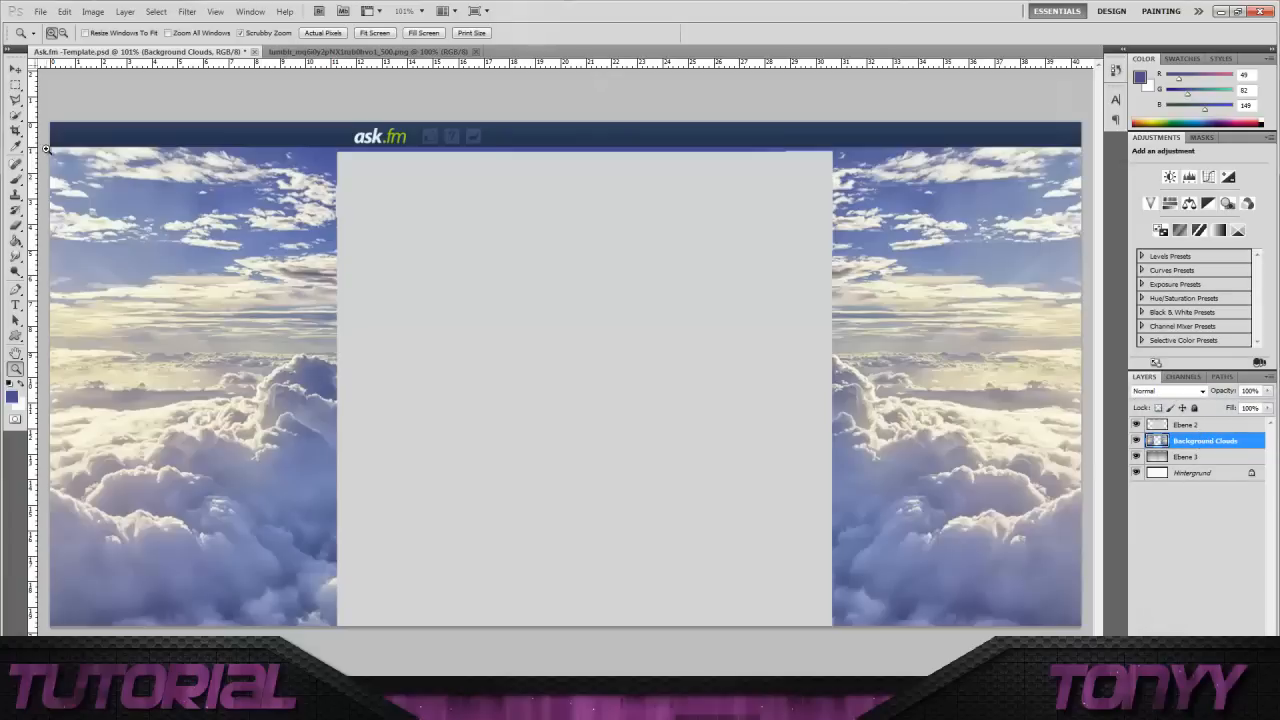
- Open the person photo and bring it into the template as Layer 1 on the left
click(40, 12)
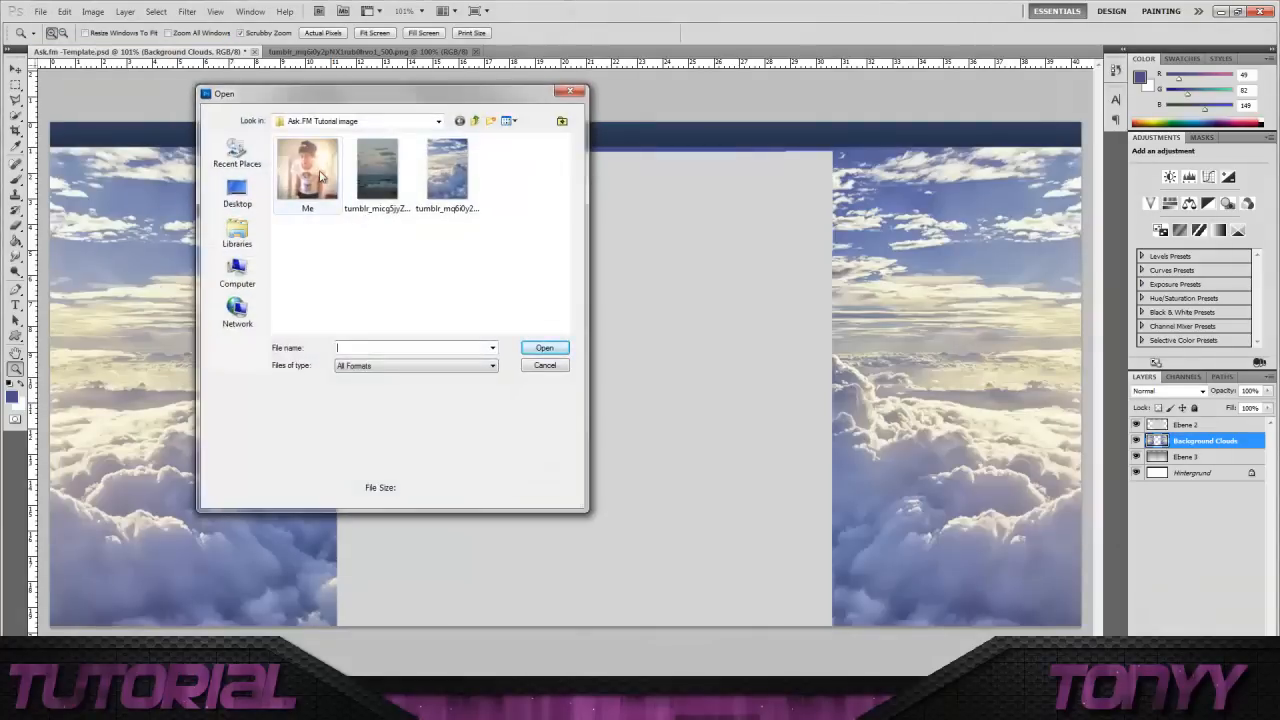
double_click(308, 168)
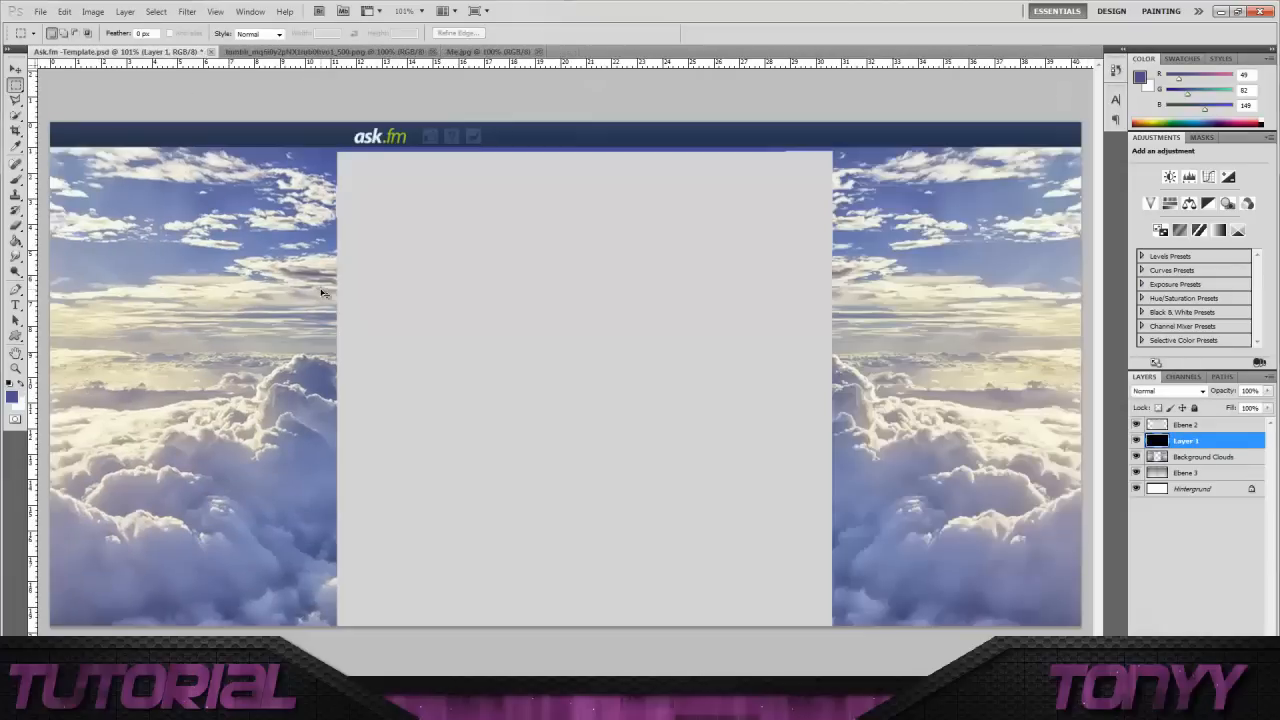
click(16, 70)
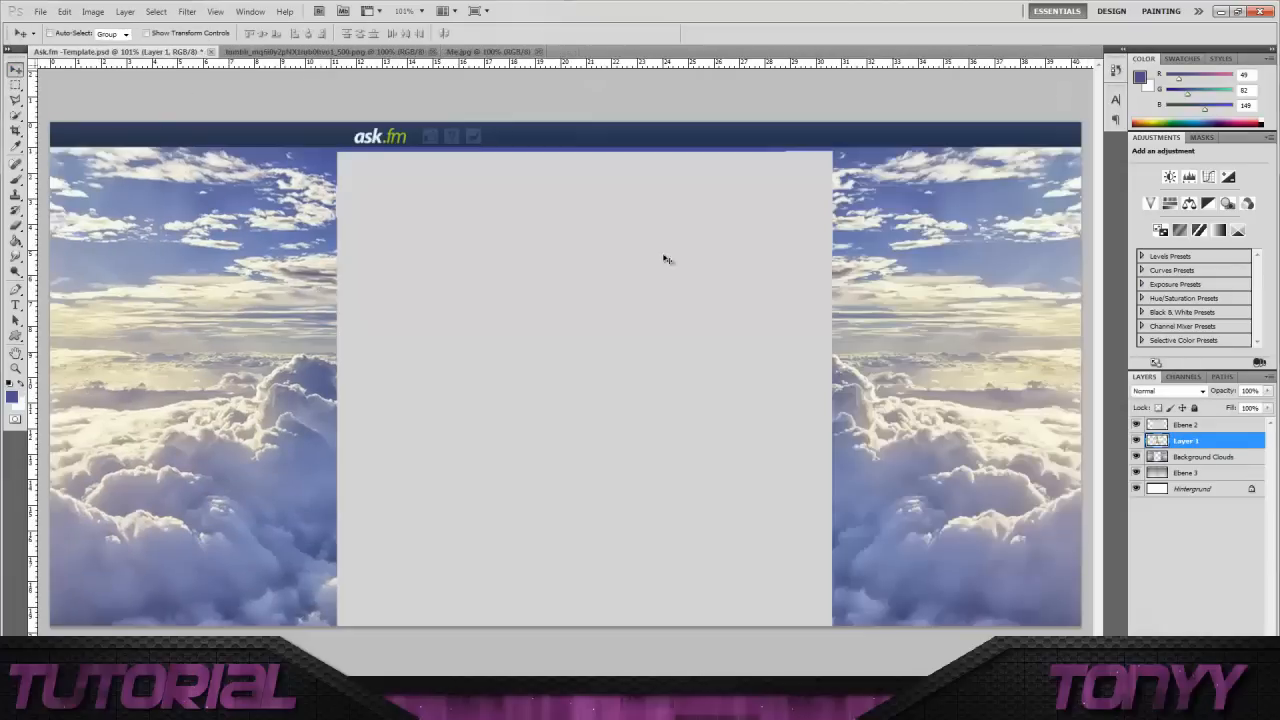
mouse_move(436, 332)
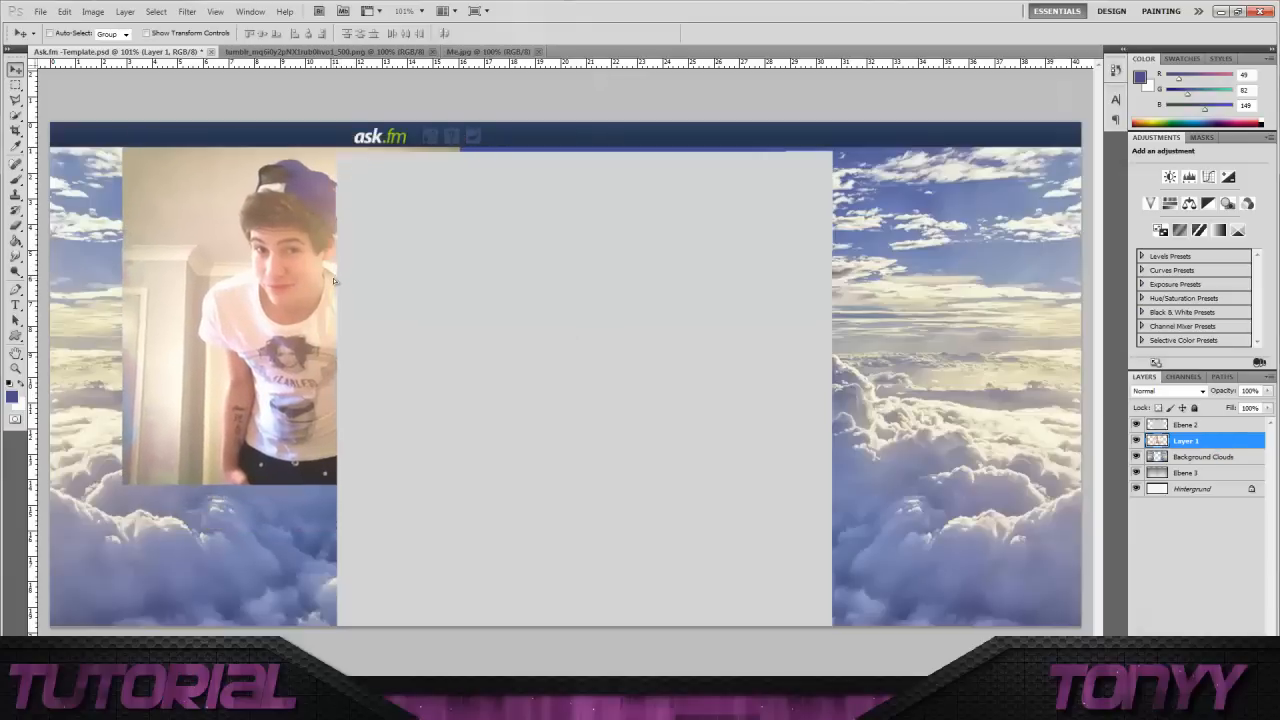
mouse_move(350, 276)
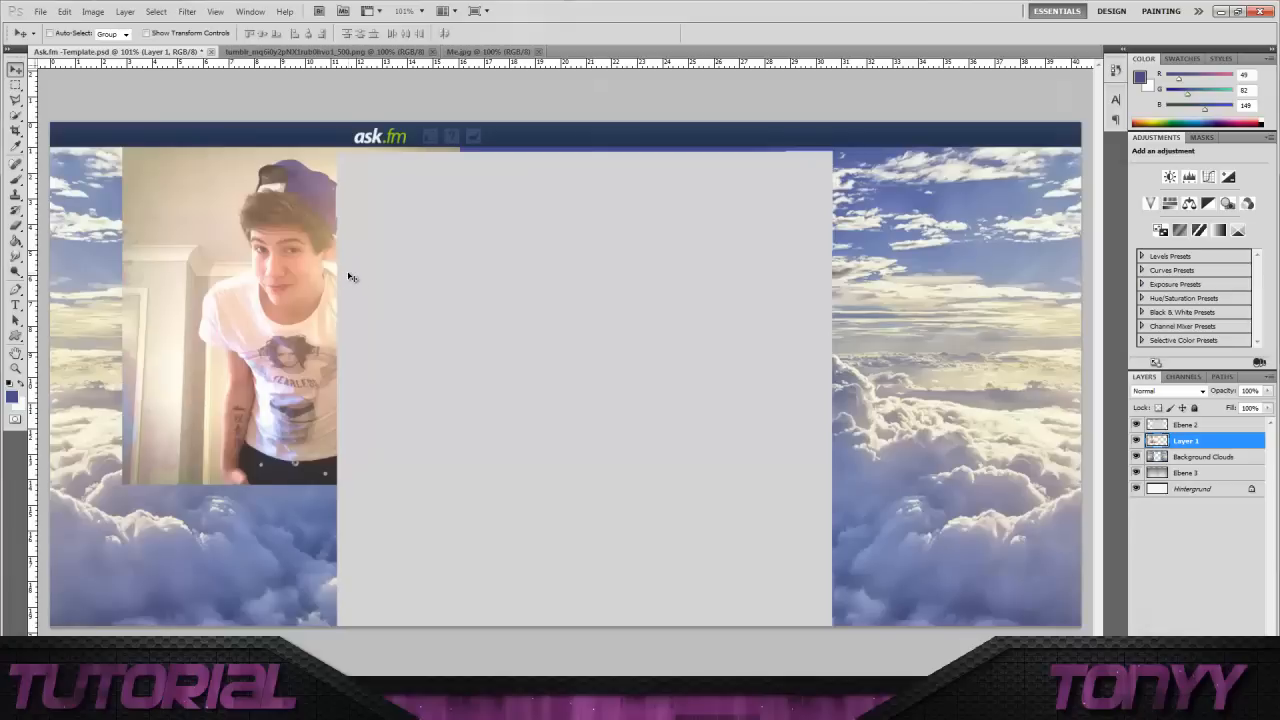
mouse_move(300, 428)
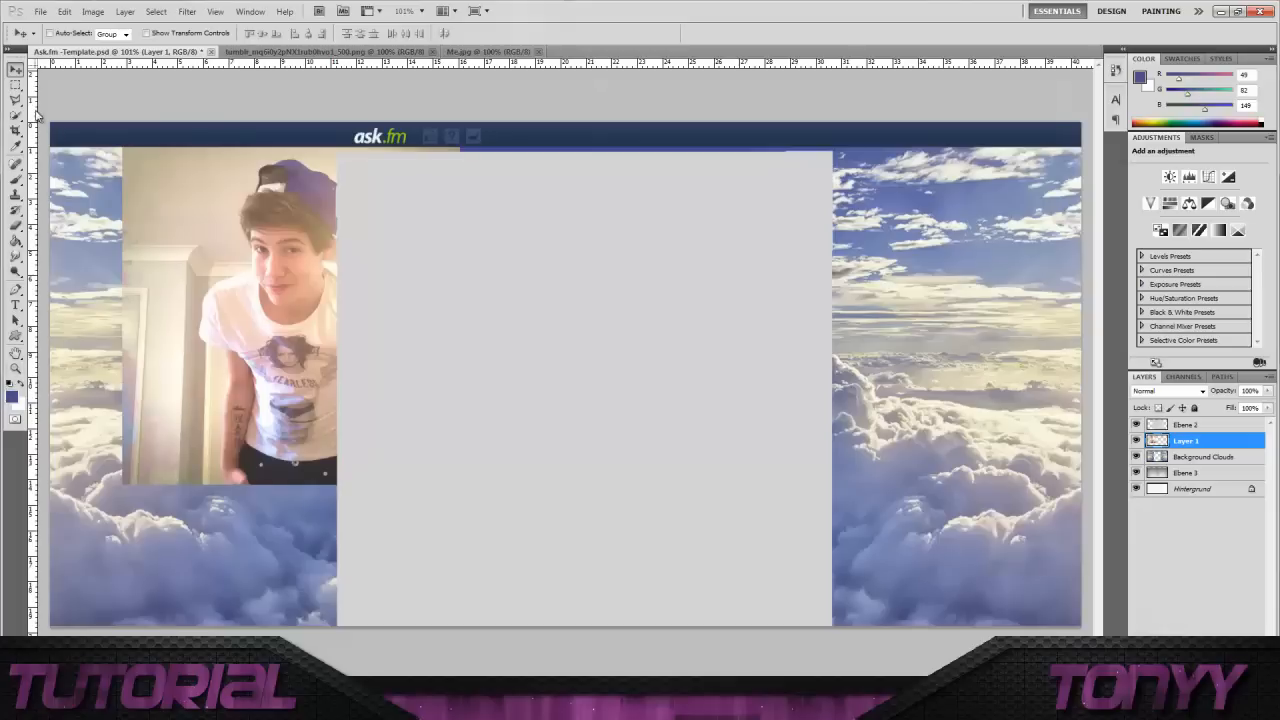
- Trace the person's outline with the Polygonal Lasso selection
click(16, 100)
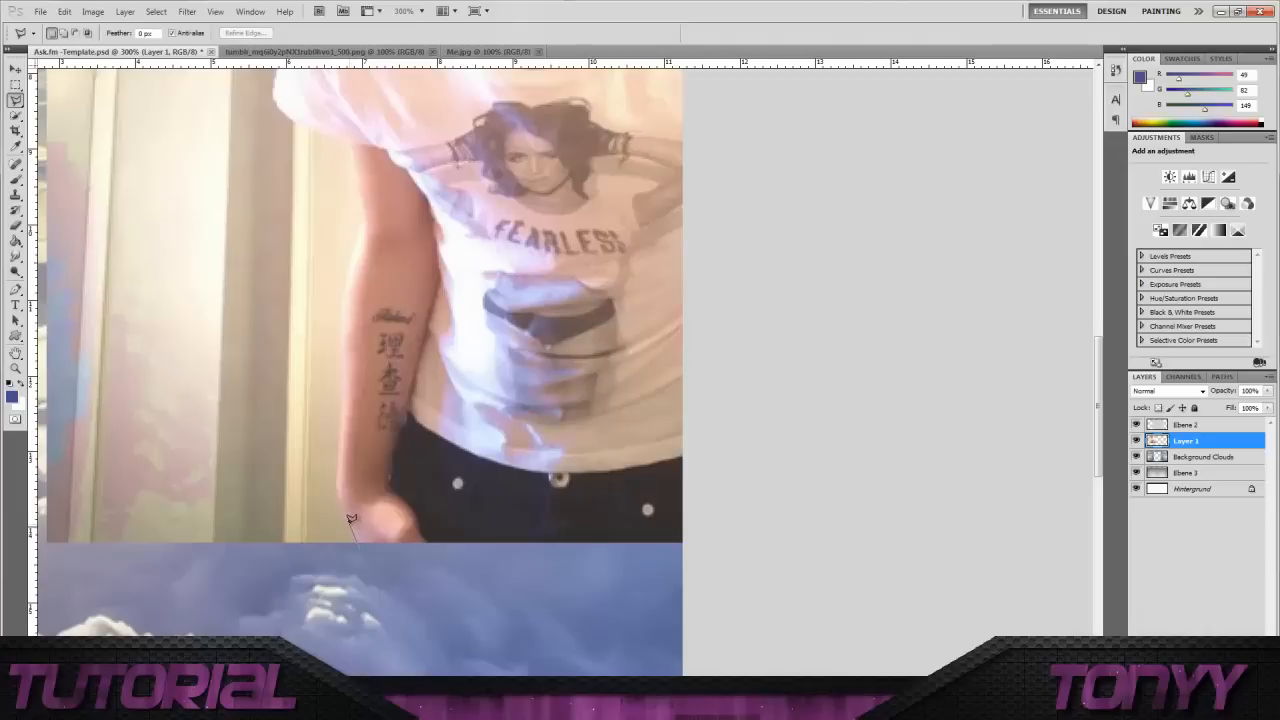
mouse_move(340, 482)
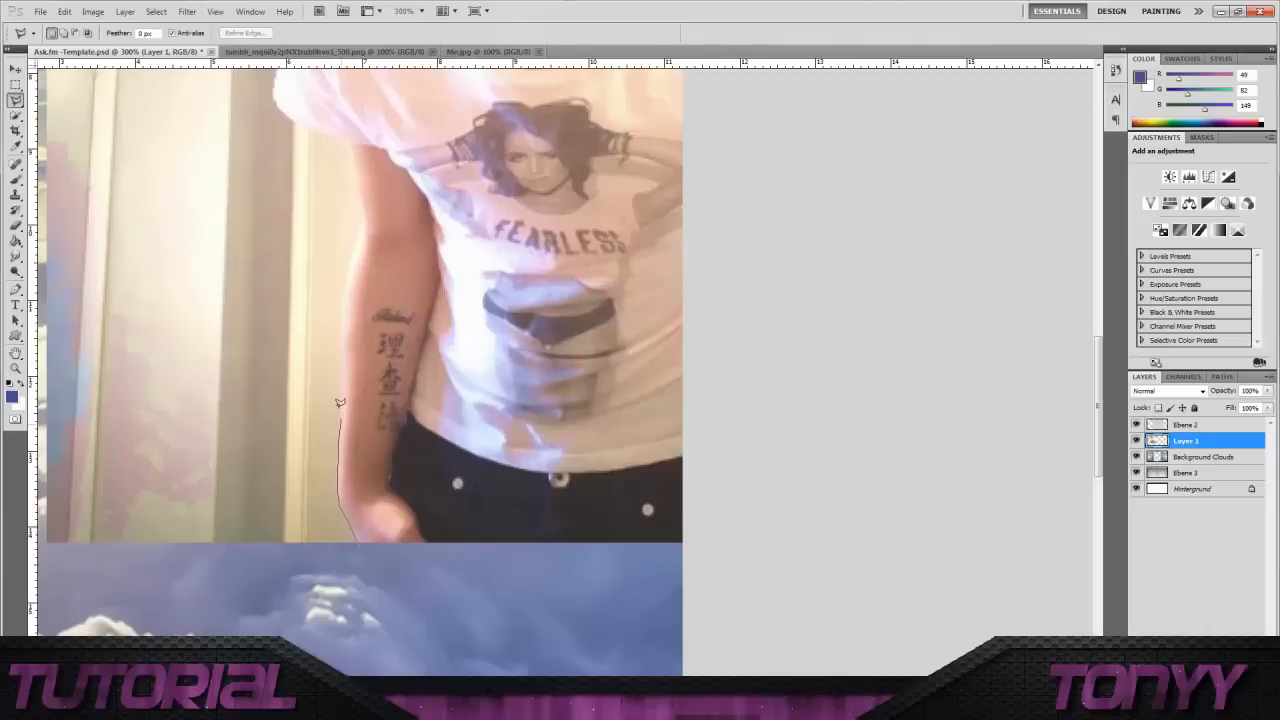
mouse_move(340, 348)
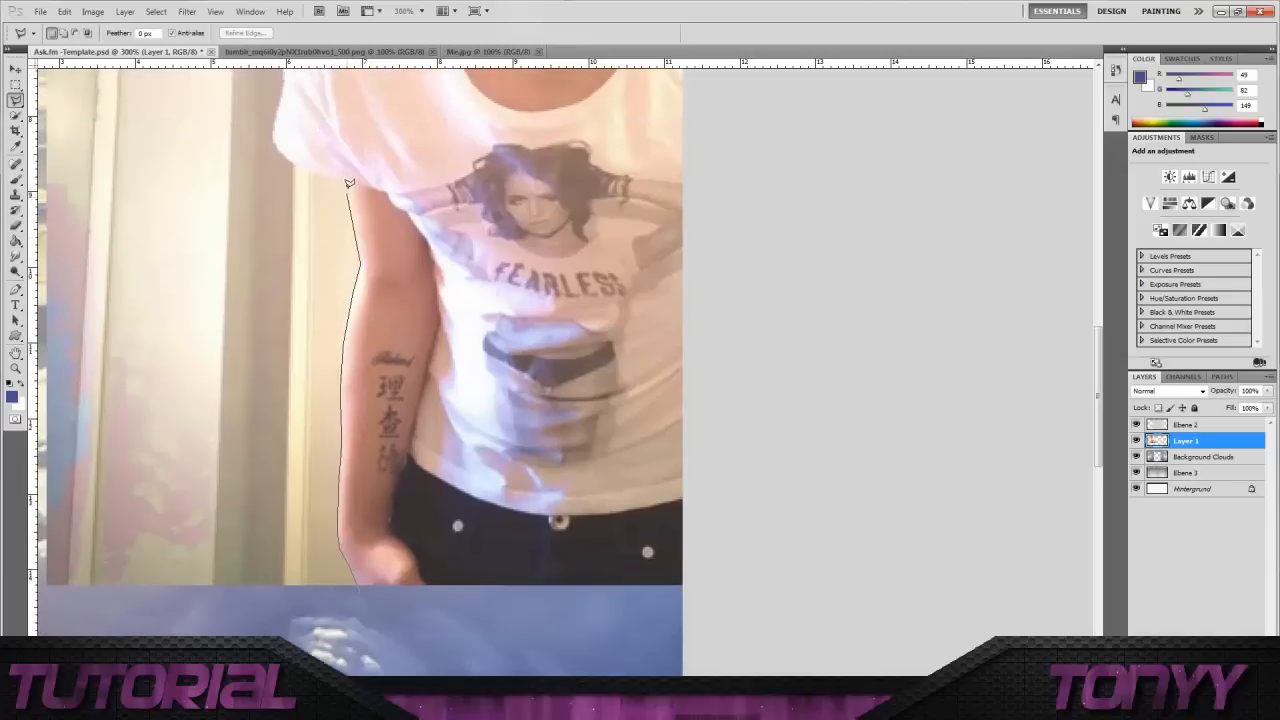
click(288, 152)
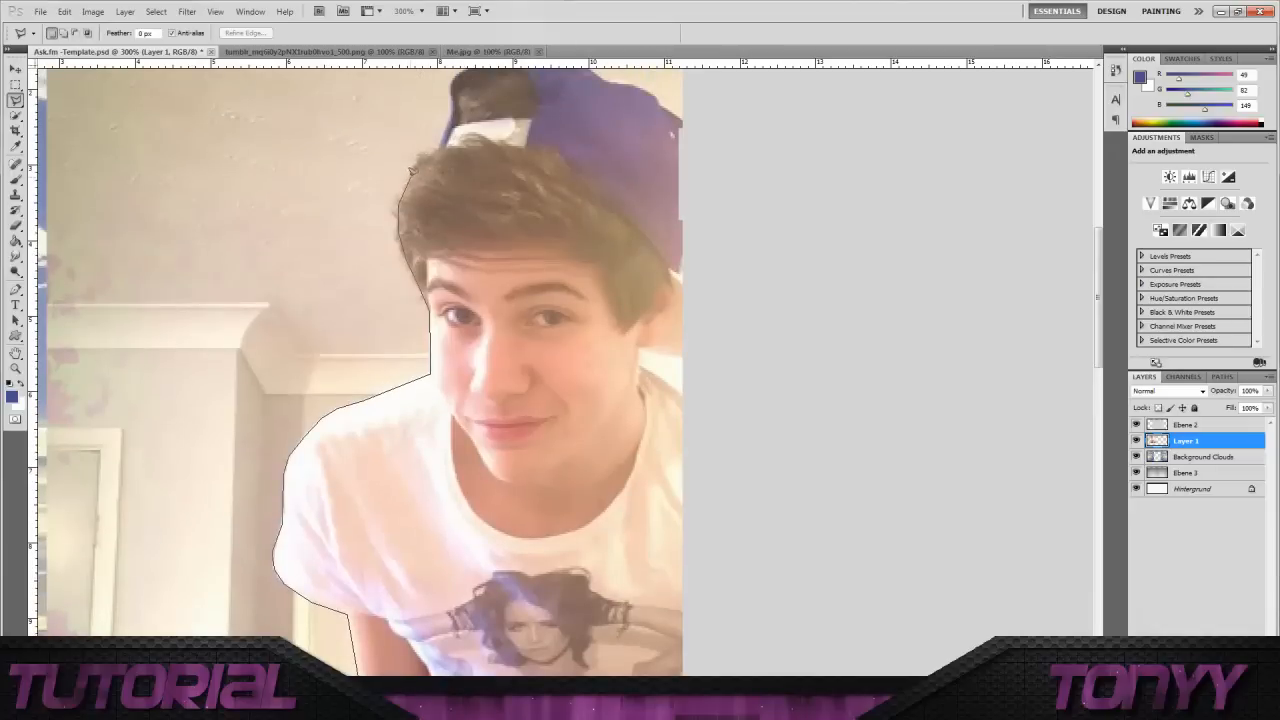
mouse_move(436, 144)
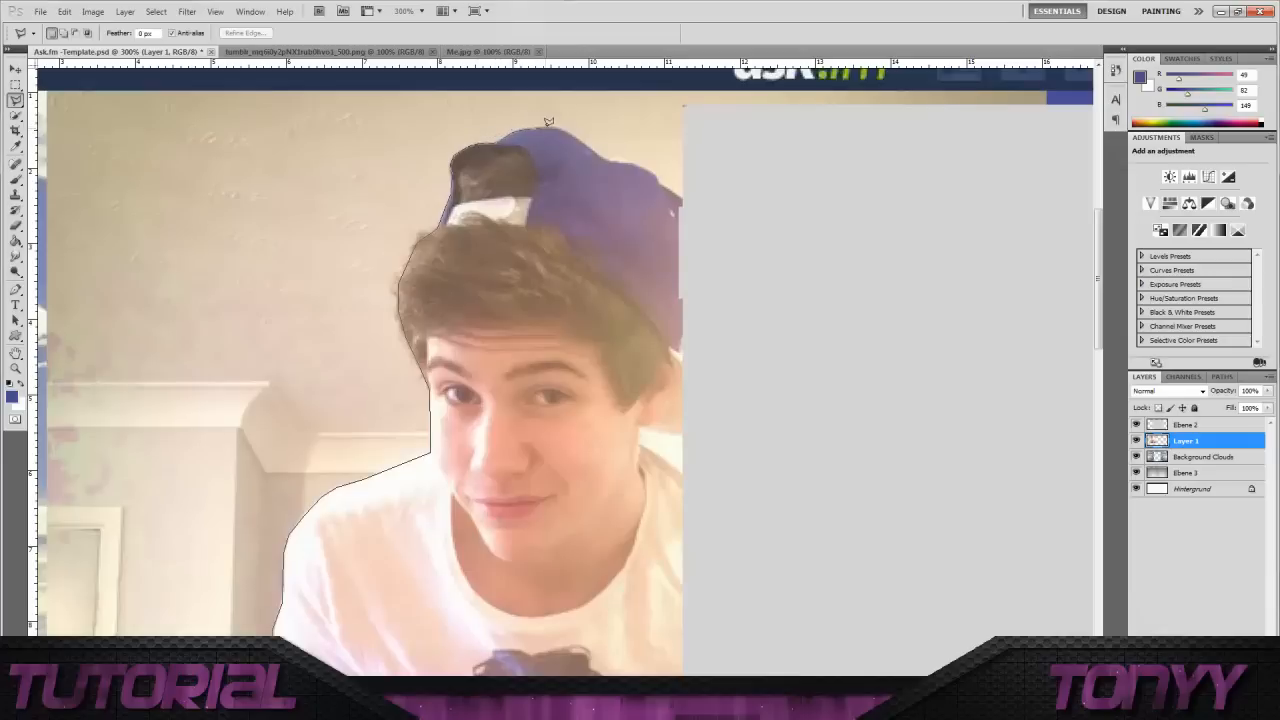
mouse_move(576, 132)
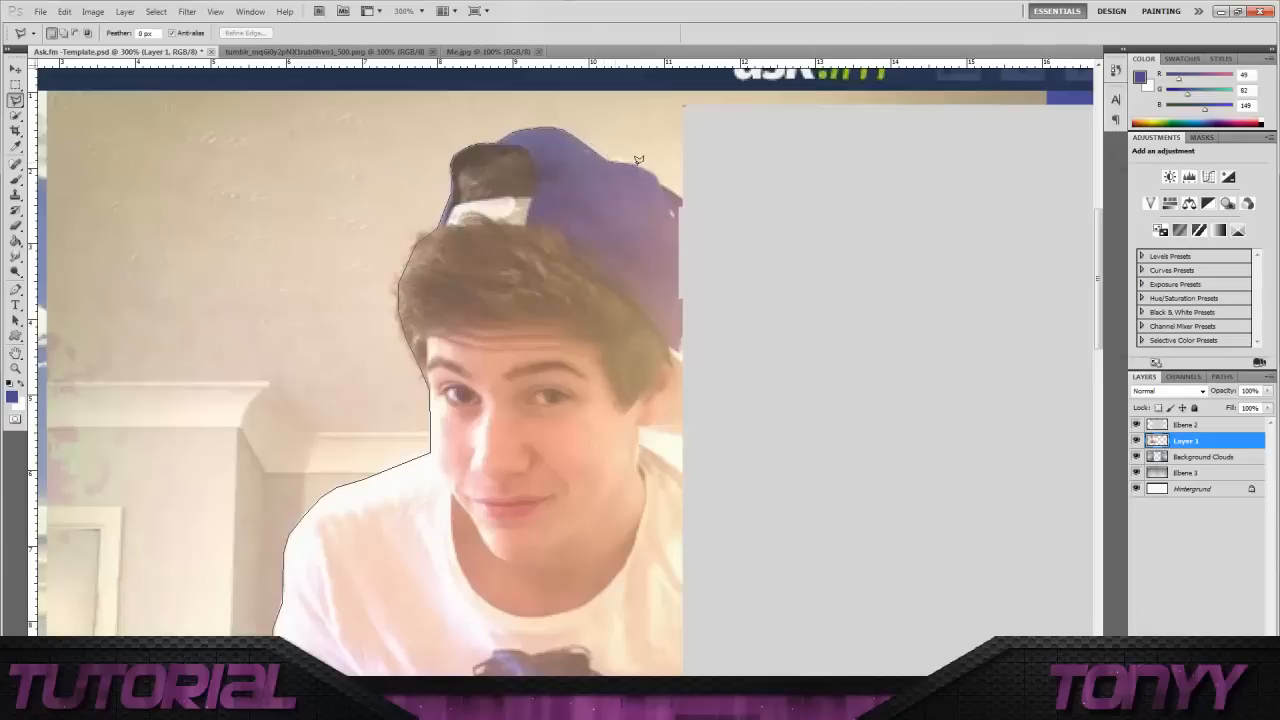
mouse_move(660, 170)
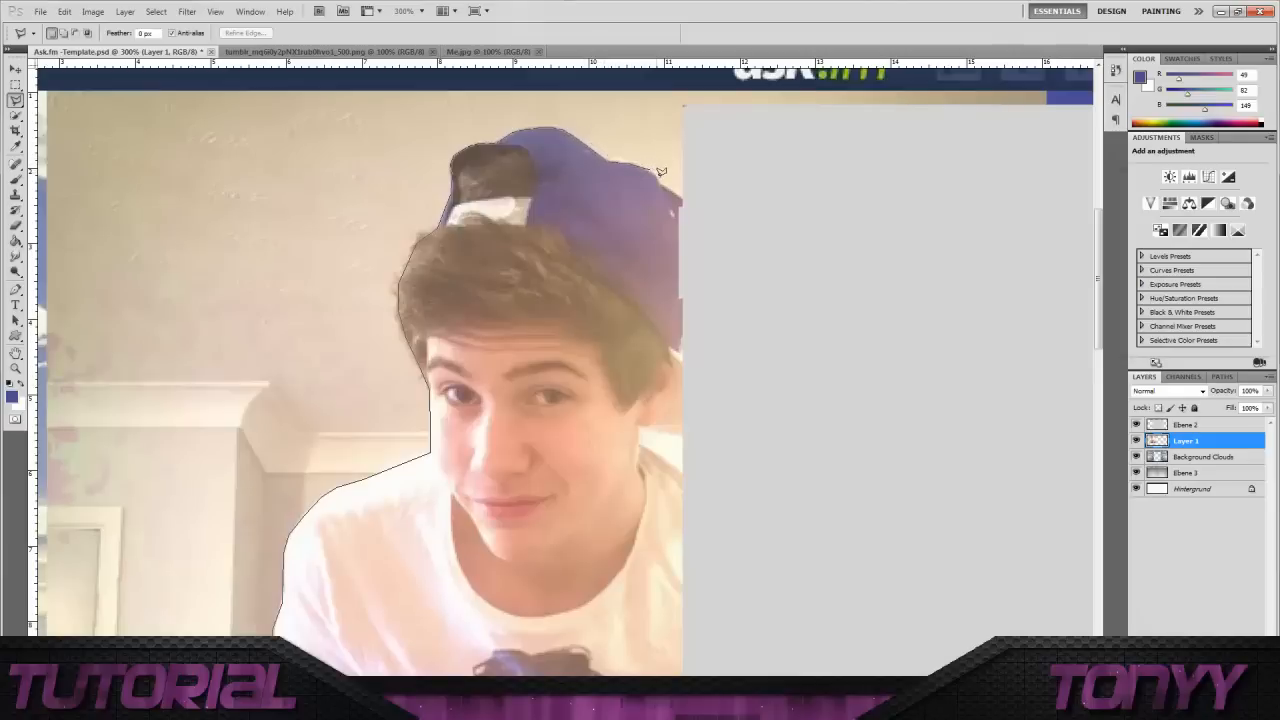
mouse_move(712, 198)
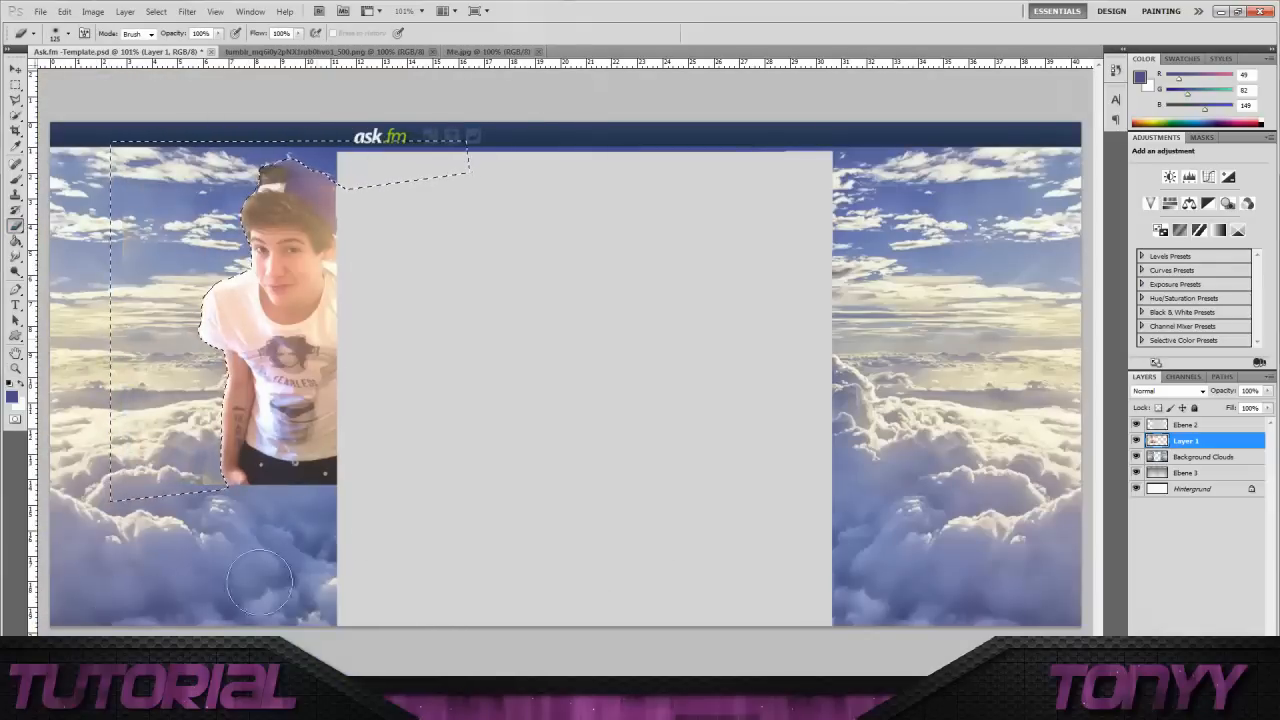
mouse_move(76, 136)
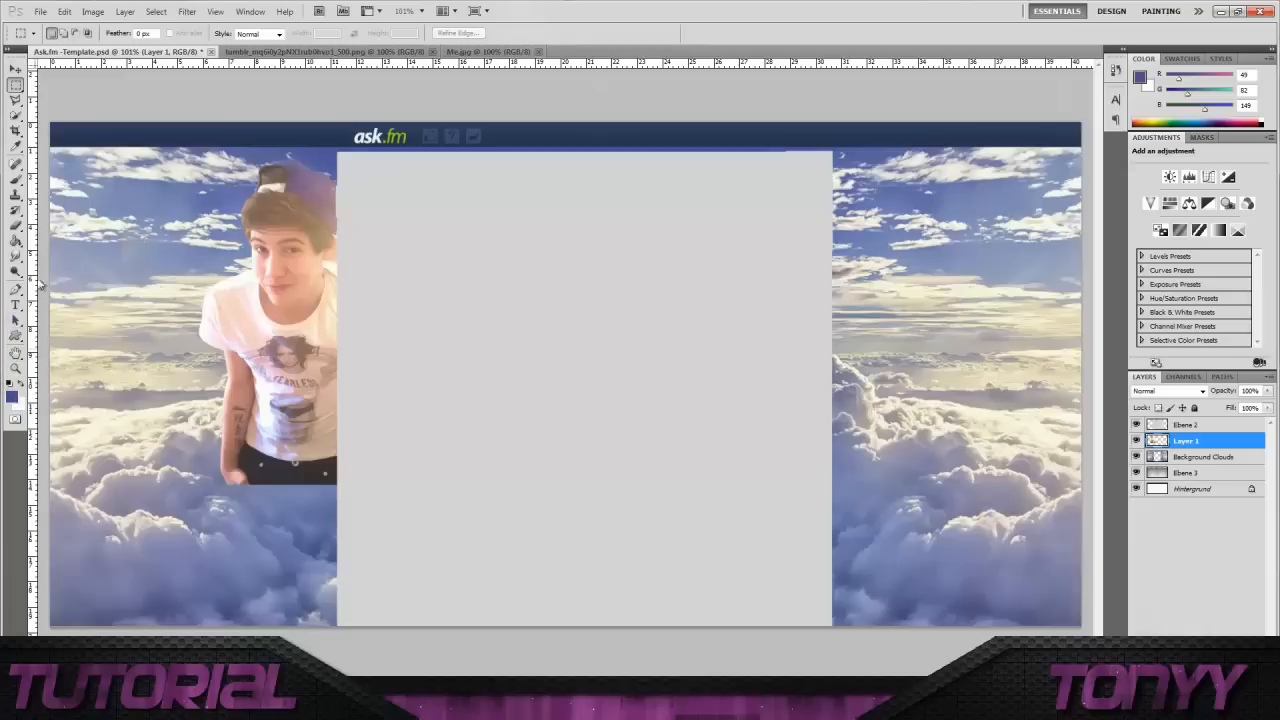
- Paint soft dark blue shading on a new layer along the photo's lower edge and merge it down
click(12, 396)
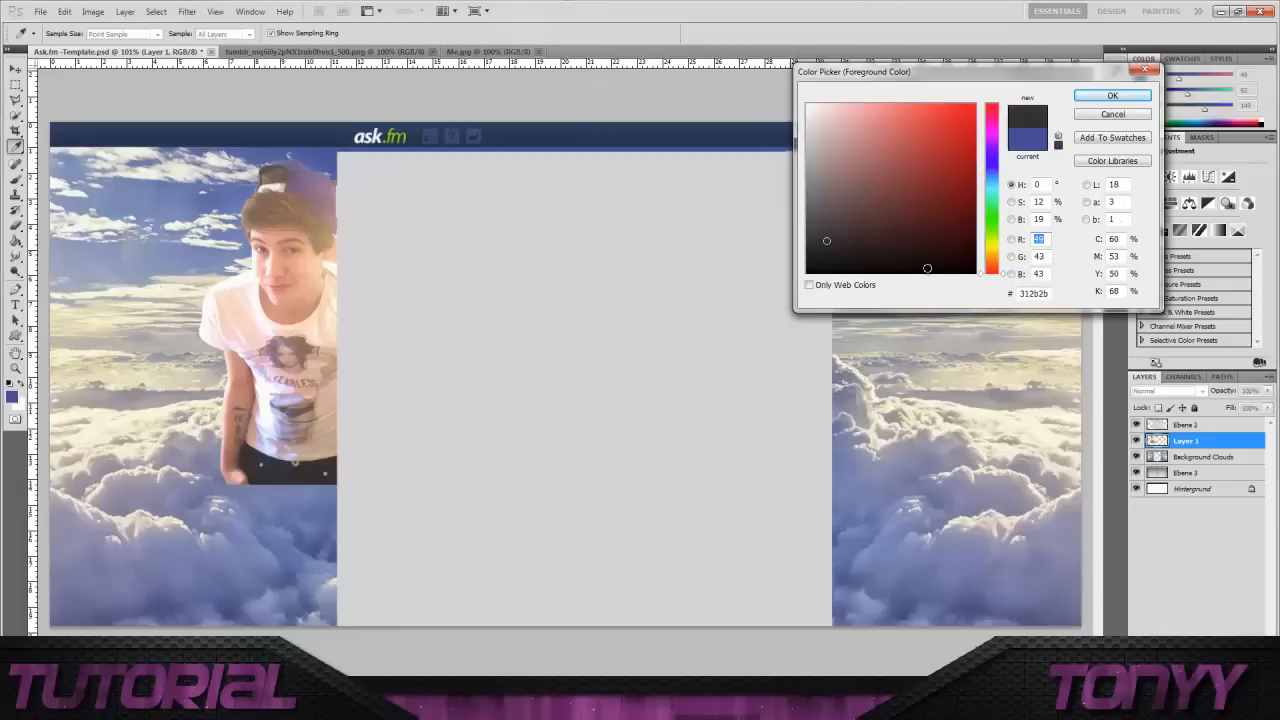
click(1112, 96)
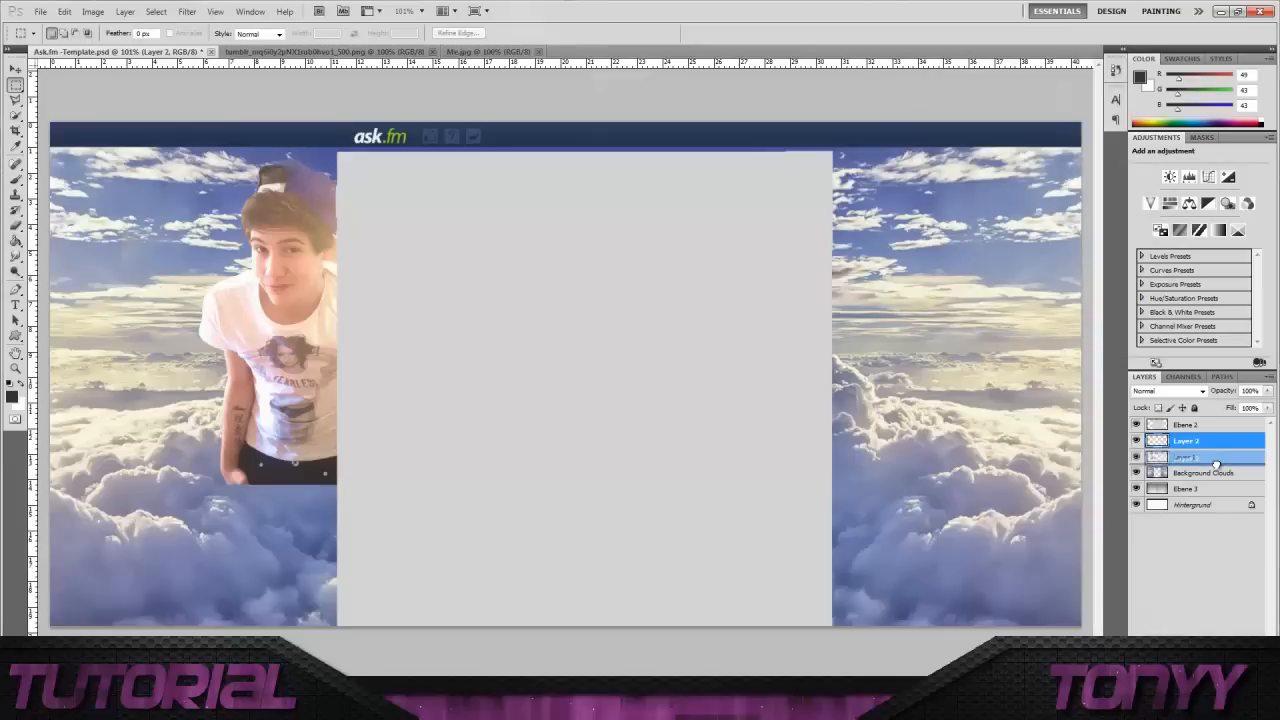
click(1186, 456)
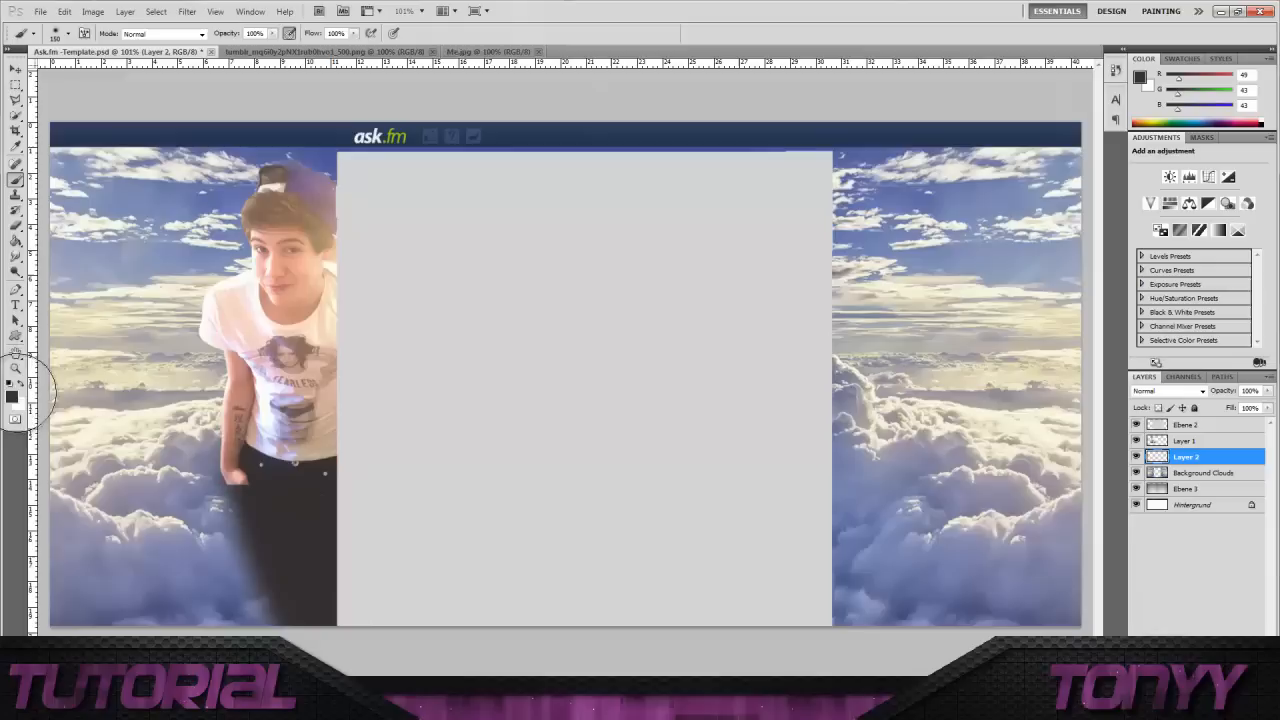
click(12, 396)
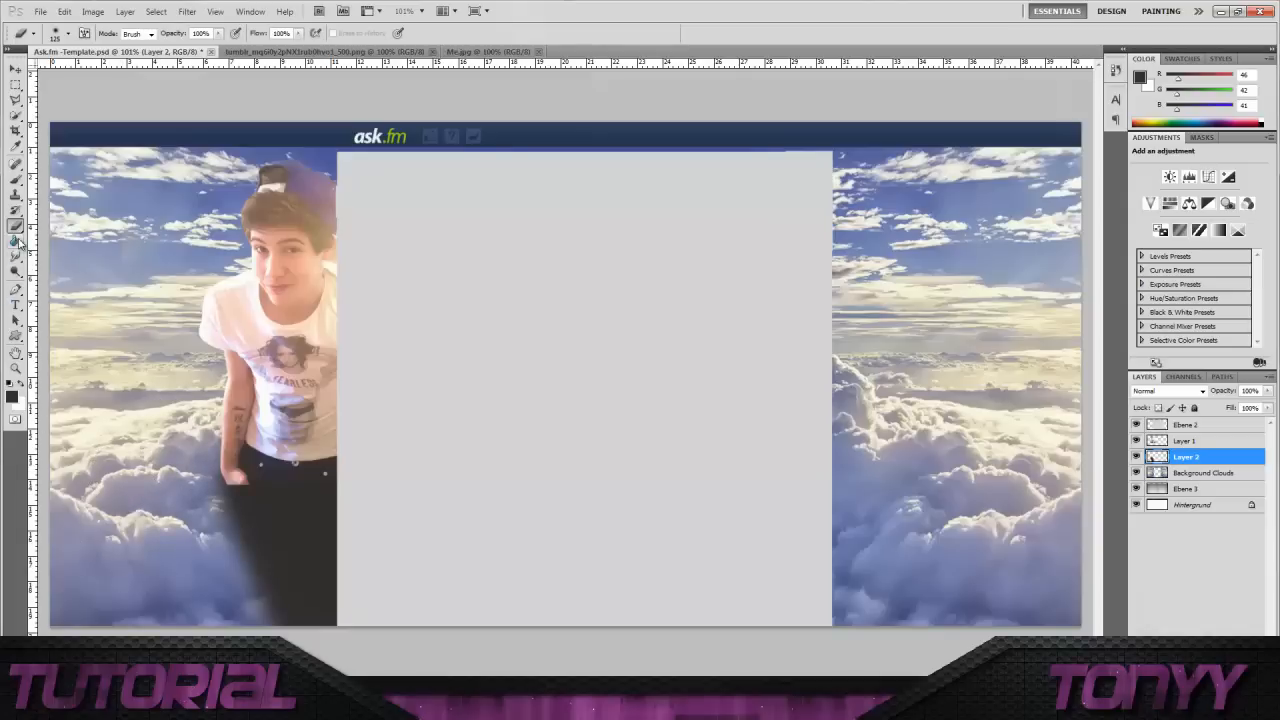
mouse_move(1232, 444)
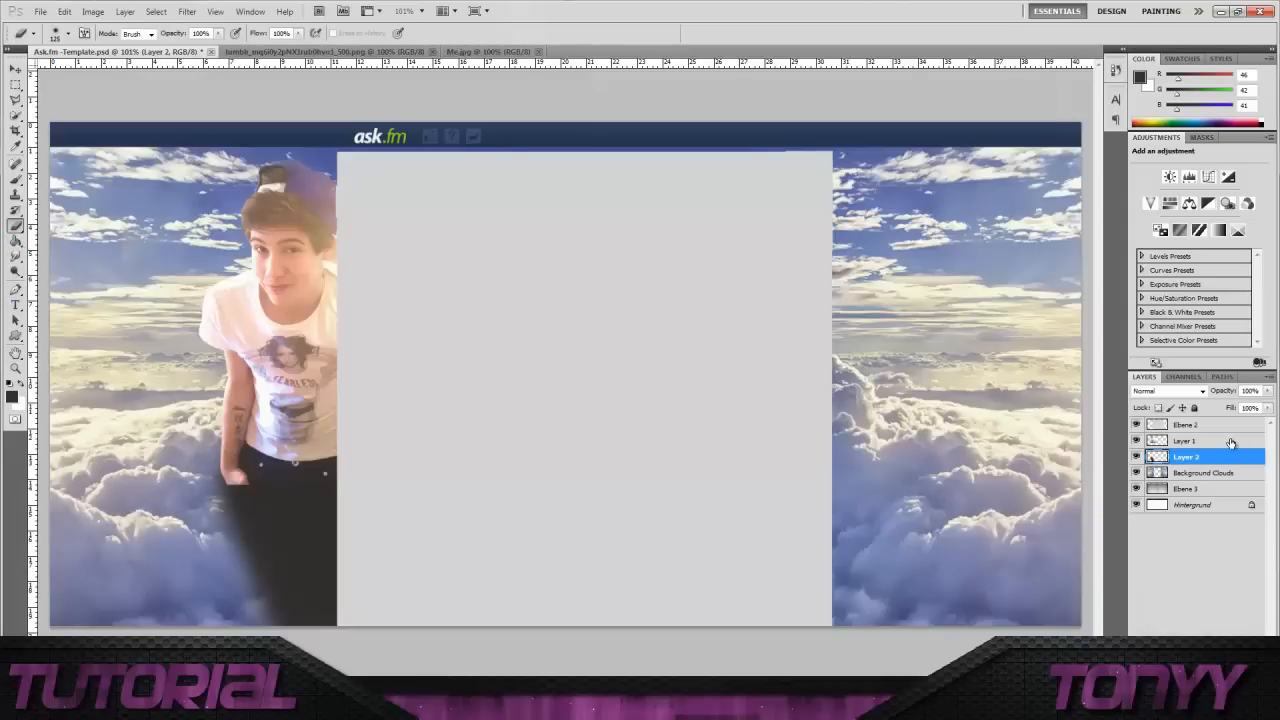
click(1184, 442)
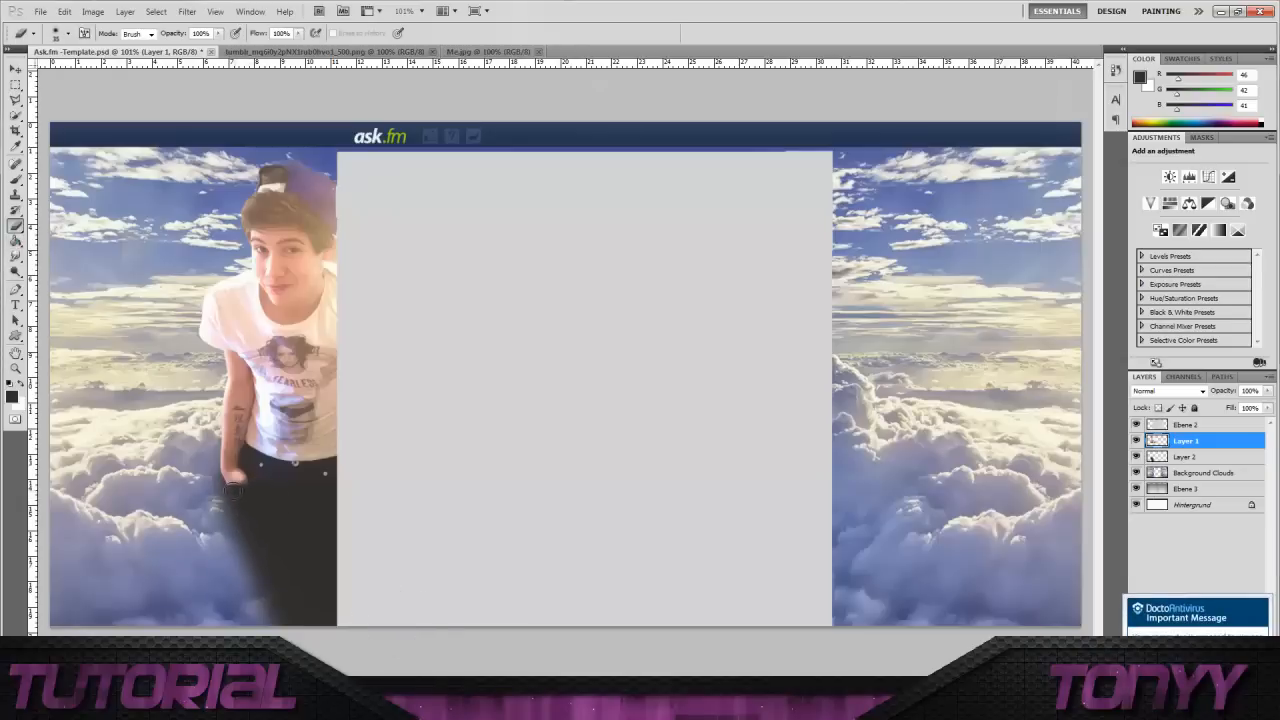
mouse_move(244, 500)
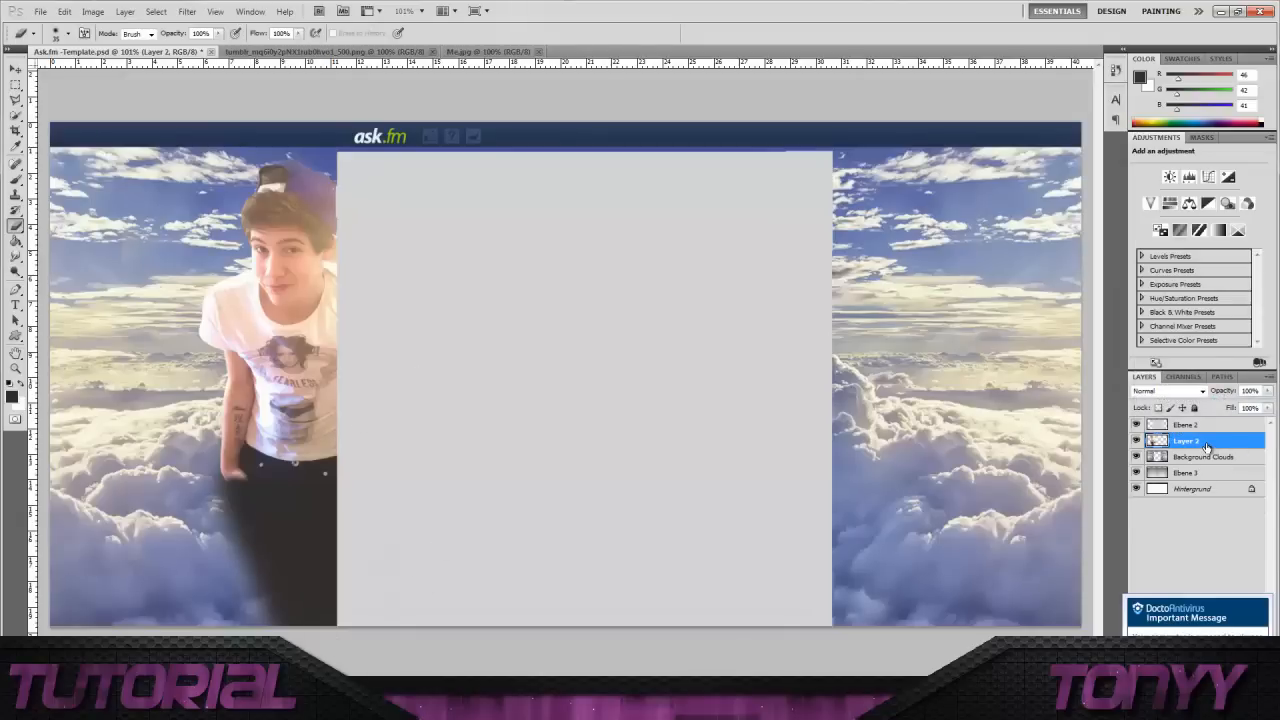
- Duplicate the shaded person photo layer and begin mirroring the copy toward the right panel
click(64, 12)
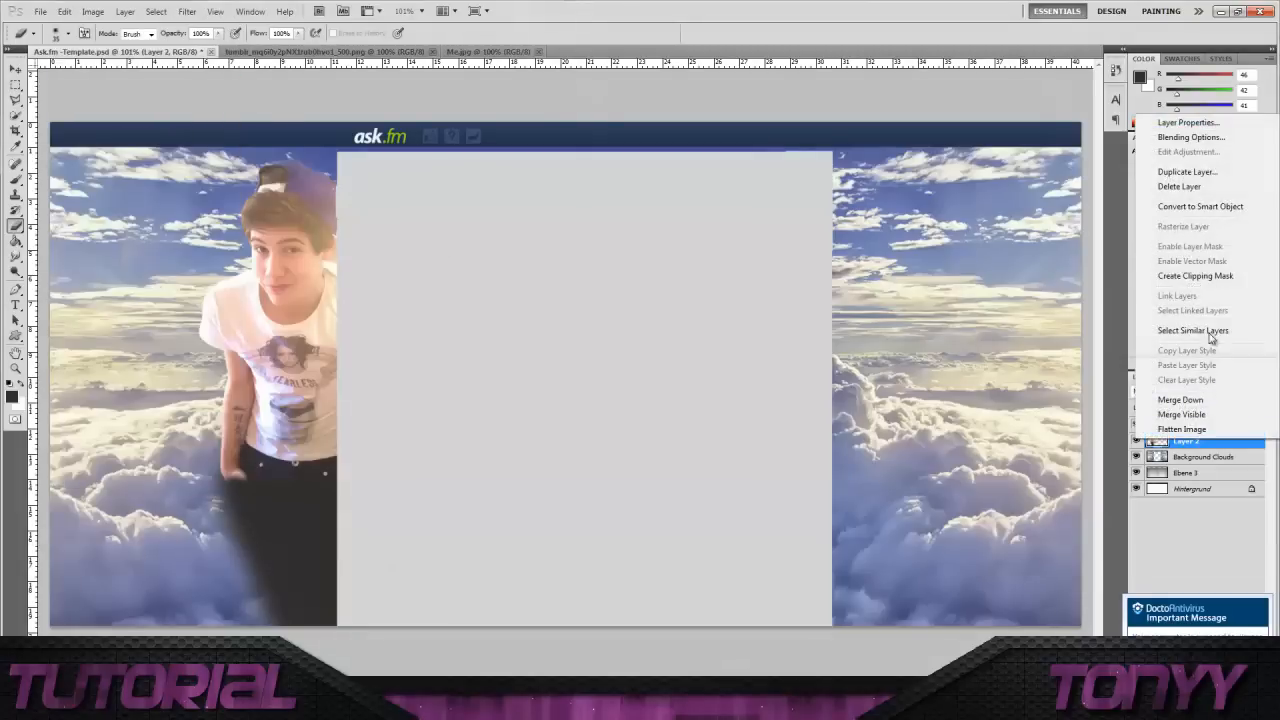
click(1188, 172)
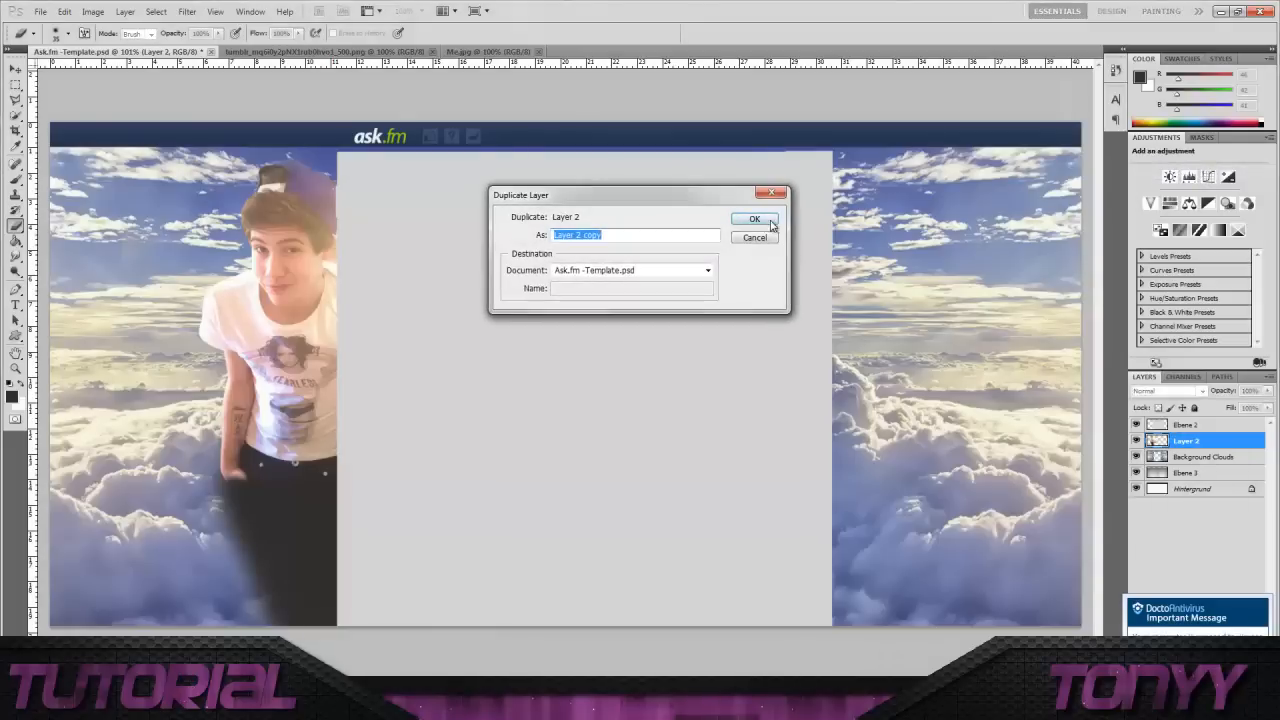
click(754, 218)
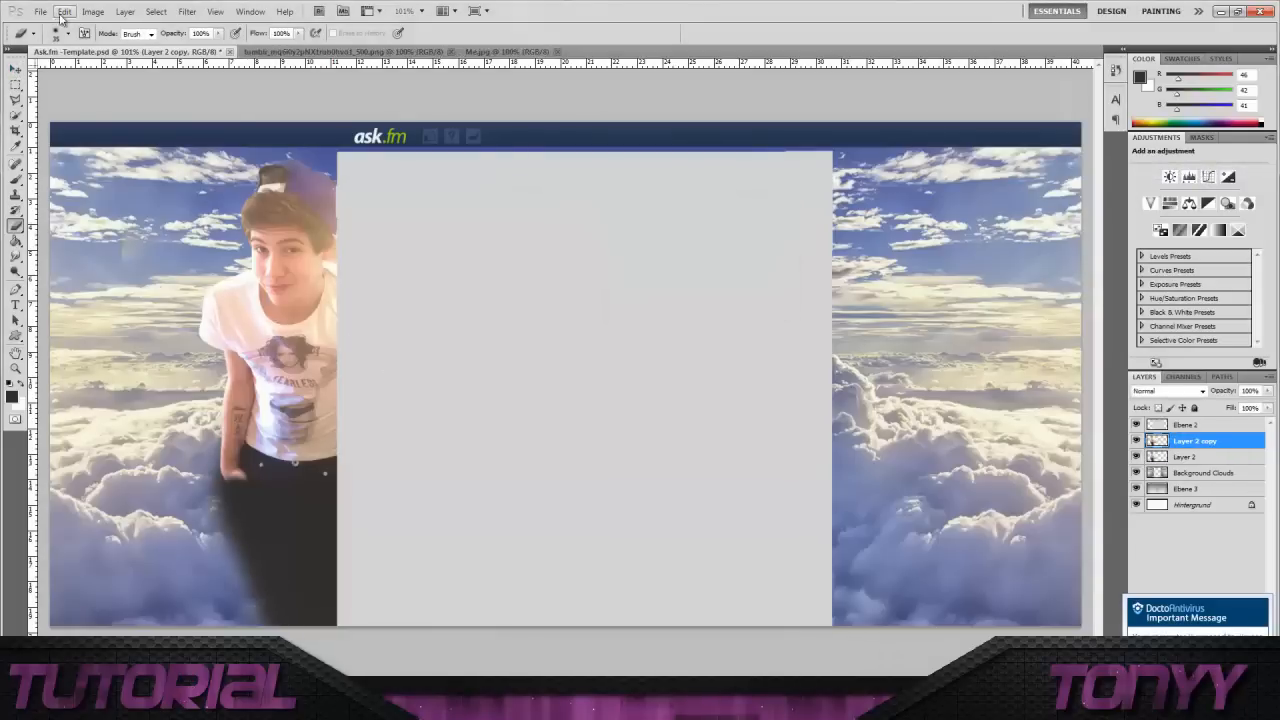
click(64, 12)
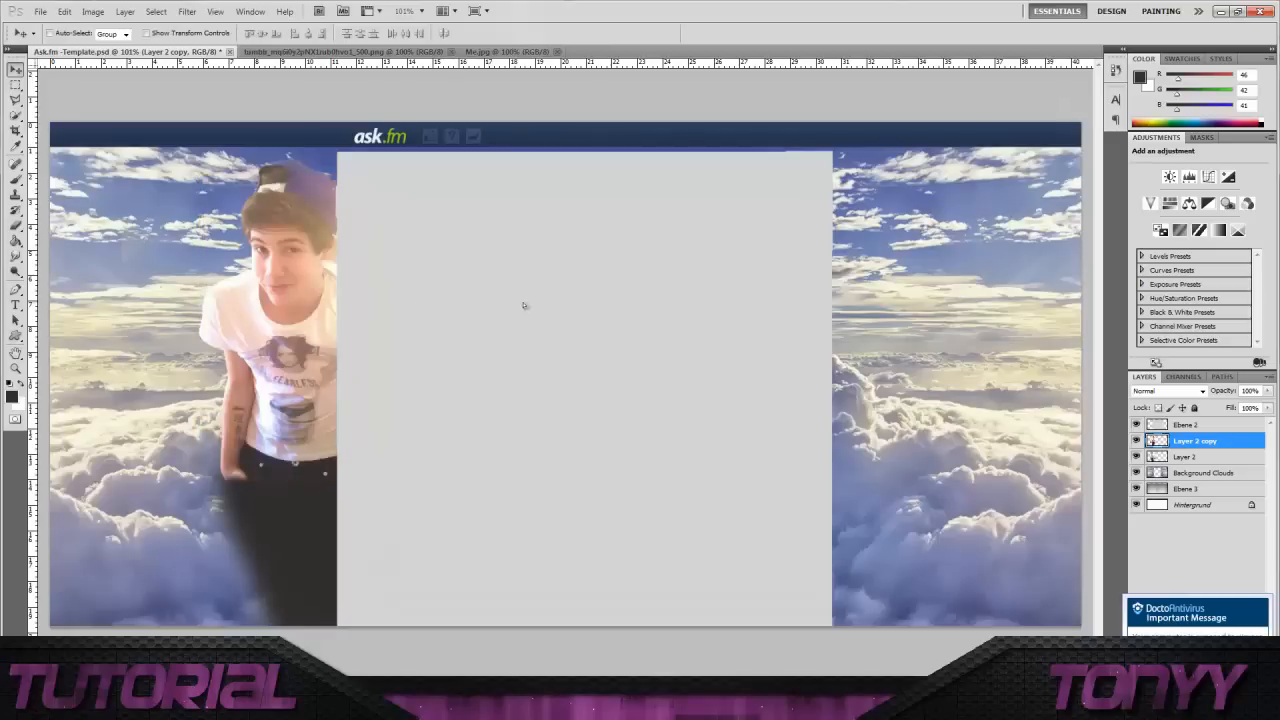
mouse_move(704, 308)
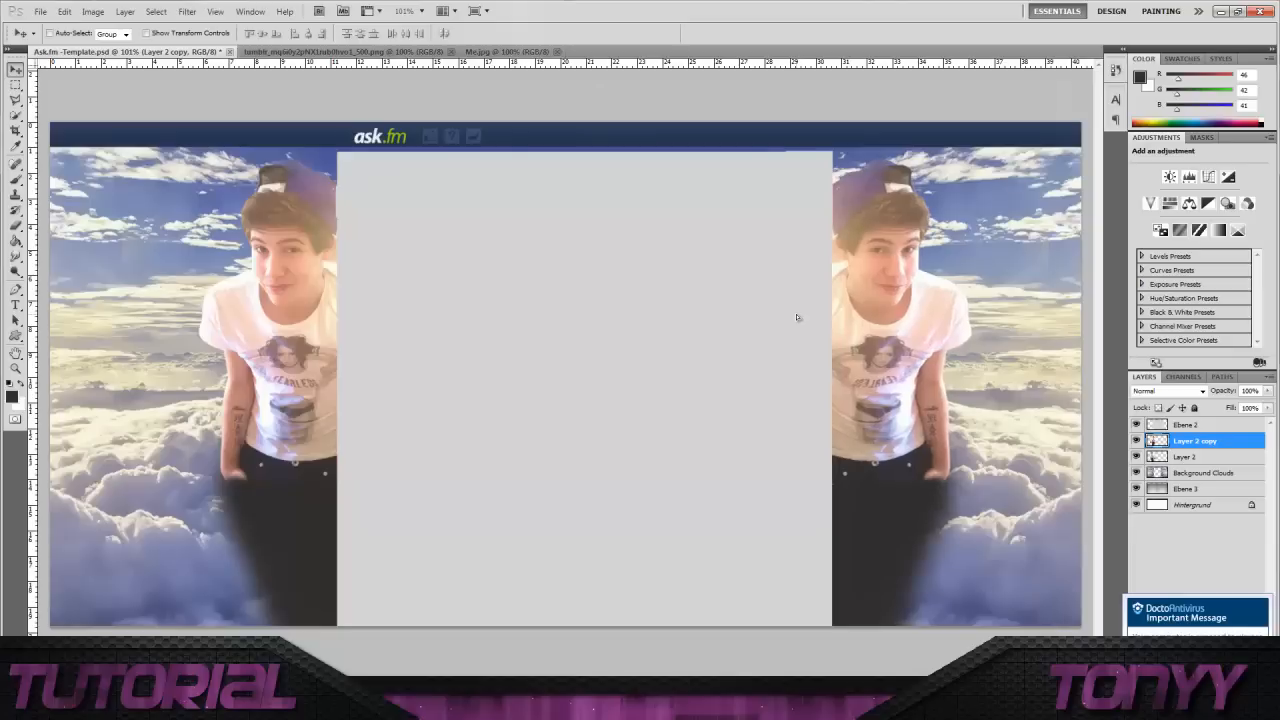
mouse_move(796, 324)
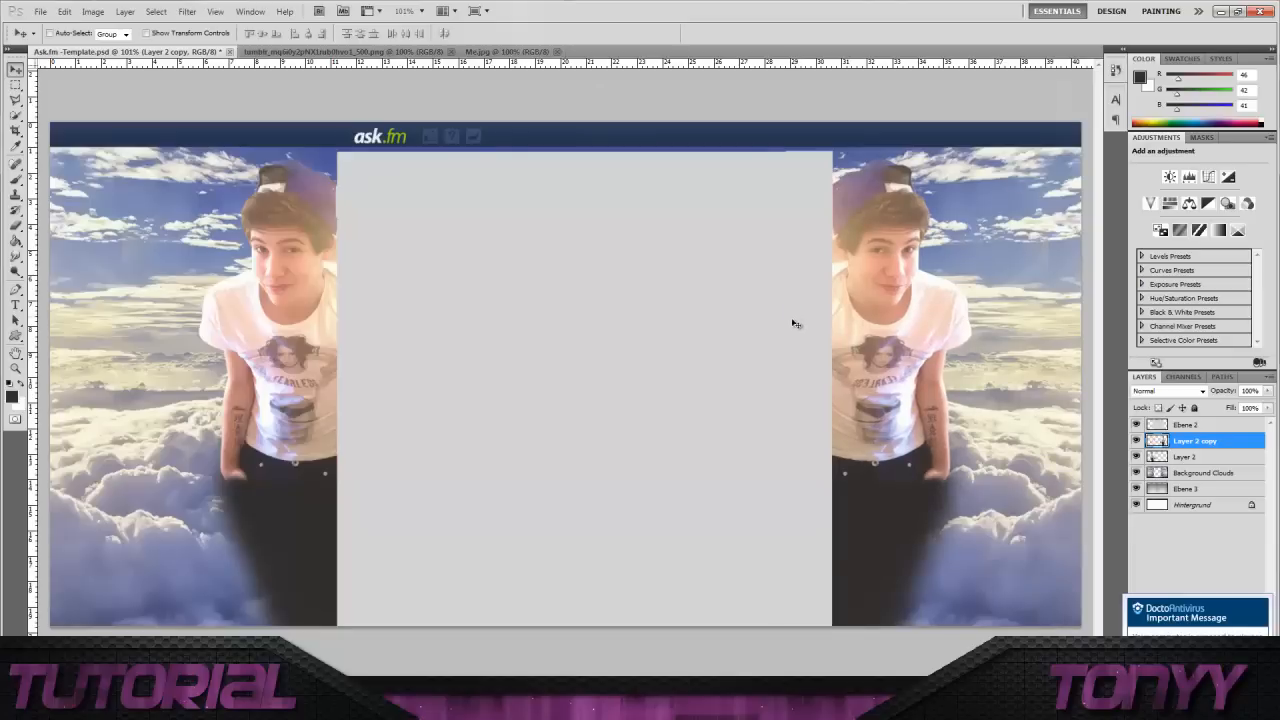
mouse_move(802, 332)
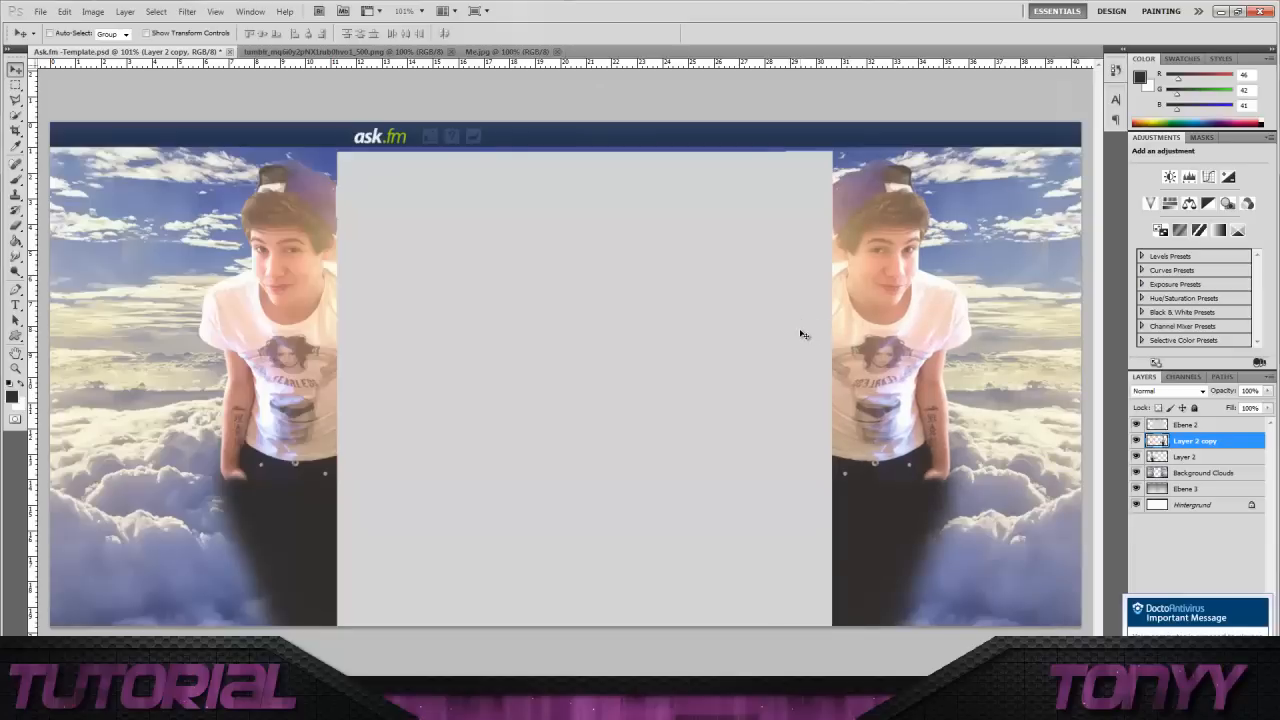
mouse_move(850, 316)
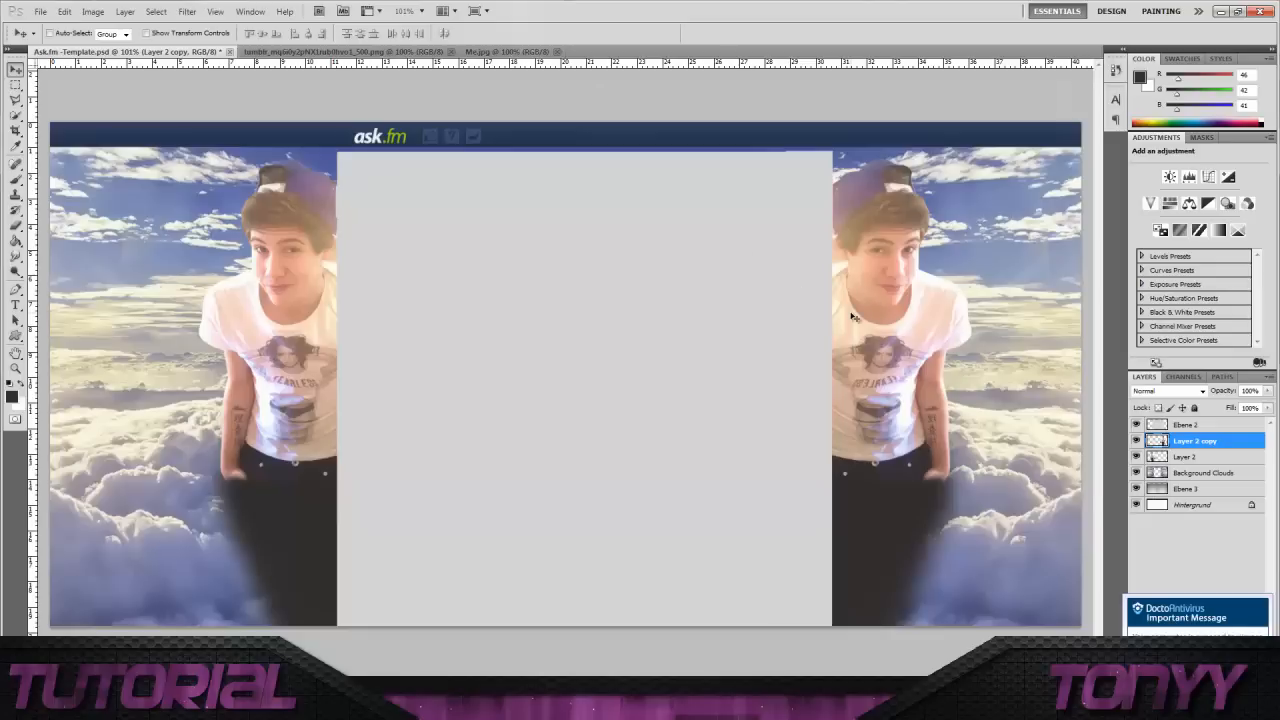
mouse_move(856, 316)
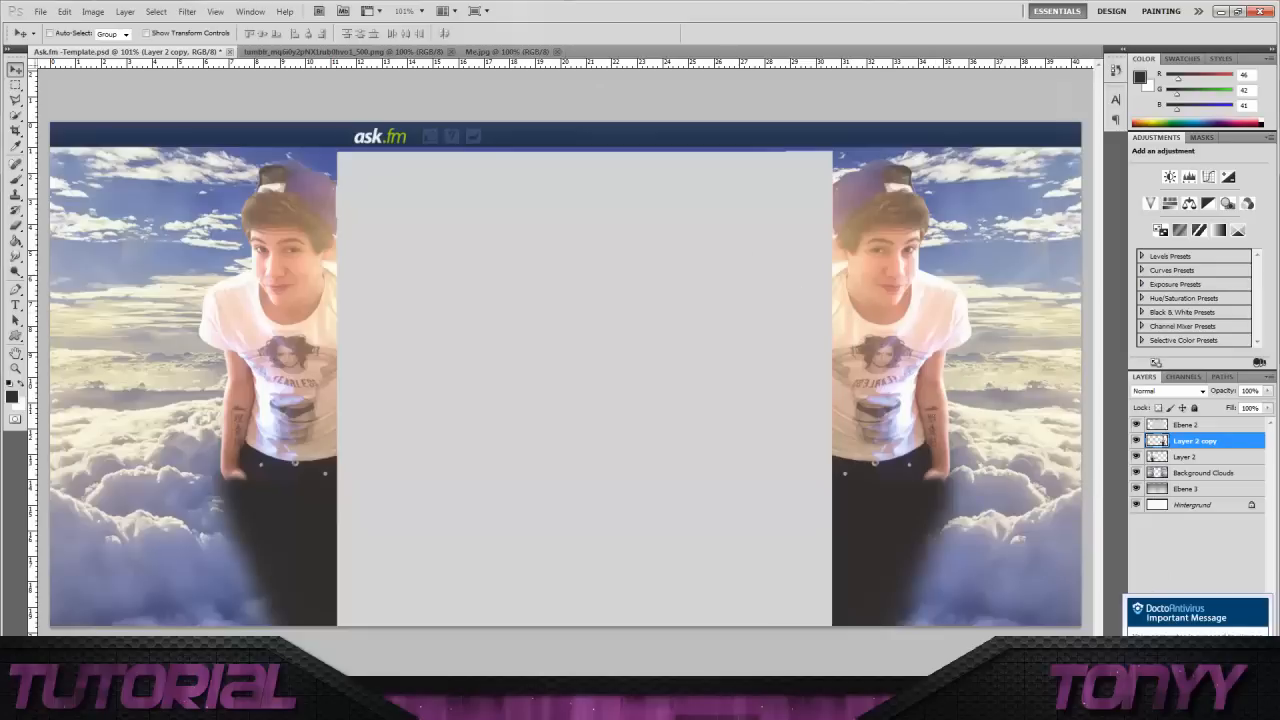
mouse_move(996, 532)
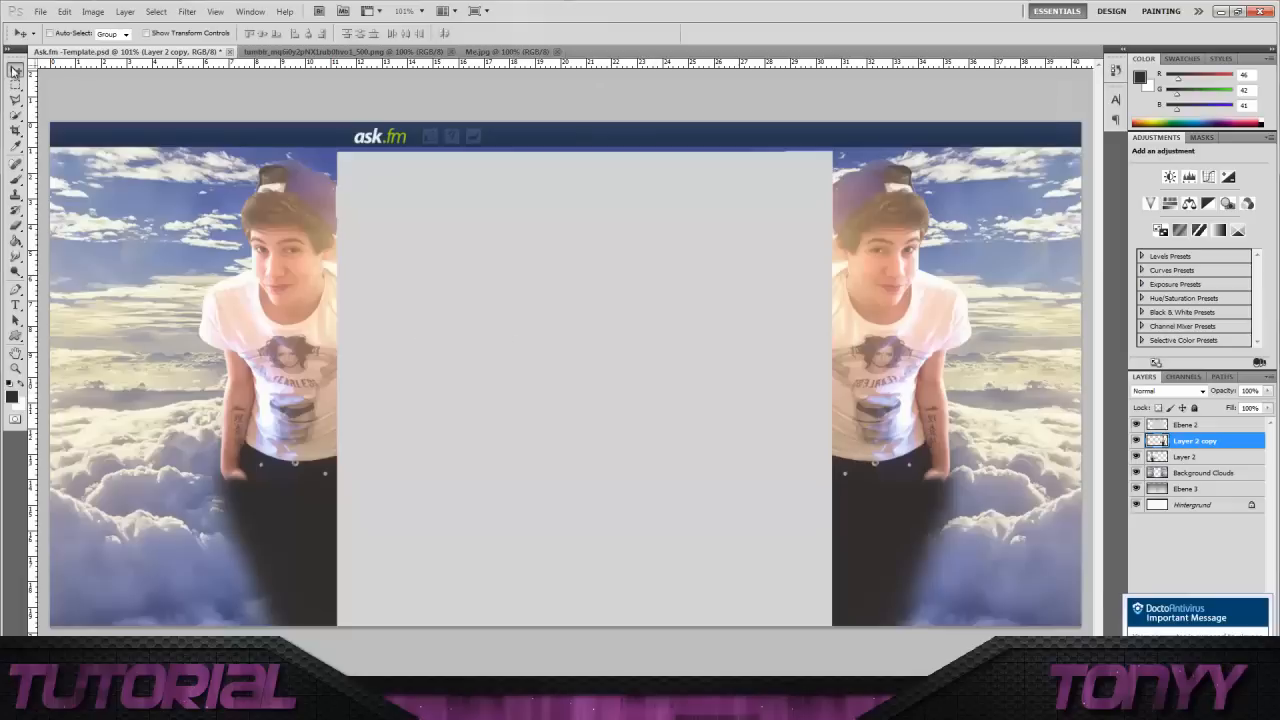
mouse_move(710, 184)
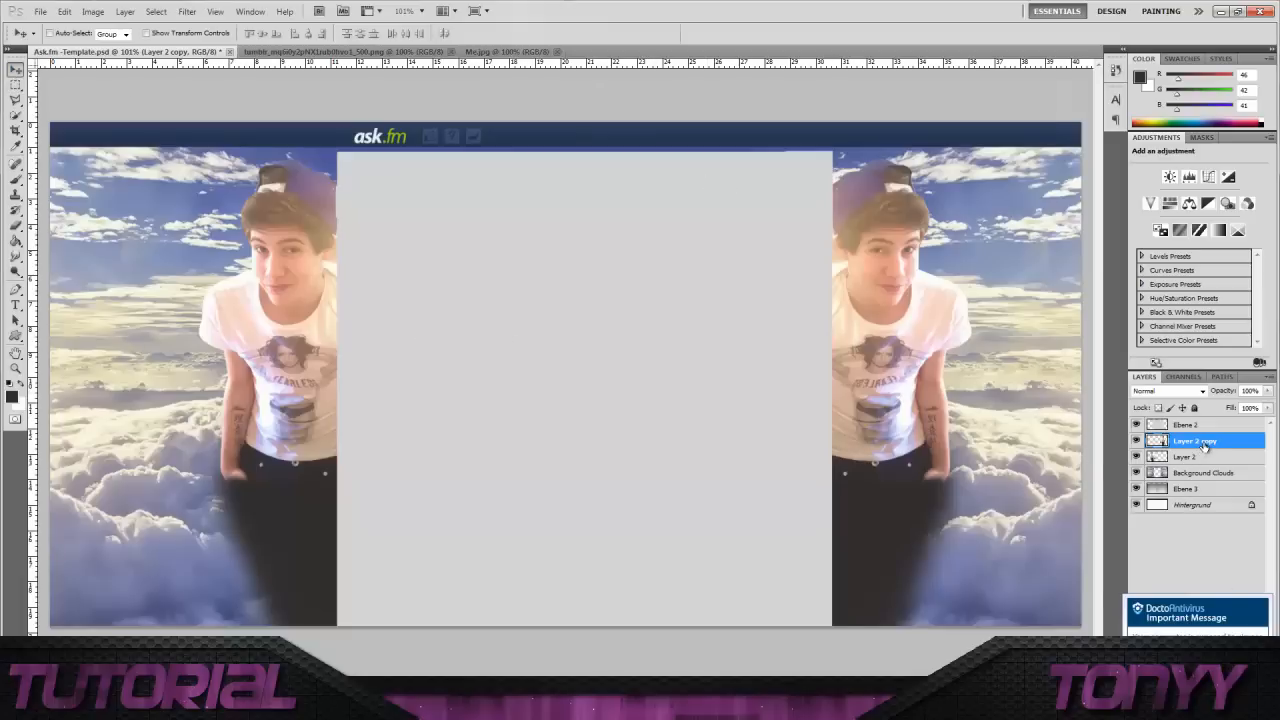
- Make another copy of the photo layer and enlarge it over the left panel, applying the transform
right_click(1196, 442)
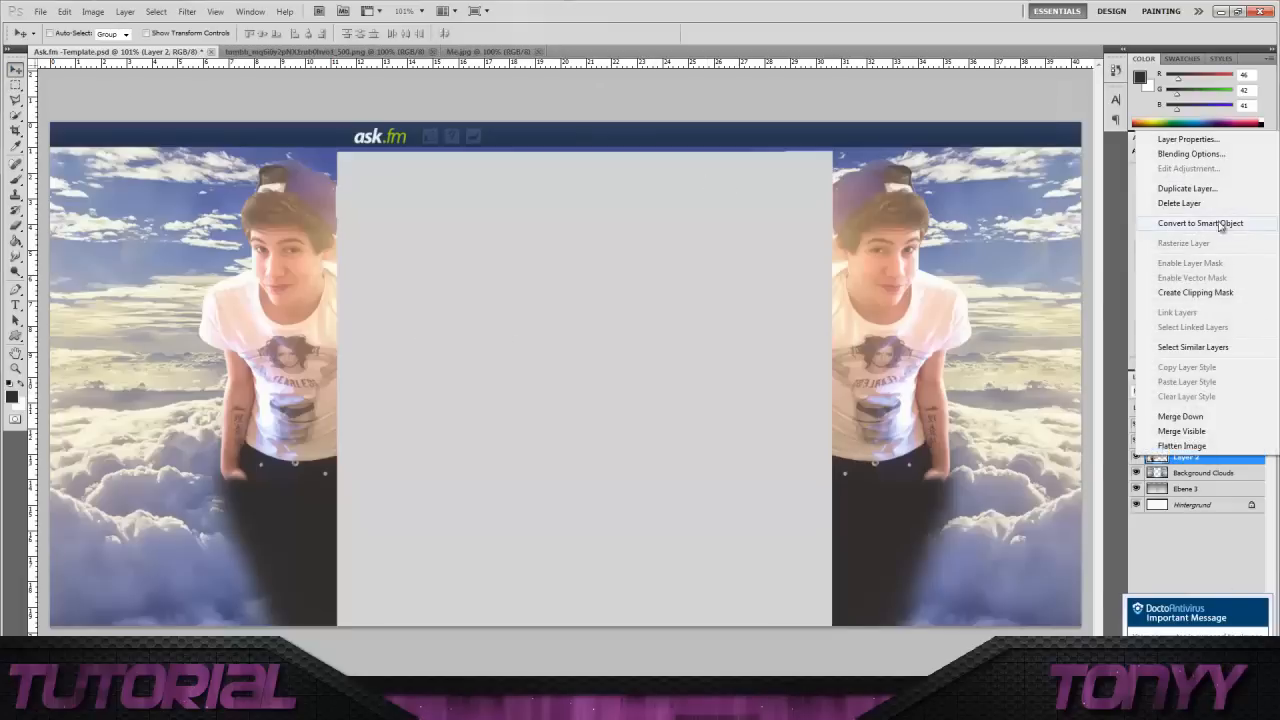
click(1188, 188)
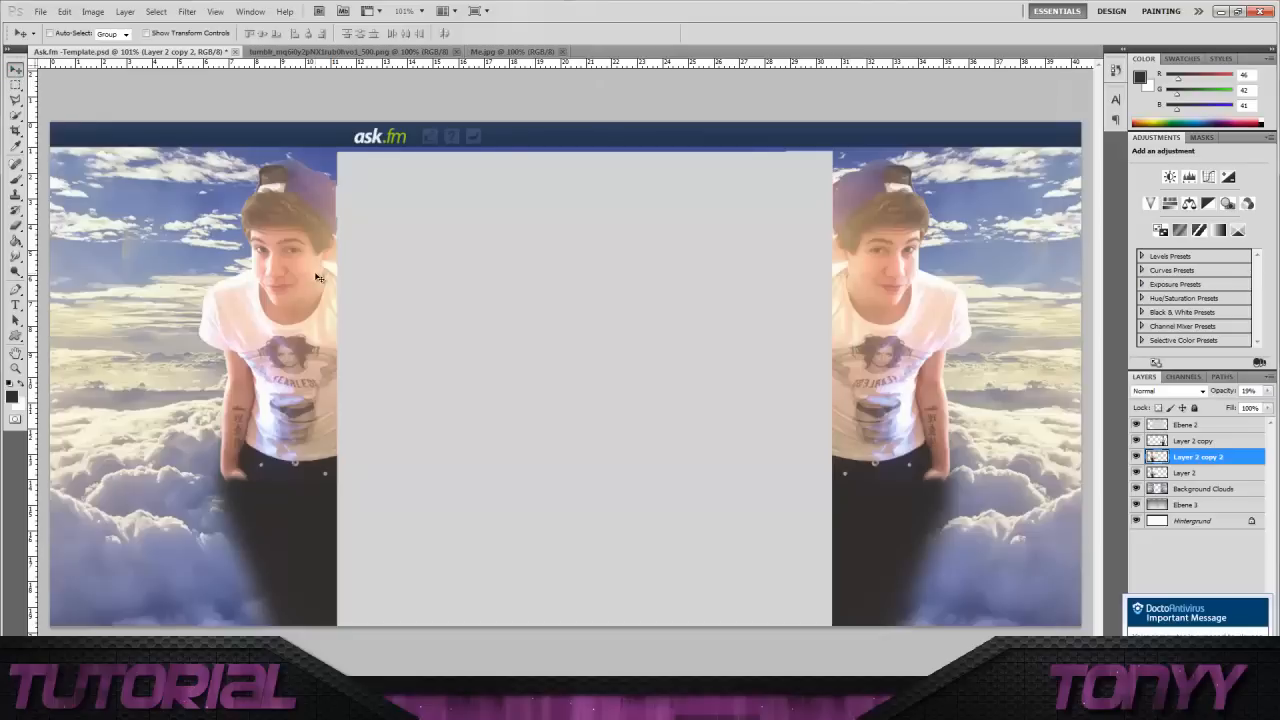
mouse_move(160, 180)
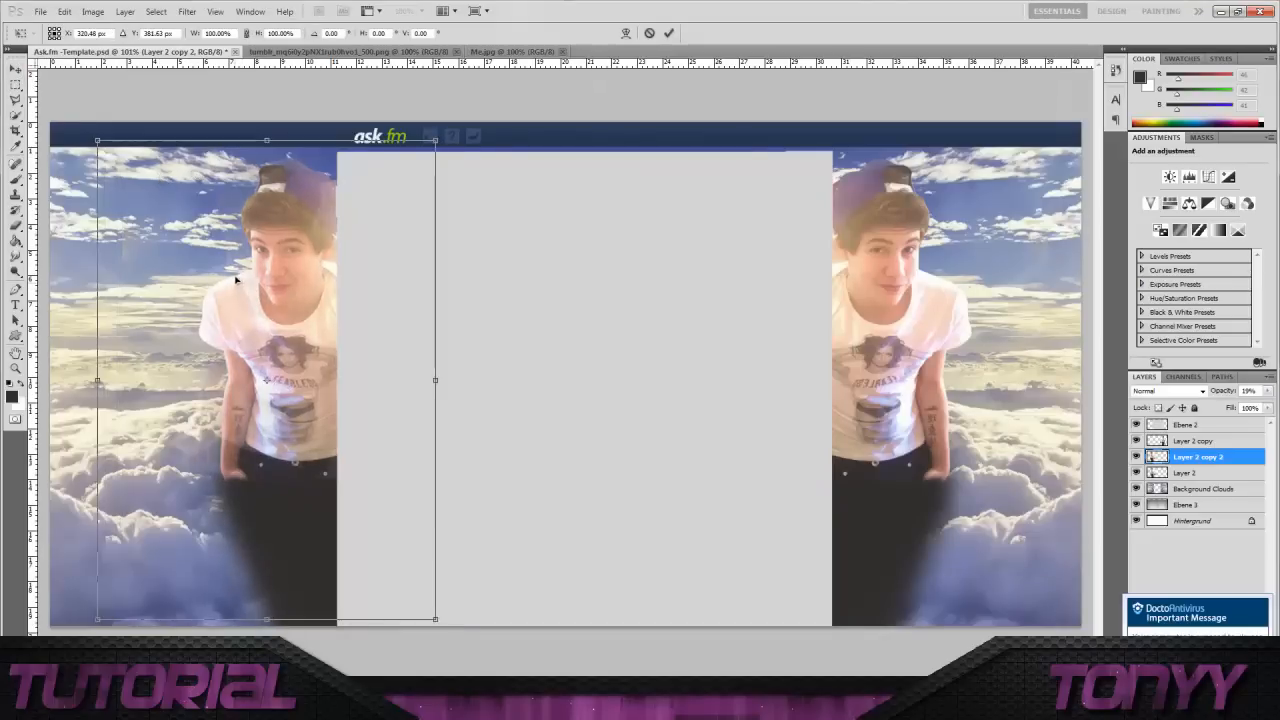
drag(236, 280, 218, 262)
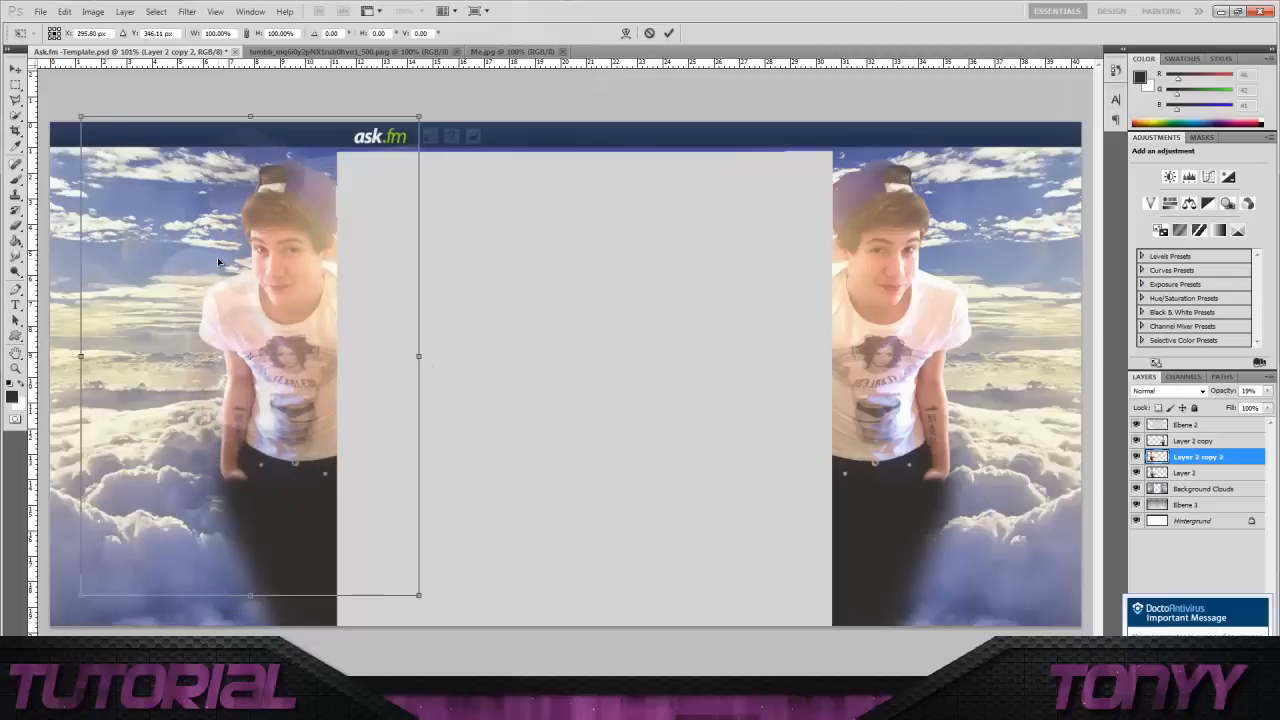
drag(420, 596, 432, 616)
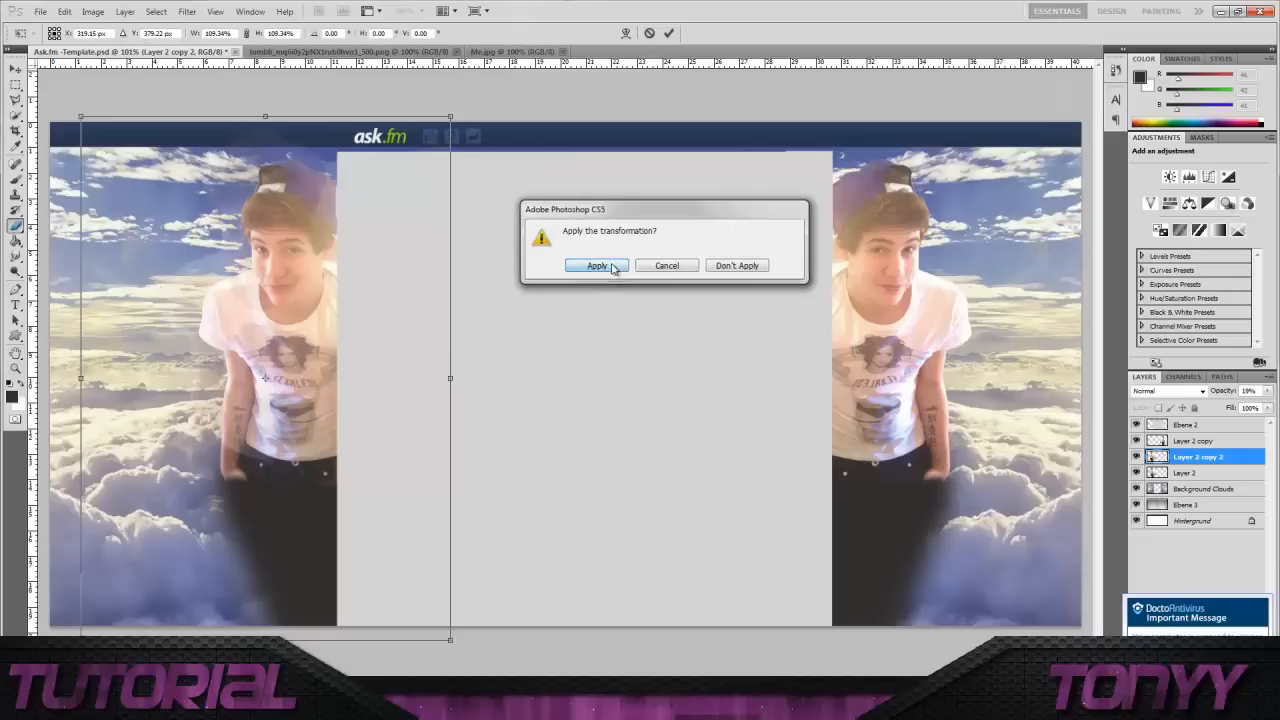
click(596, 264)
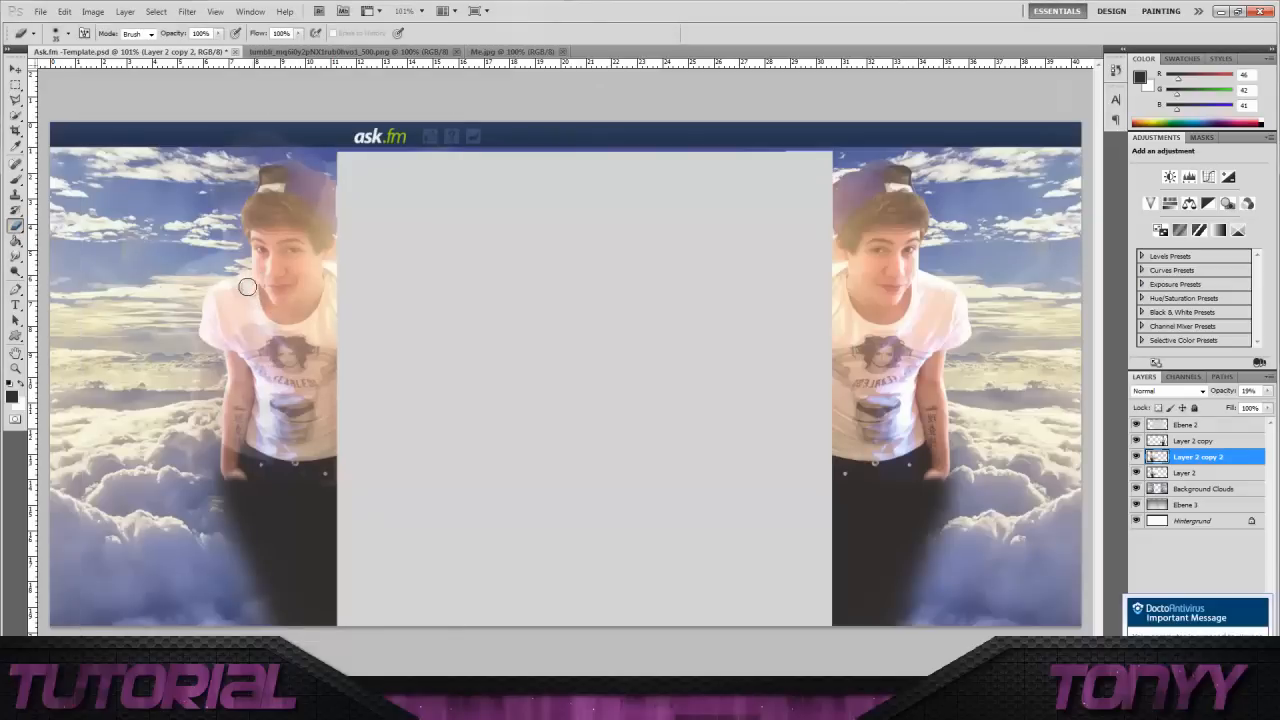
mouse_move(216, 340)
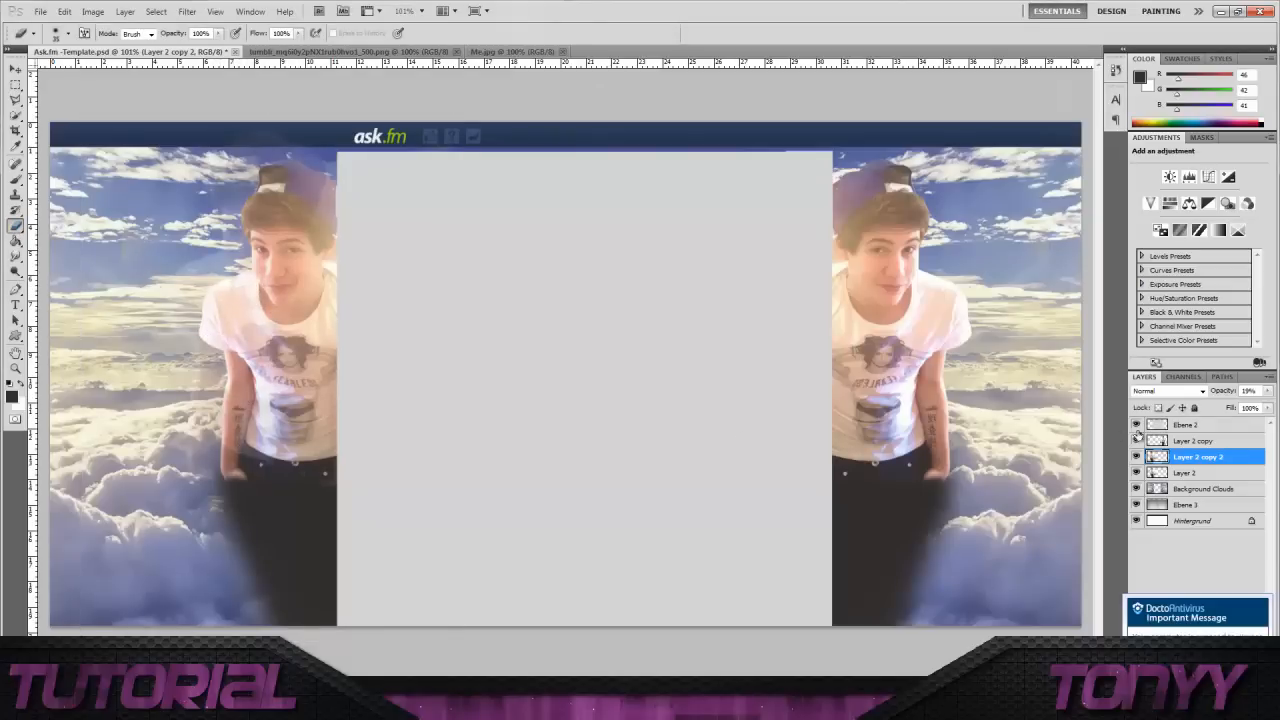
- Reorder the enlarged copy behind the original left photo and reselect the original layer
click(1196, 472)
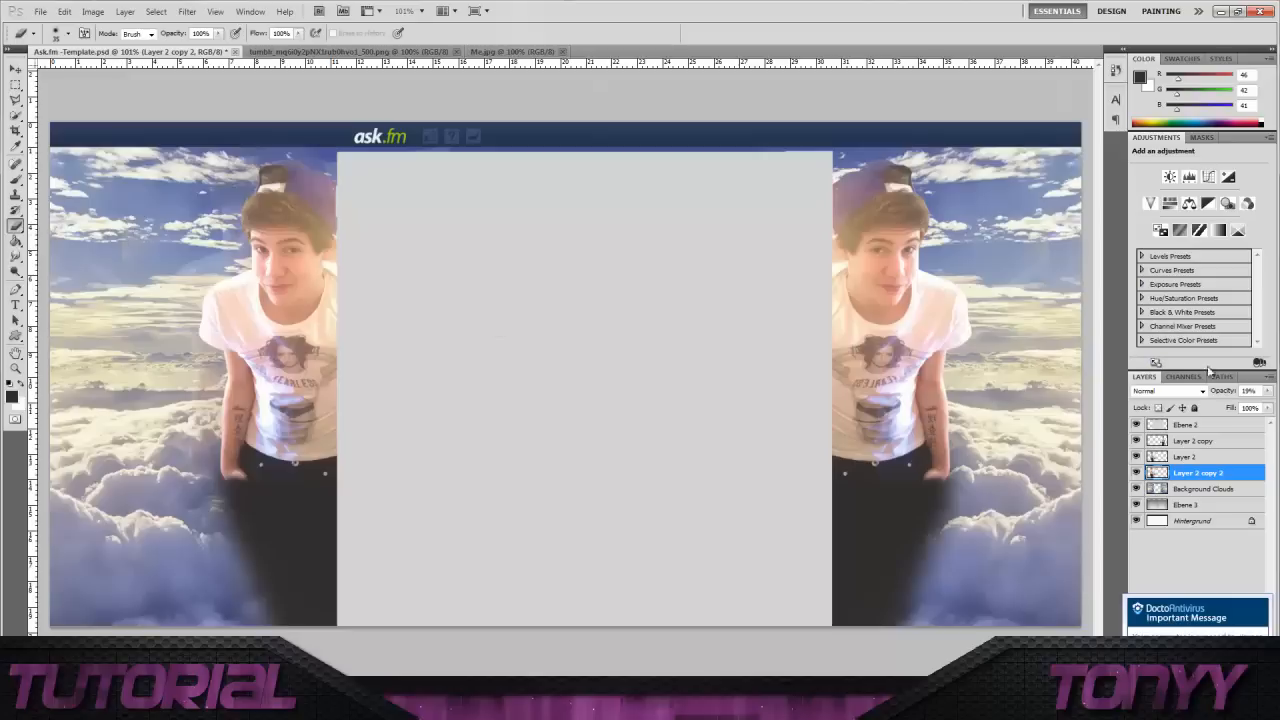
click(1184, 456)
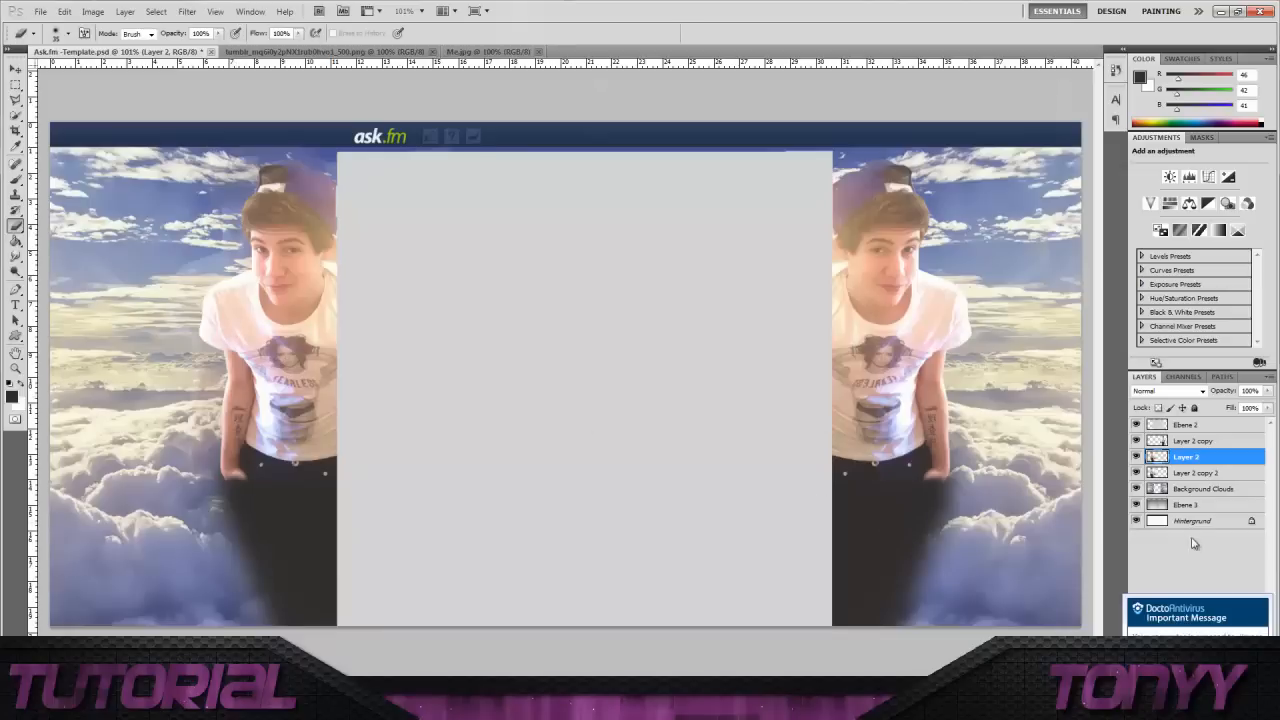
click(1196, 442)
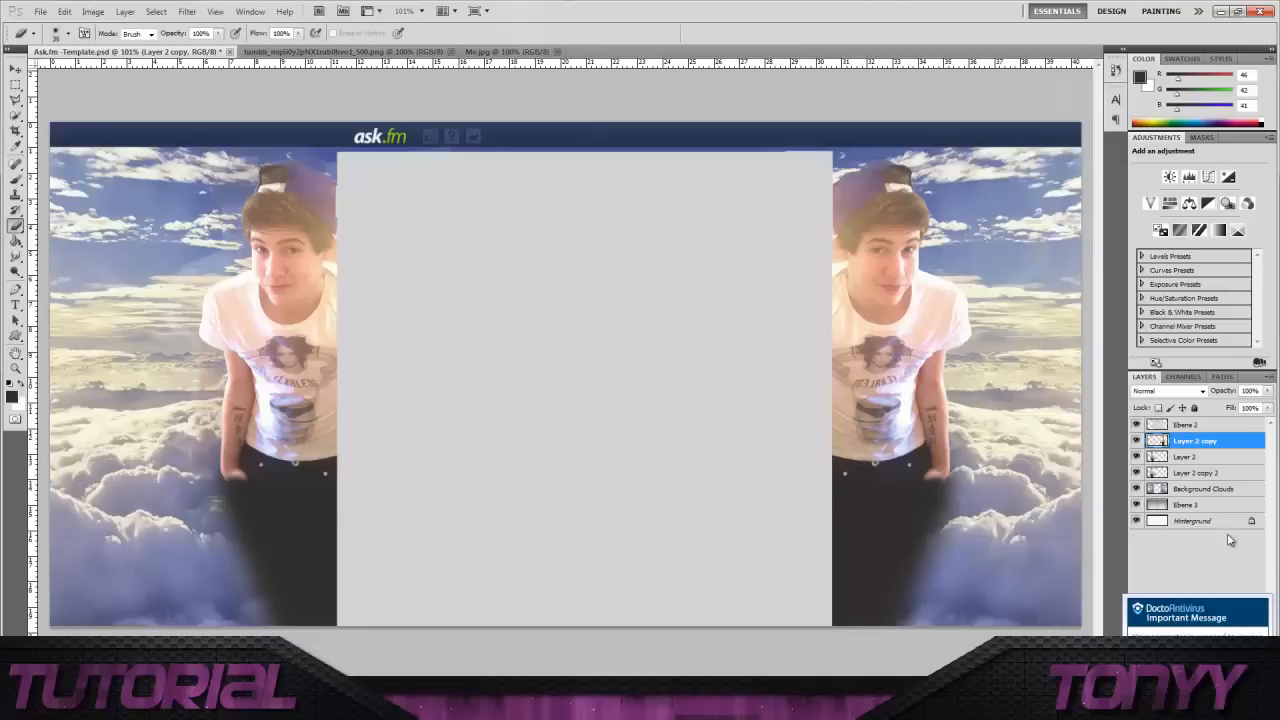
- Add a new empty layer above Background Clouds and start a New Brush Preset prompt
click(1204, 488)
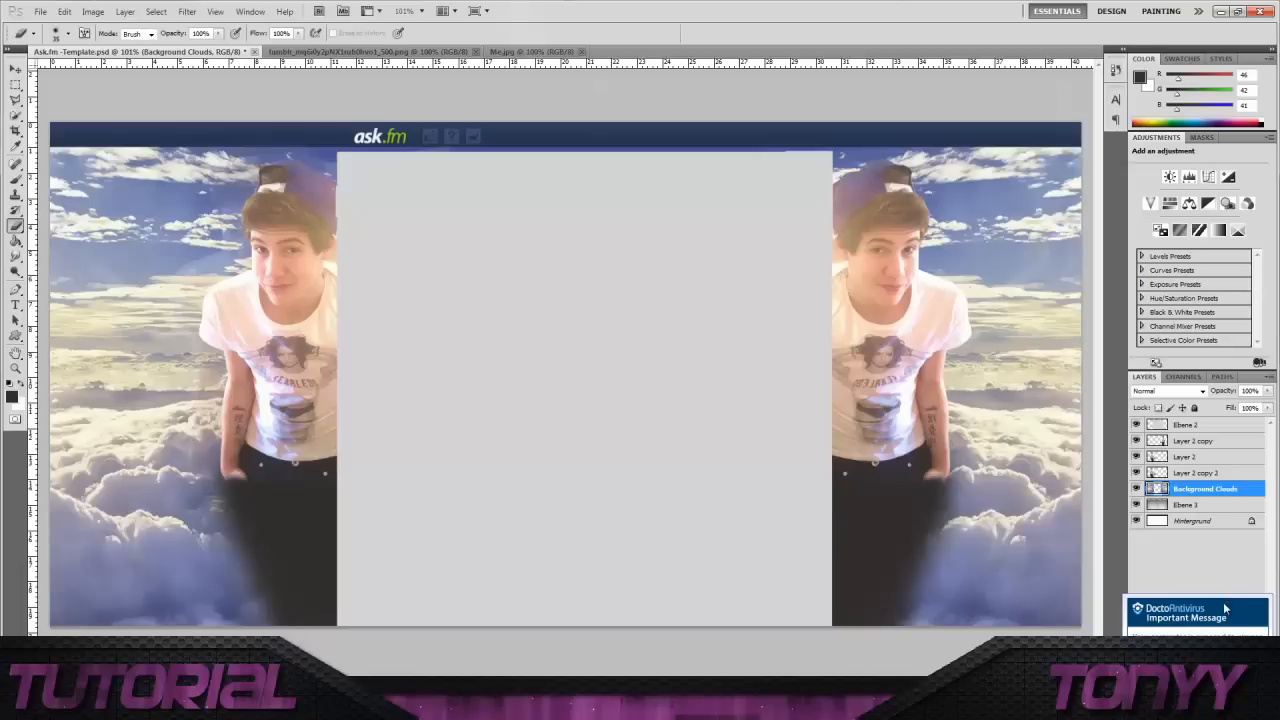
click(1196, 612)
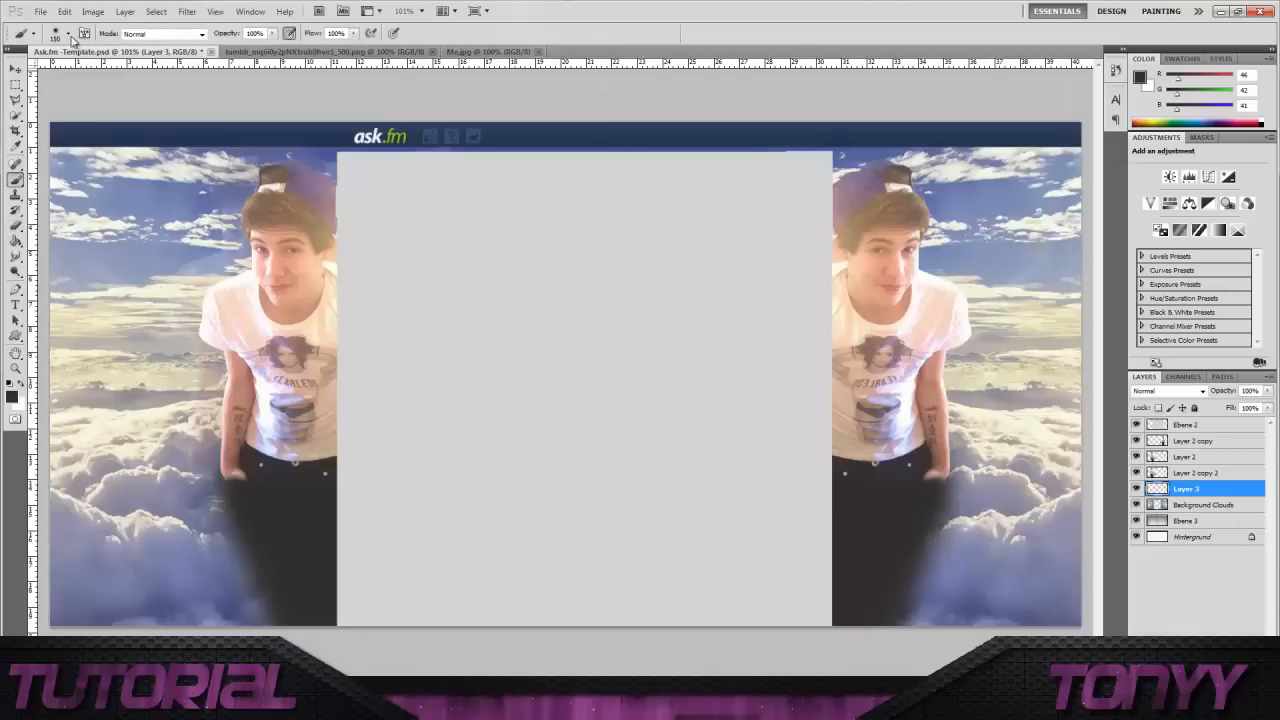
click(58, 32)
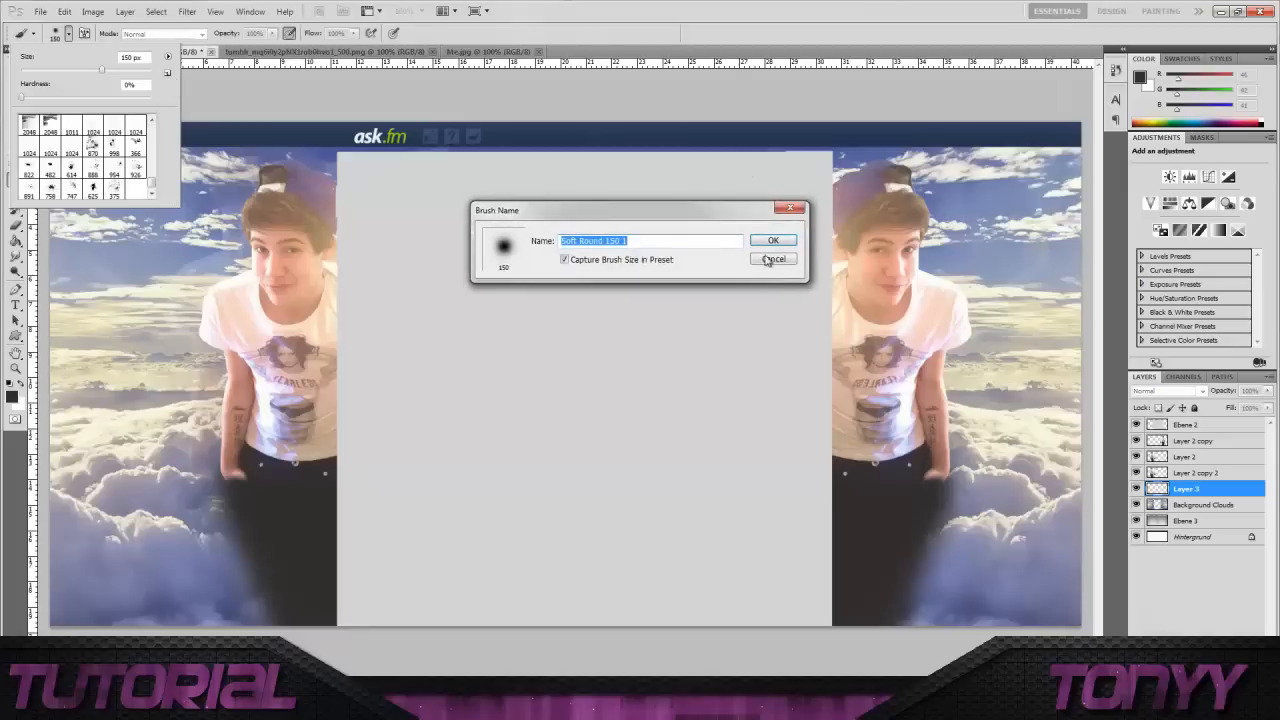
- Cancel the brush naming prompt and bring up the brush Preset Manager from the Brush panel
click(772, 260)
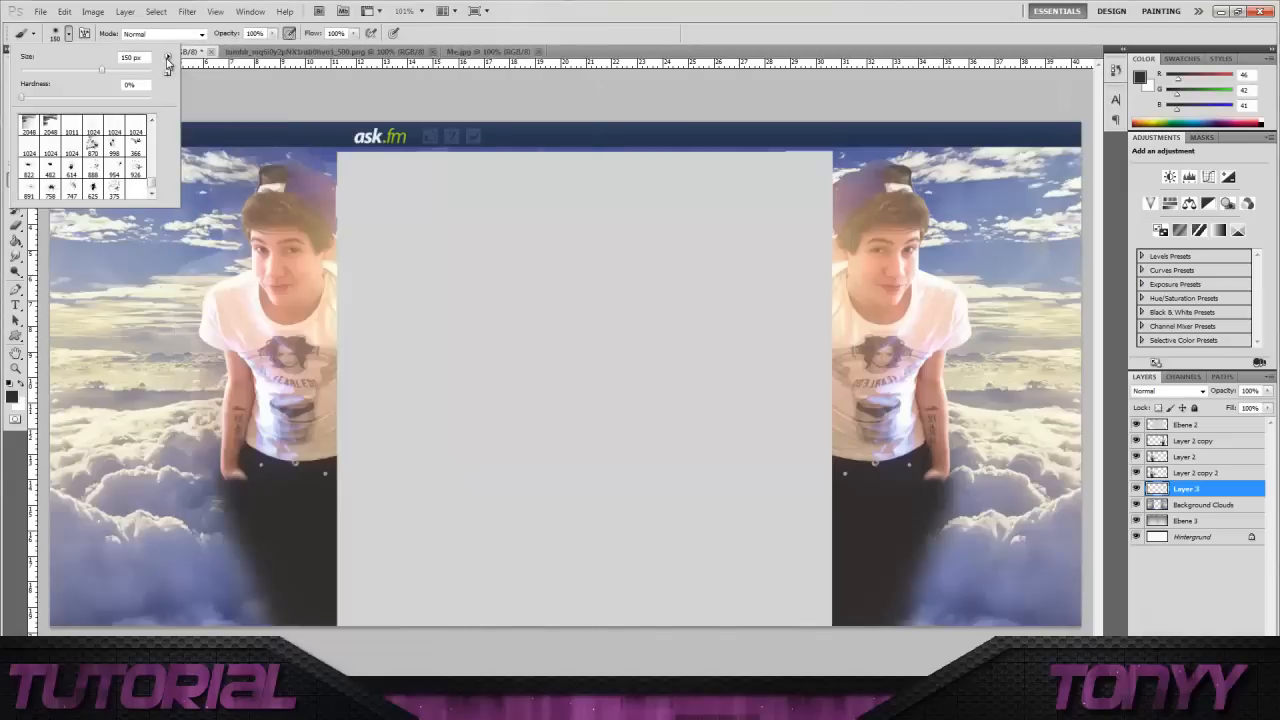
mouse_move(168, 76)
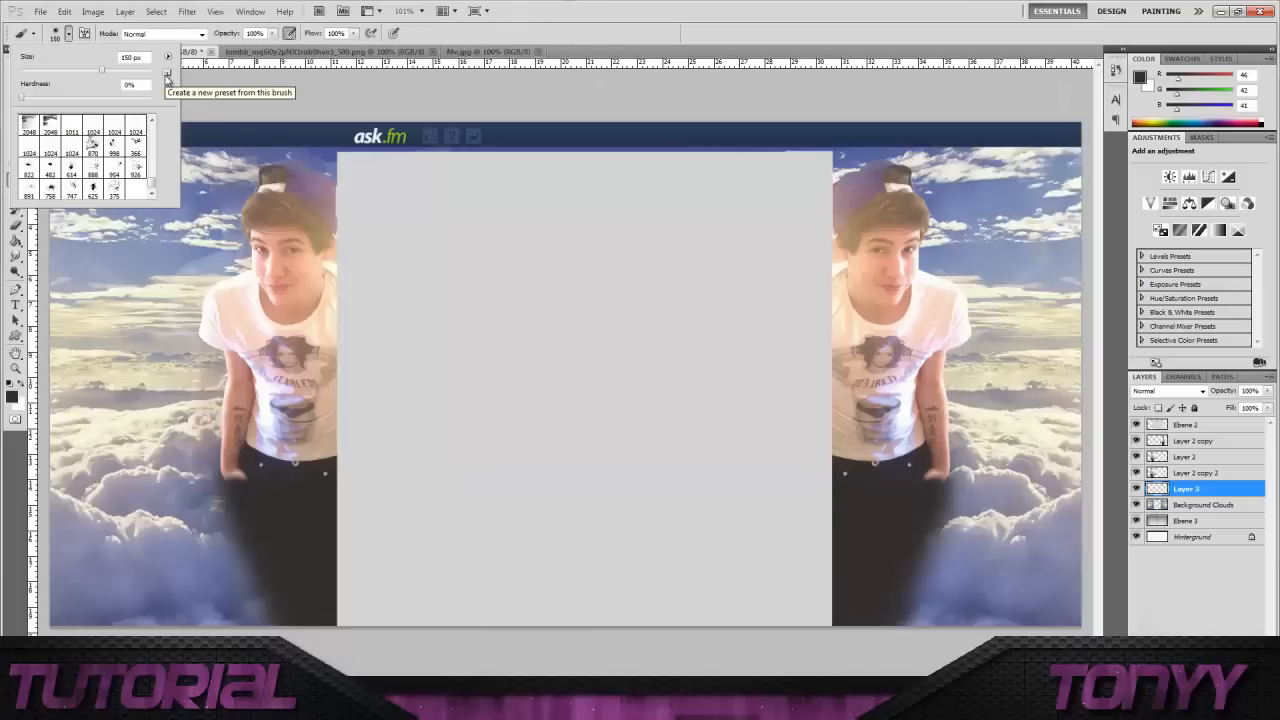
click(84, 32)
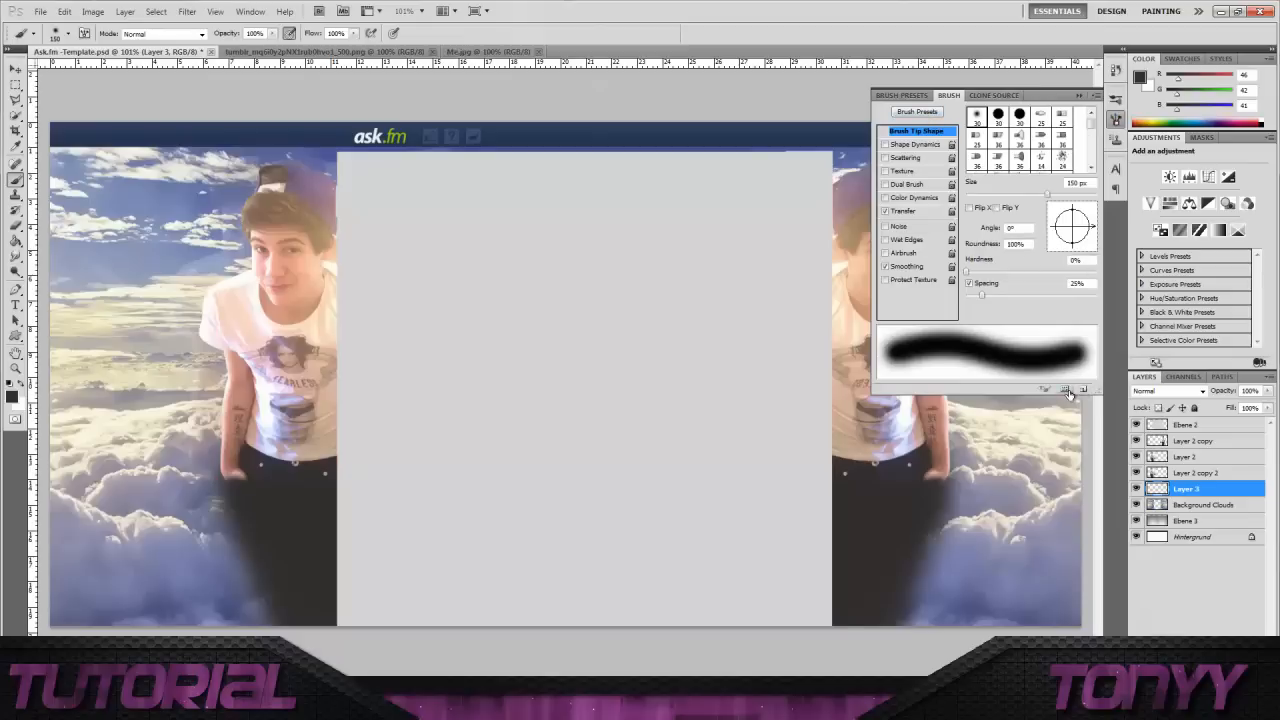
click(1064, 388)
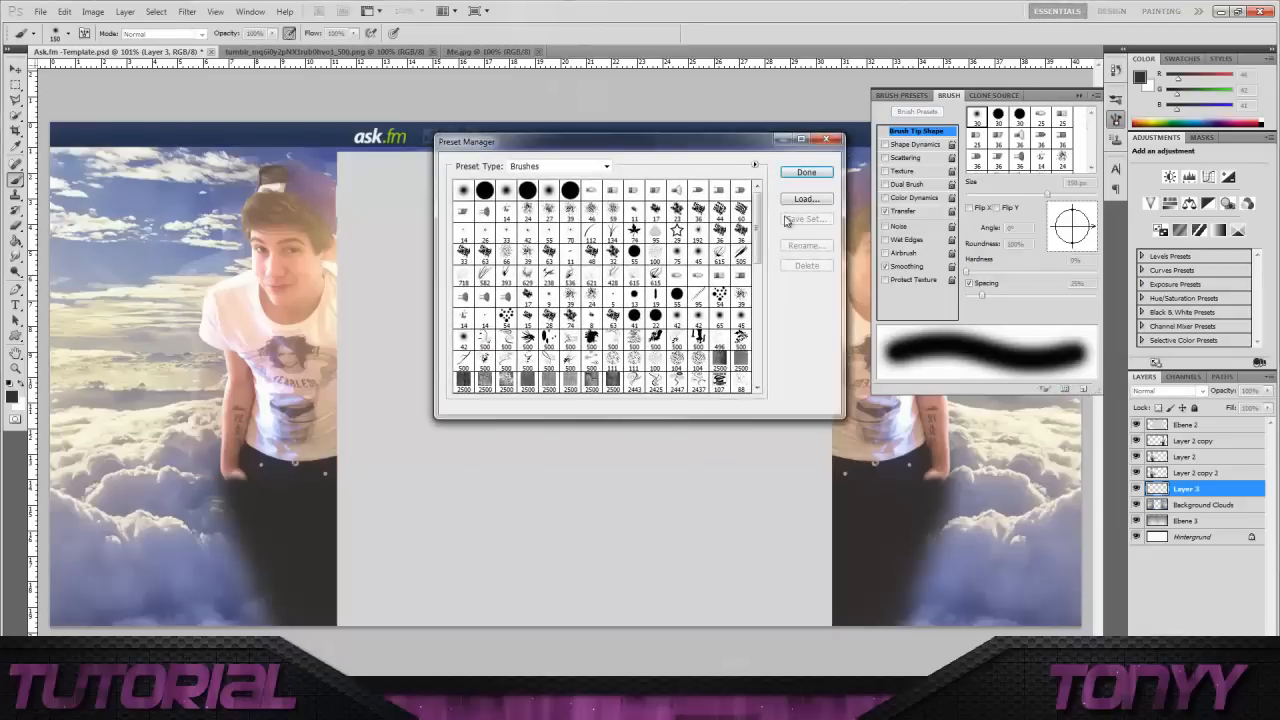
scroll(down, 3)
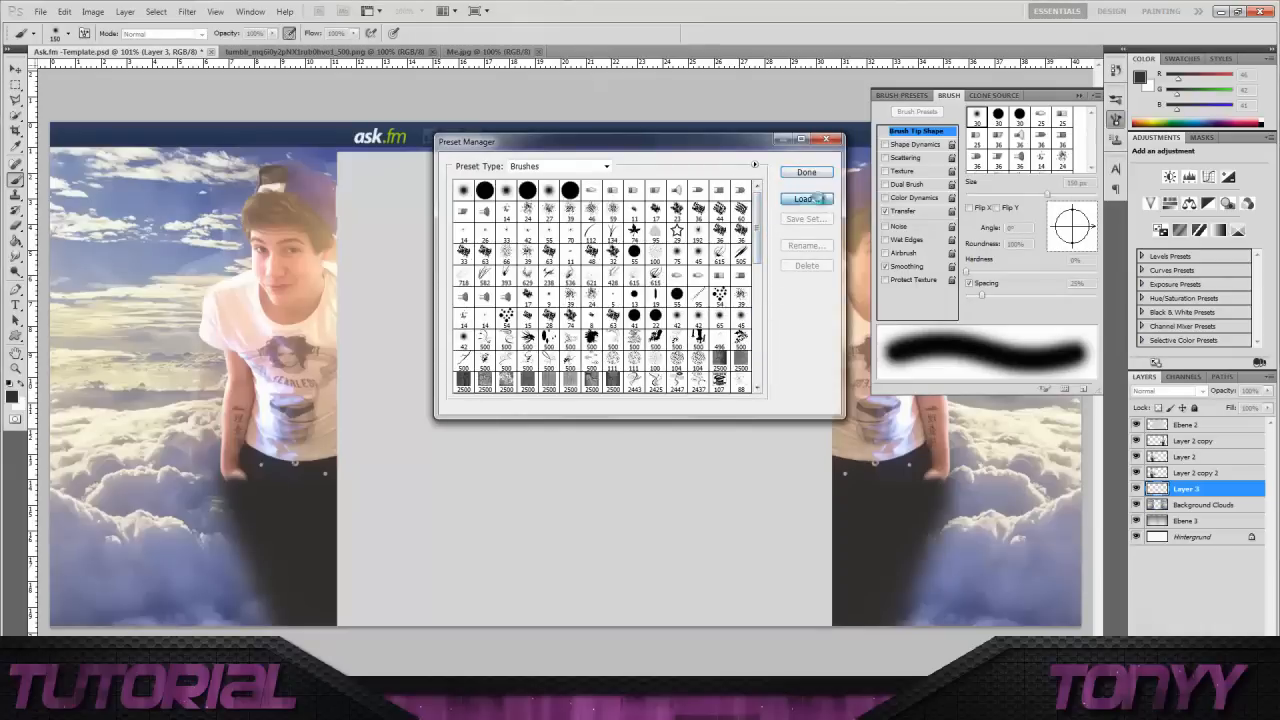
- Load the Aurora .abr brush set from Desktop > Photoshop Addons > Photoshop Brushes
click(806, 198)
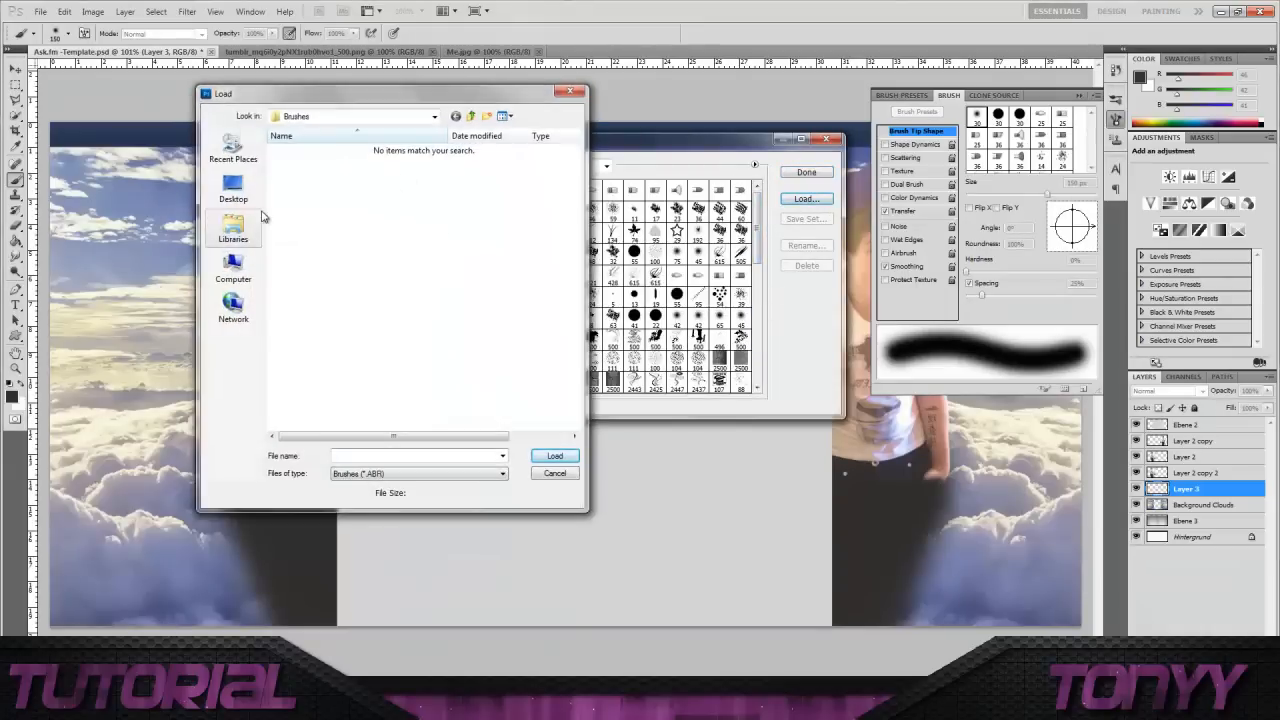
click(232, 190)
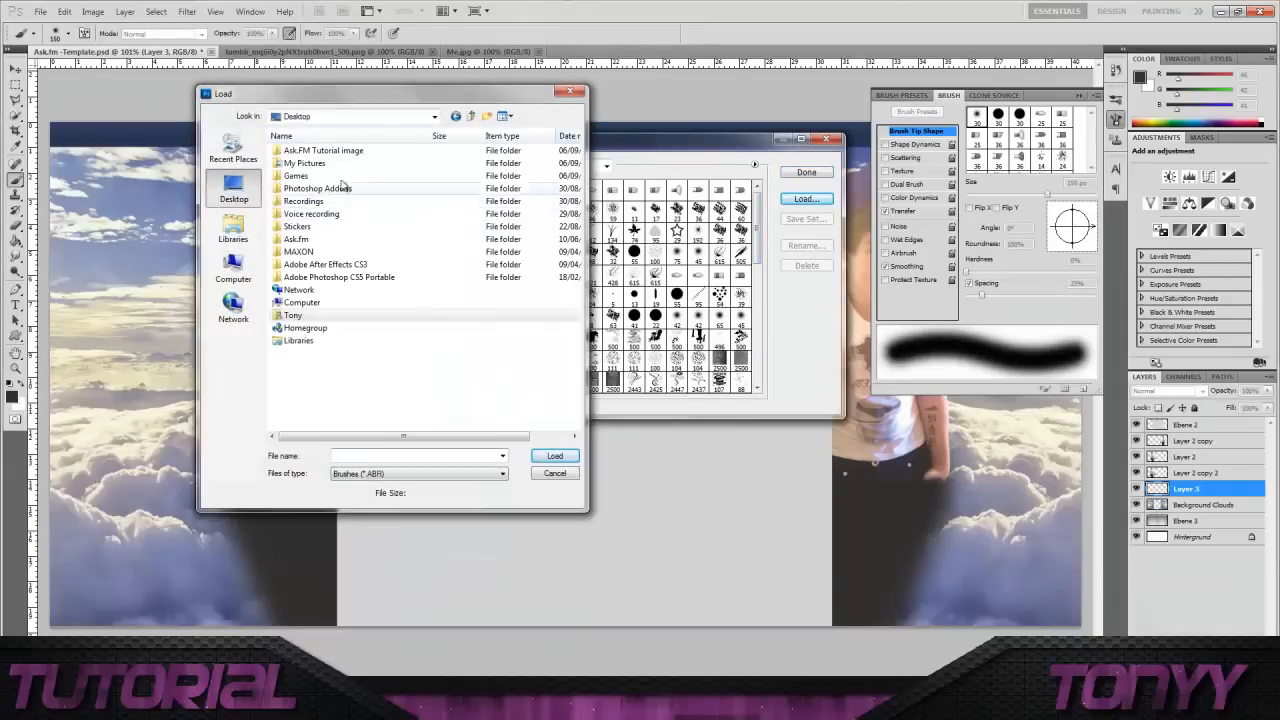
double_click(318, 188)
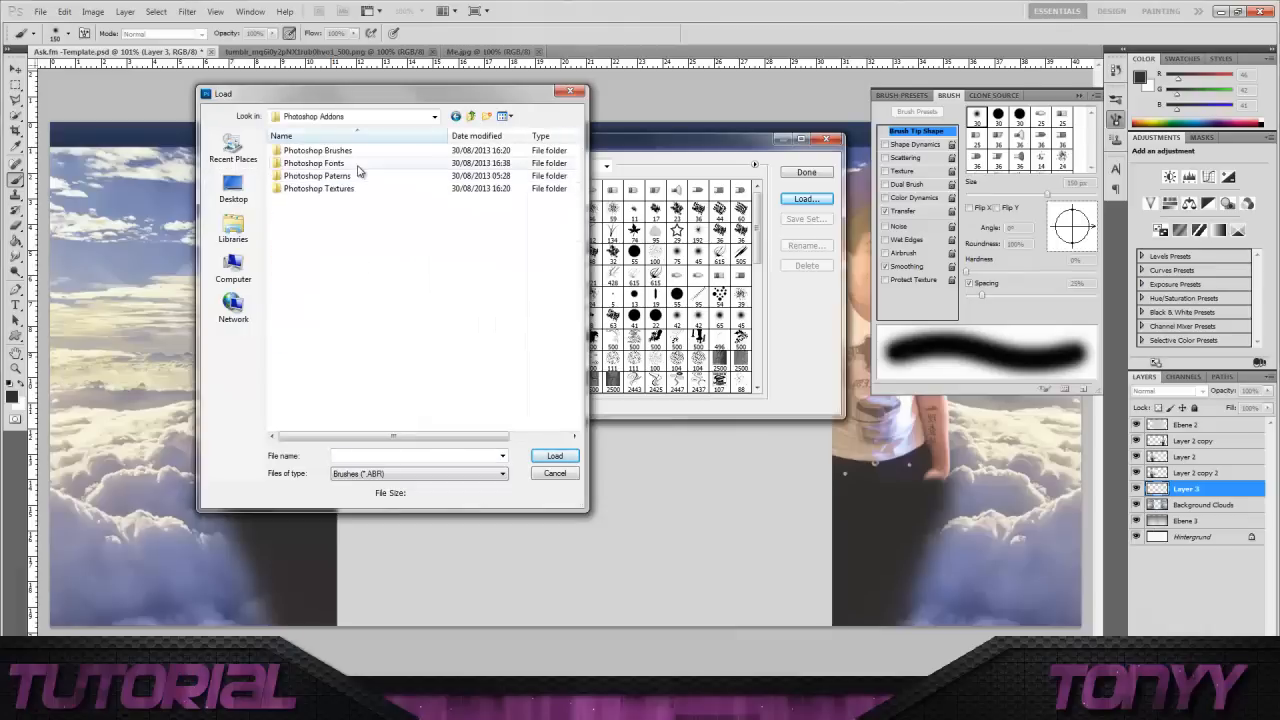
double_click(318, 150)
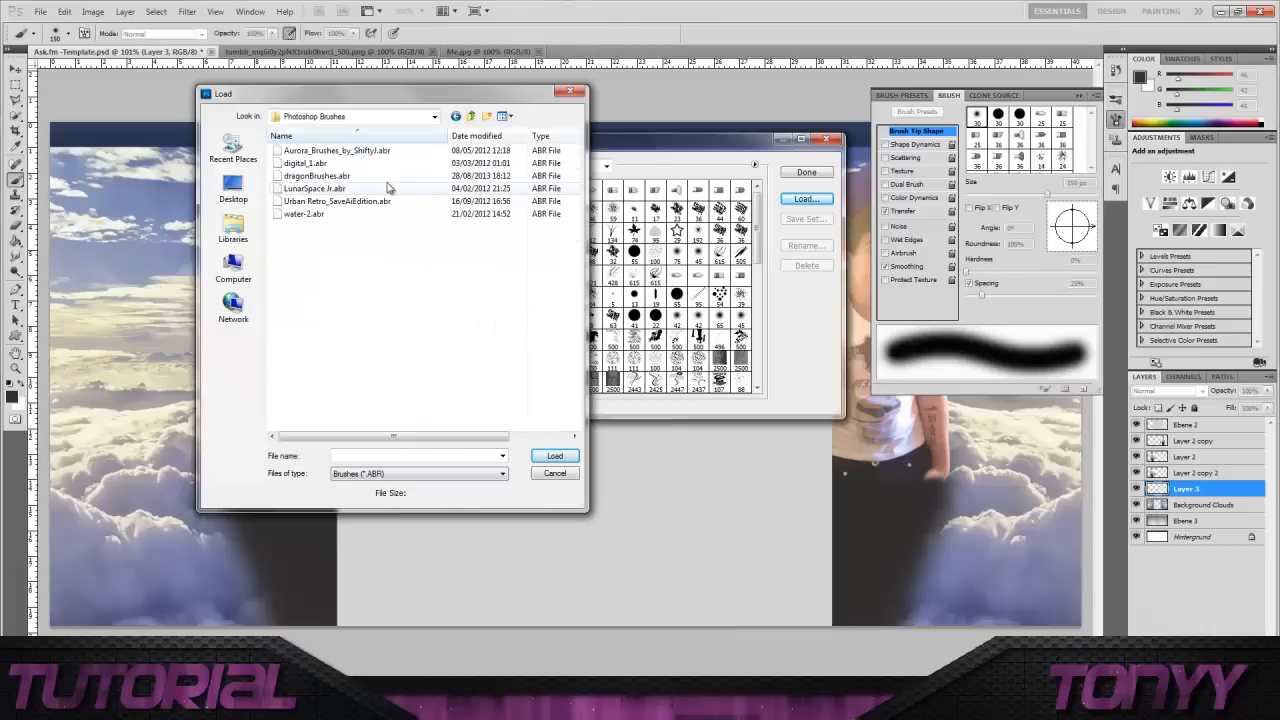
mouse_move(370, 204)
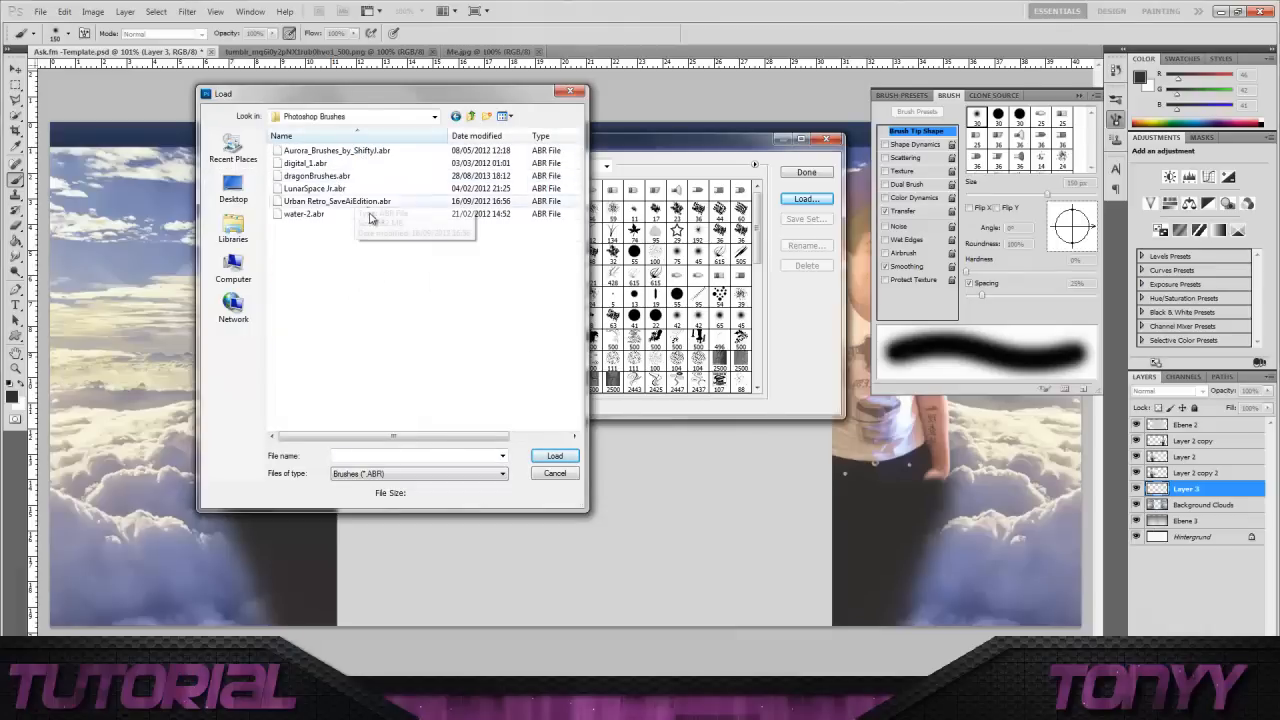
mouse_move(390, 164)
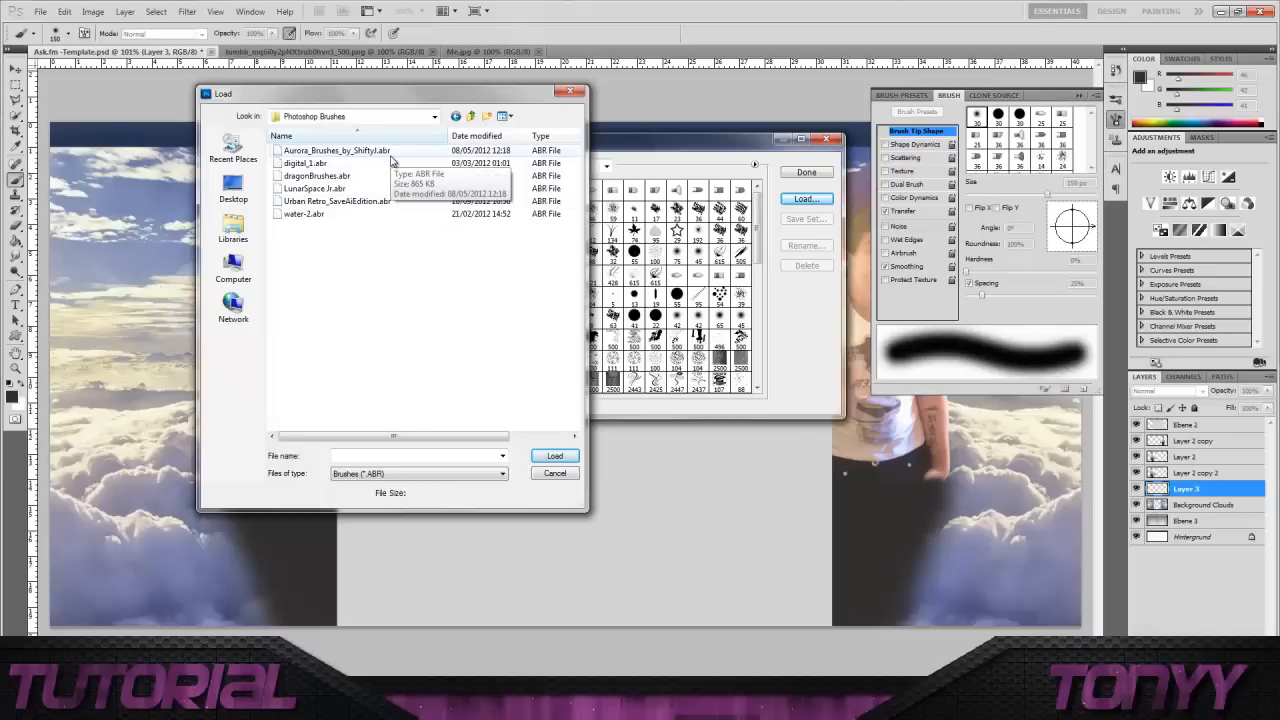
mouse_move(392, 166)
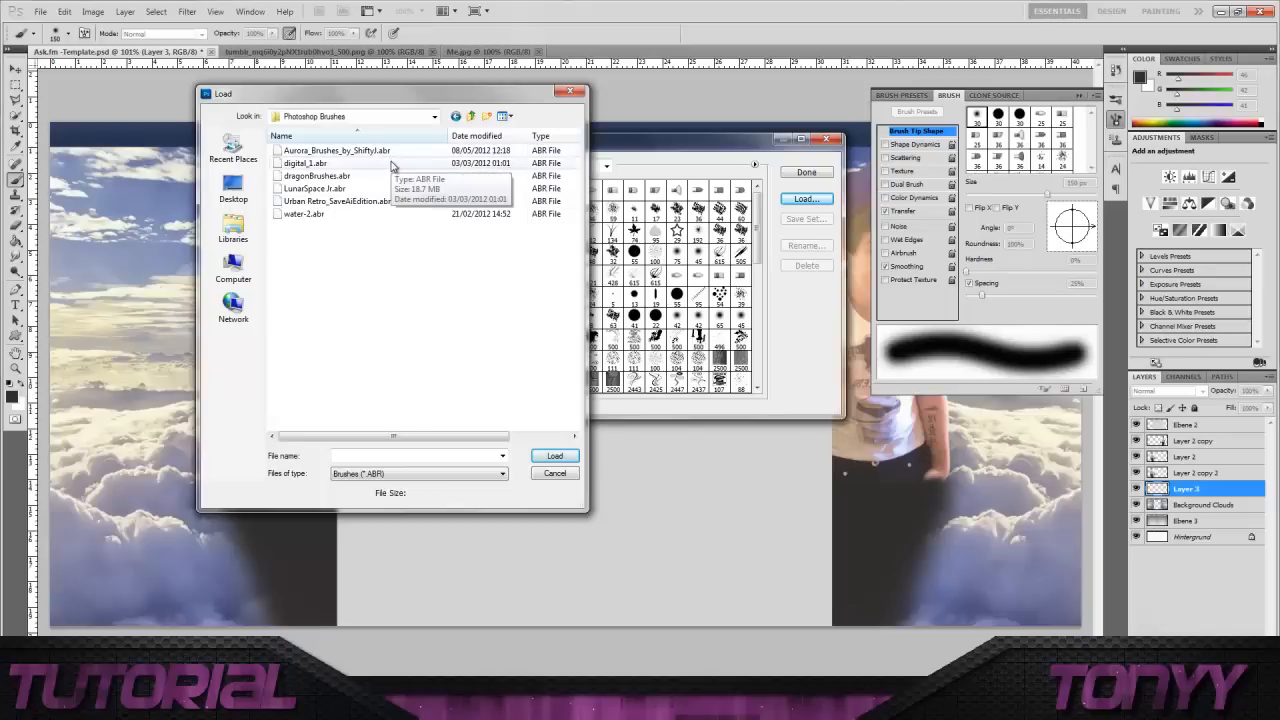
mouse_move(394, 204)
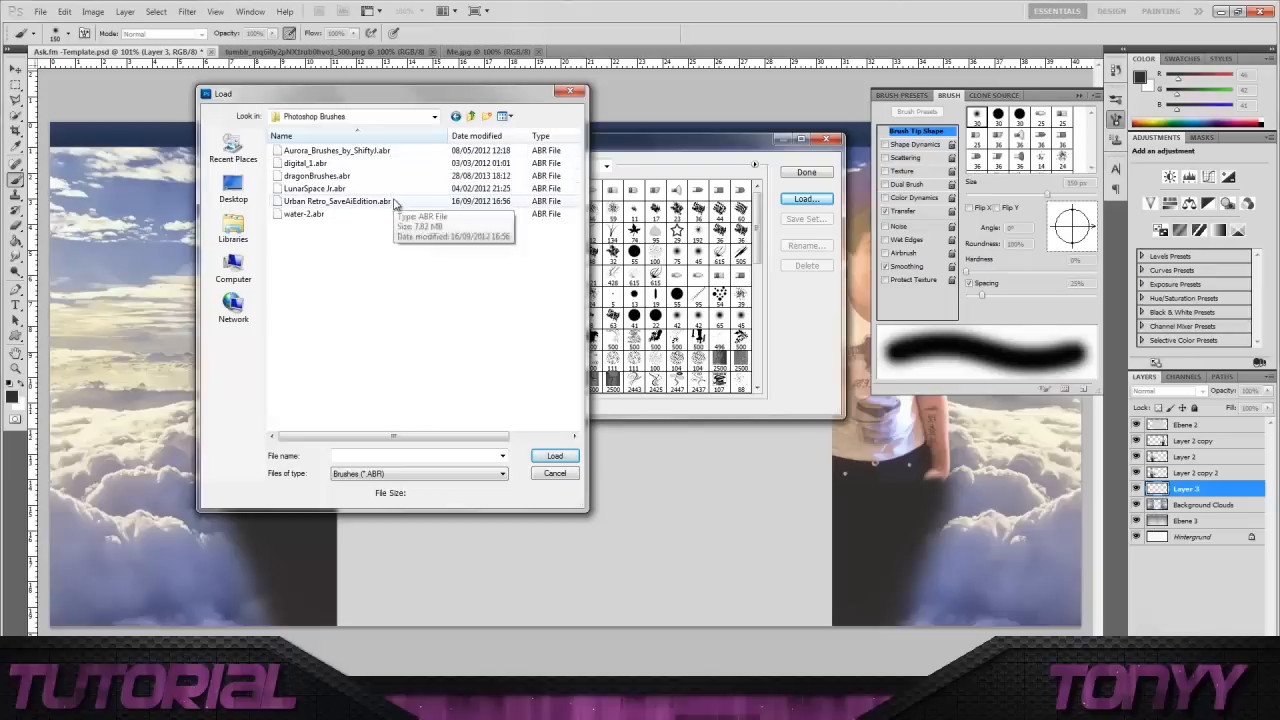
click(336, 152)
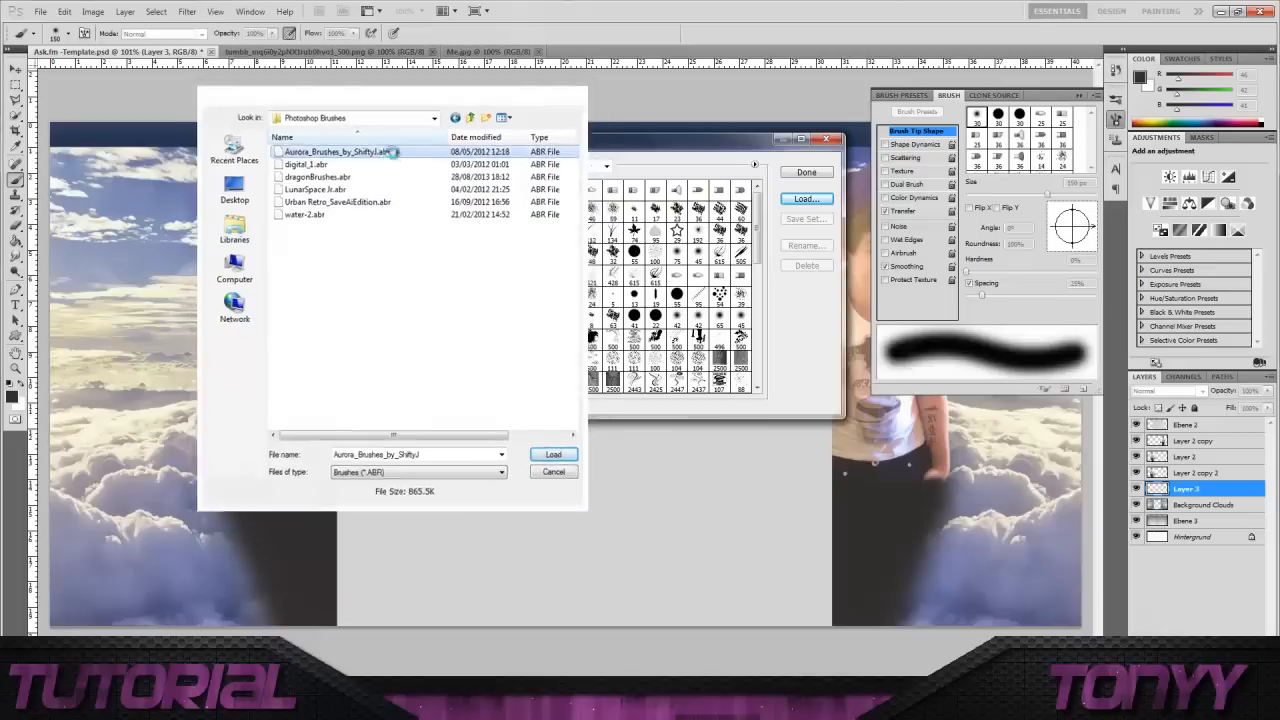
click(552, 454)
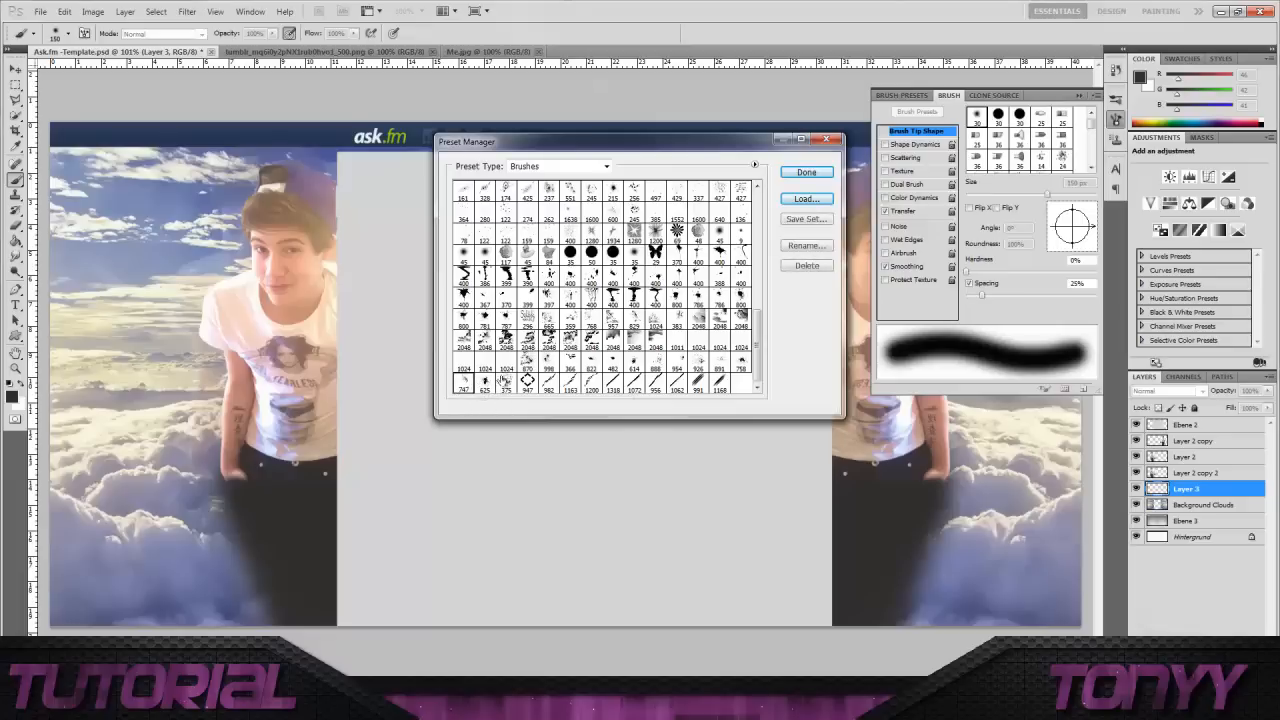
- Close the Preset Manager and choose an Aurora streak brush from the preset picker
click(804, 172)
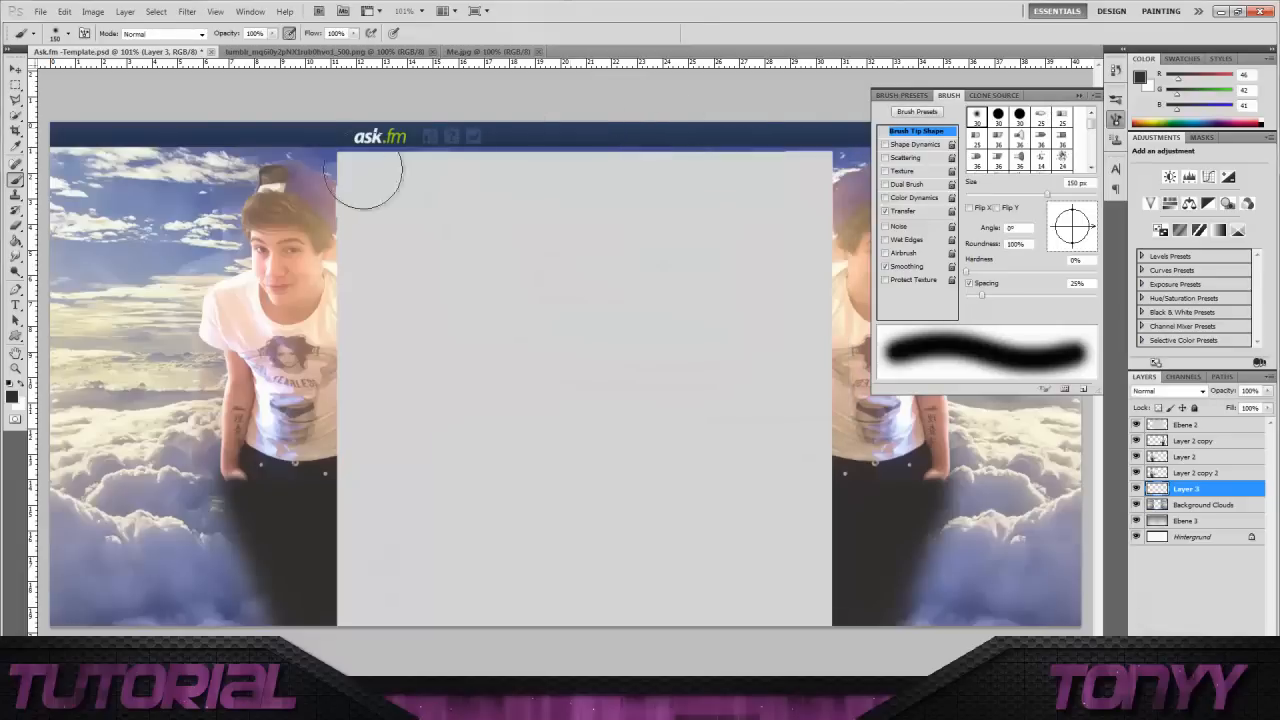
click(24, 32)
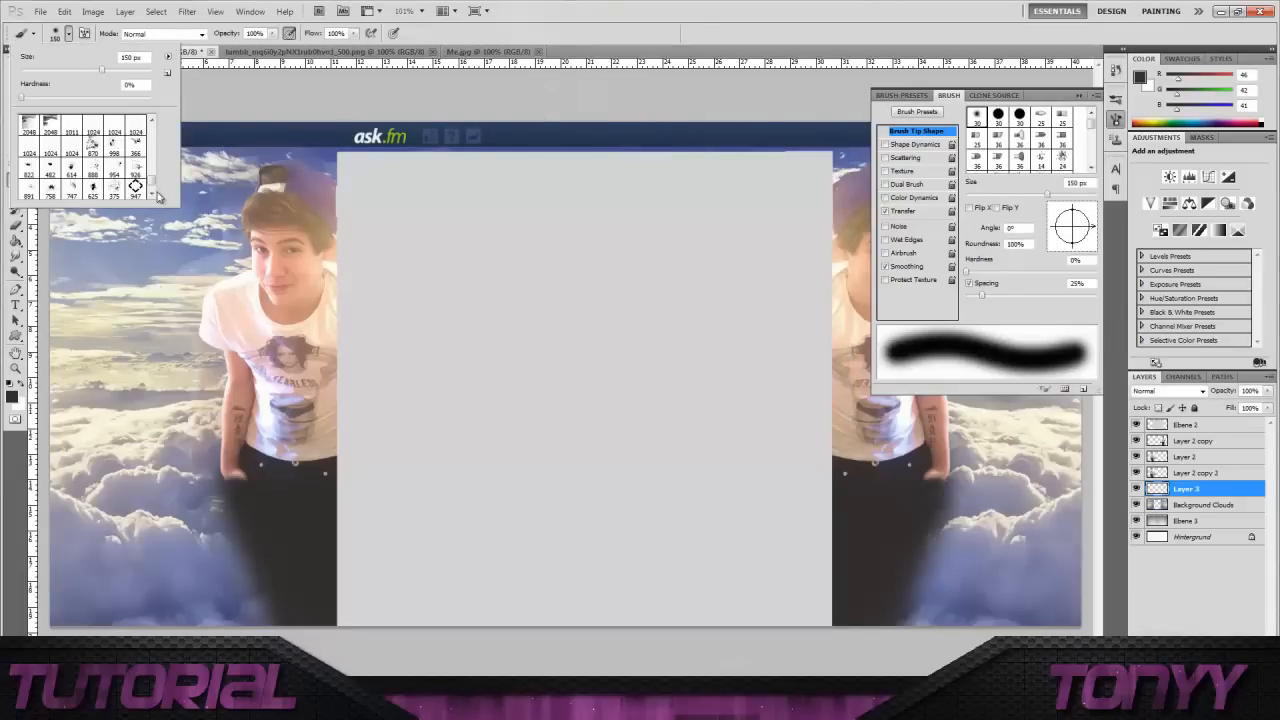
scroll(down, 3)
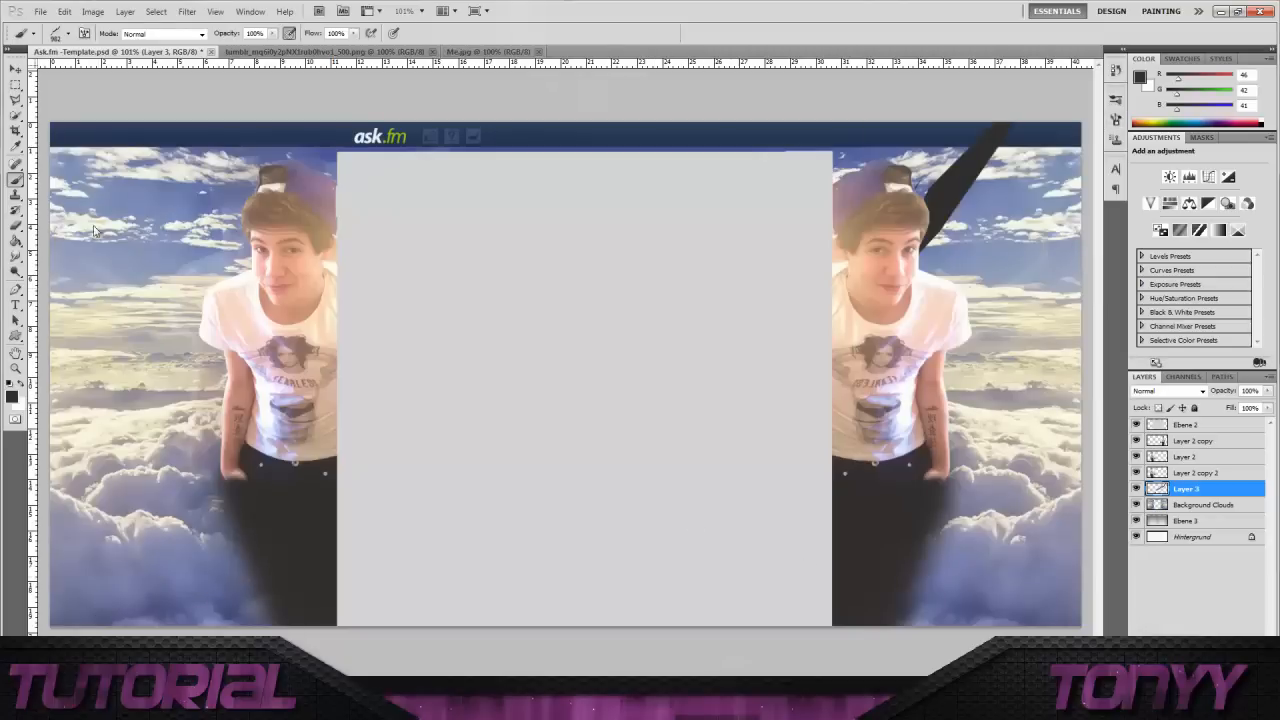
click(56, 32)
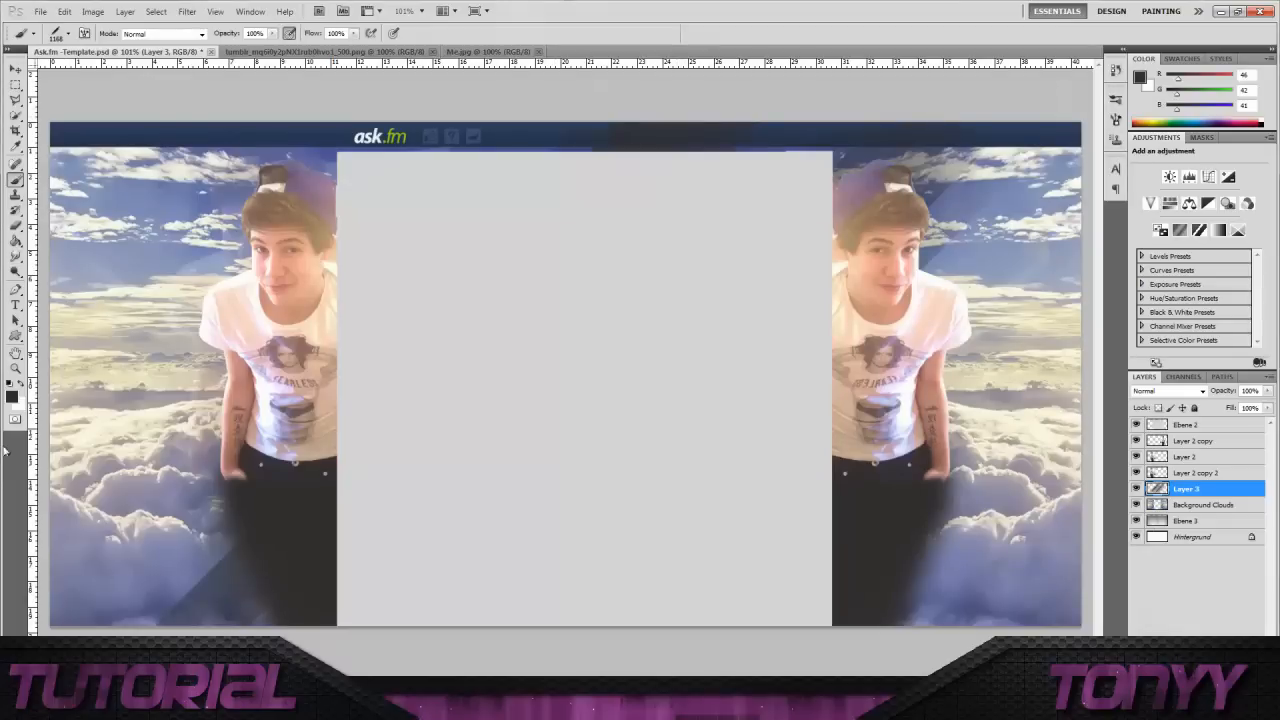
- Set the foreground colour to a soft light blue and add a new empty painting layer
click(12, 396)
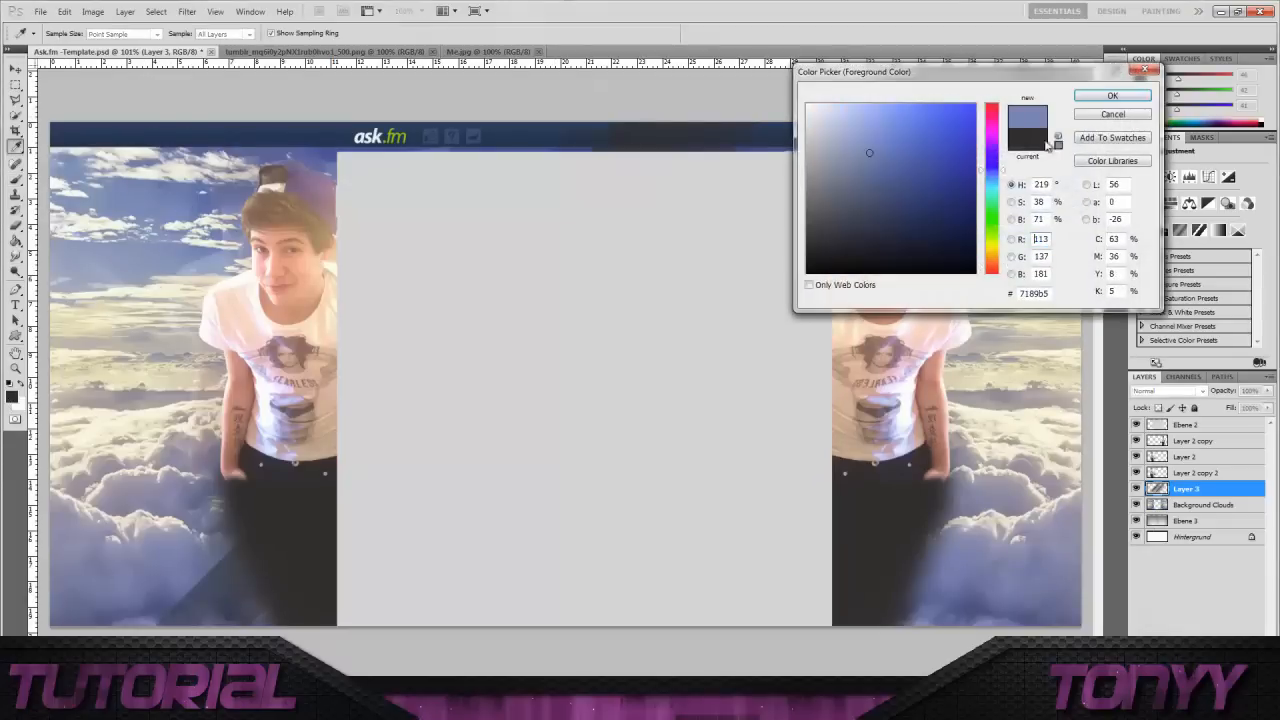
click(1112, 96)
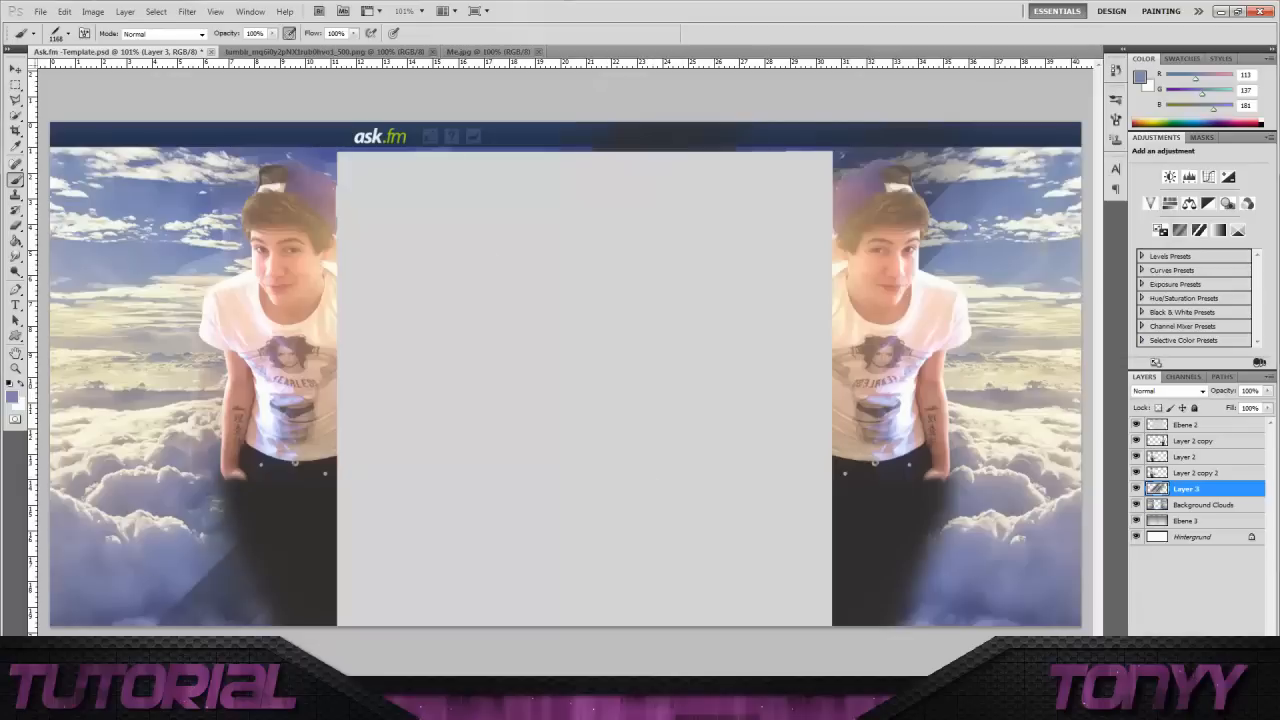
click(16, 84)
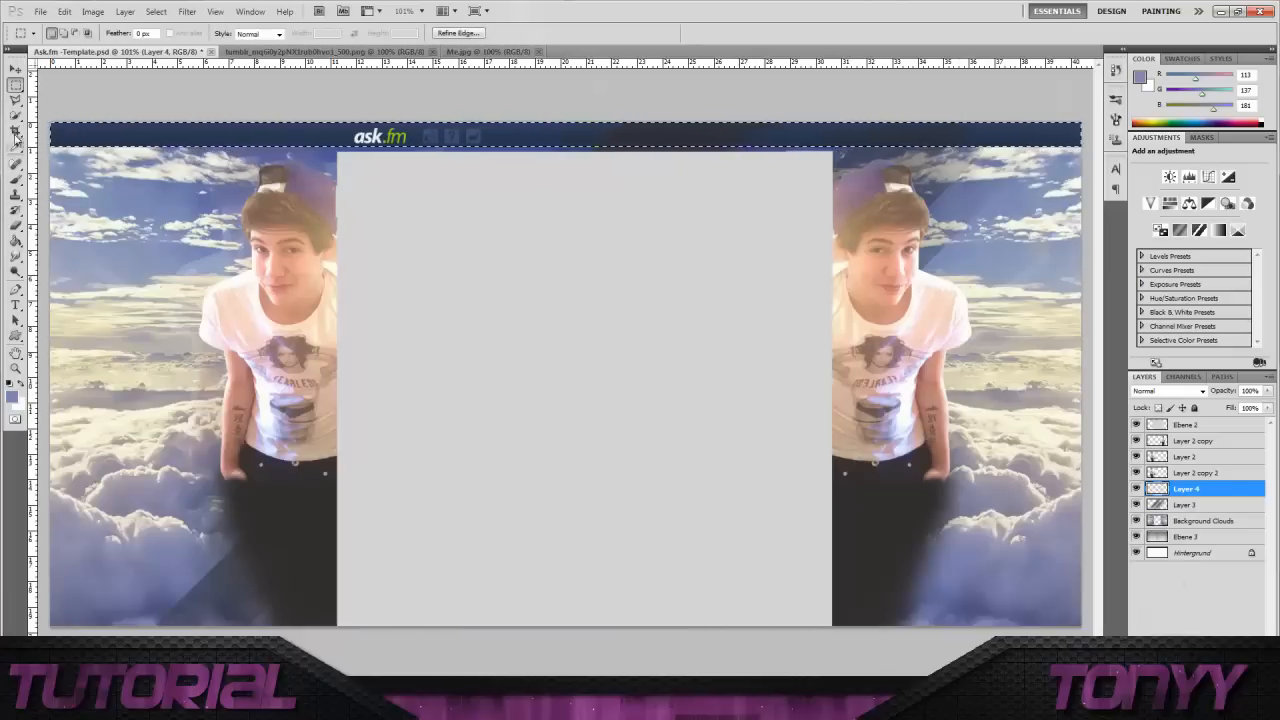
click(16, 180)
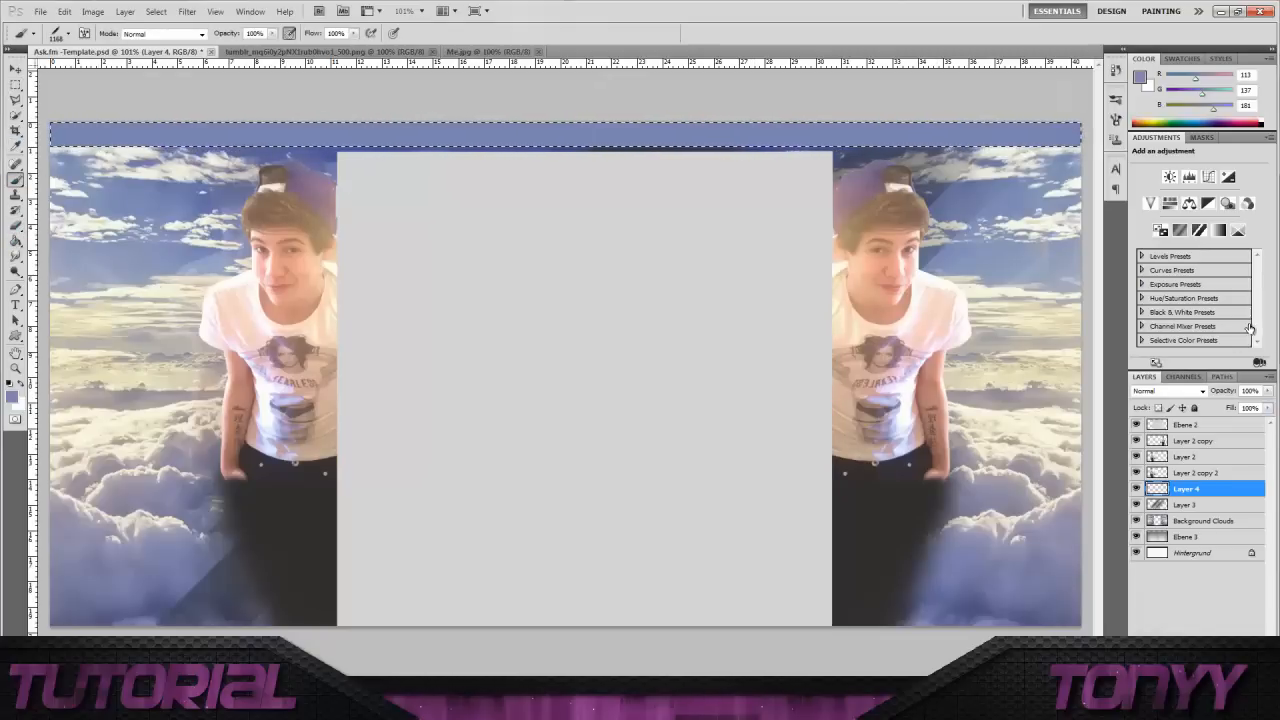
- Move Layer 4 to the top of the stack and make Layer 3 the working layer
drag(1184, 488, 1184, 424)
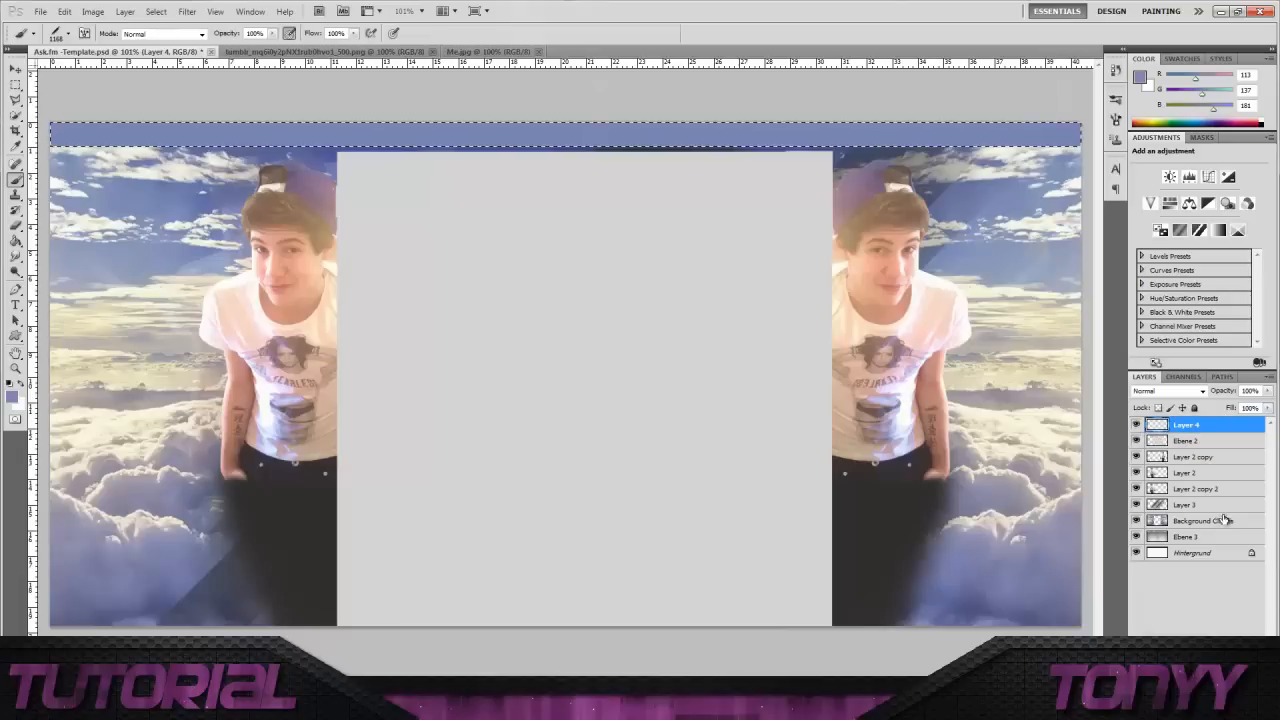
click(1184, 504)
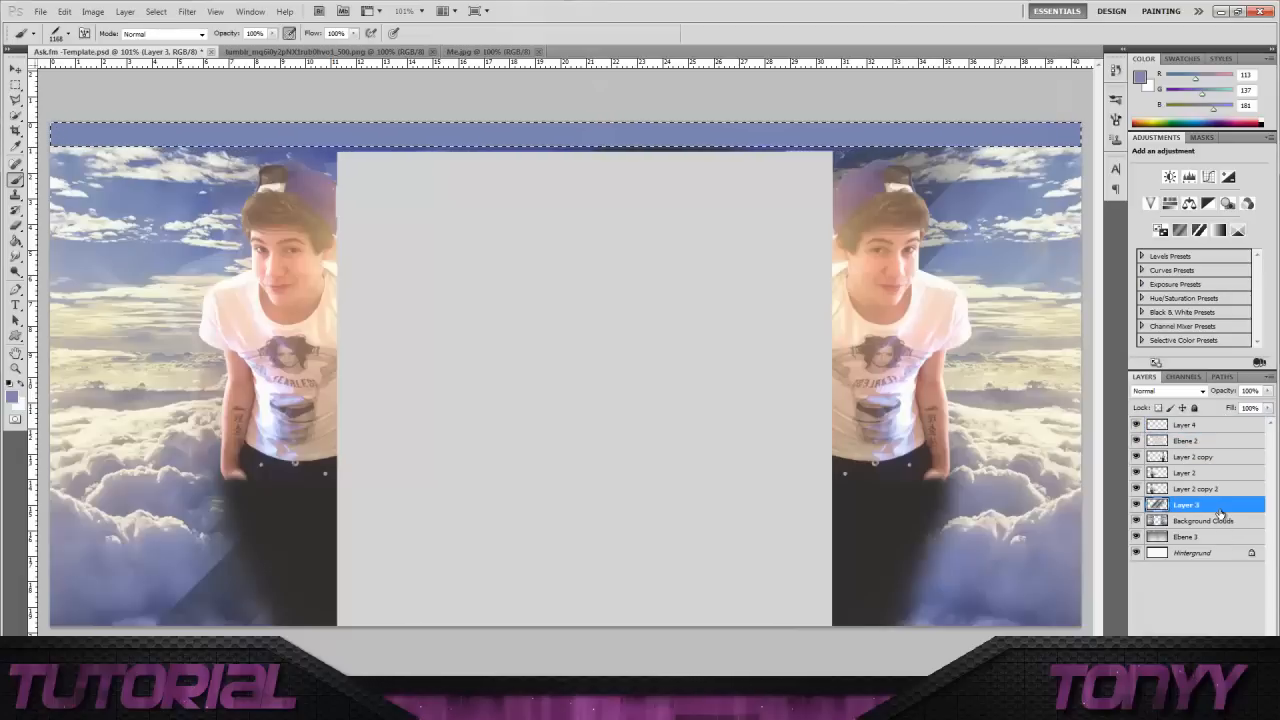
mouse_move(1230, 544)
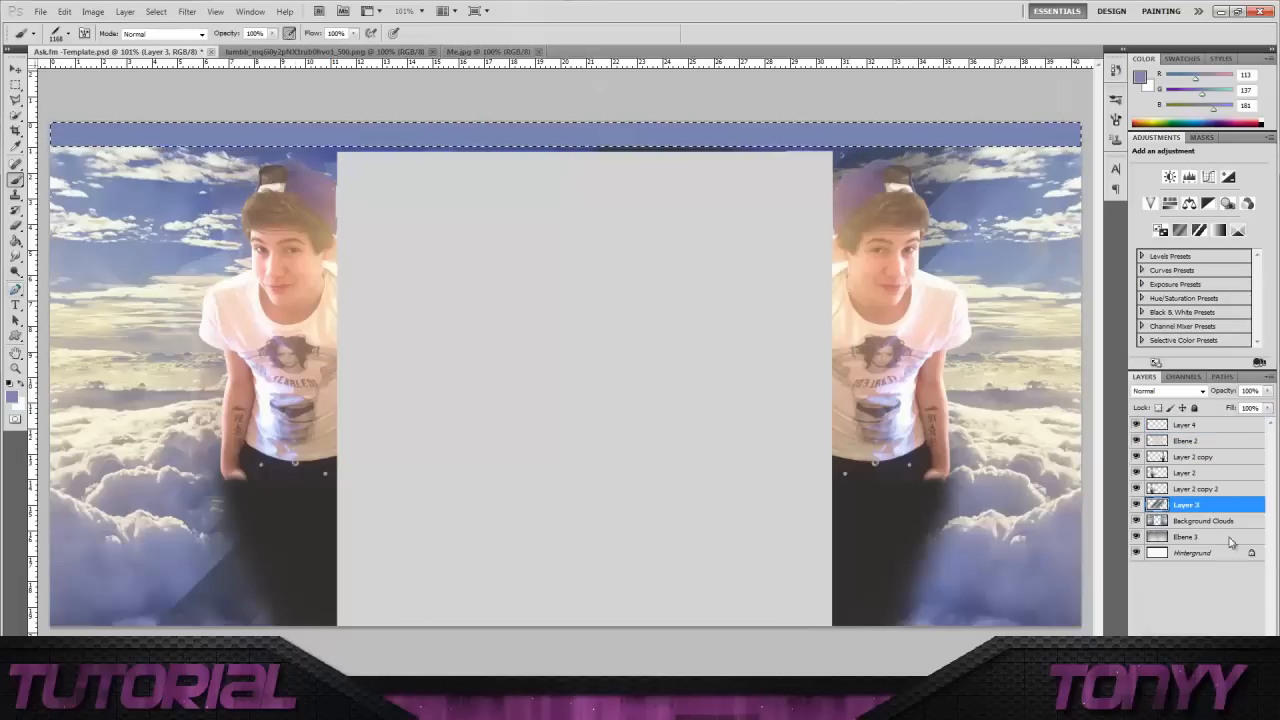
click(16, 86)
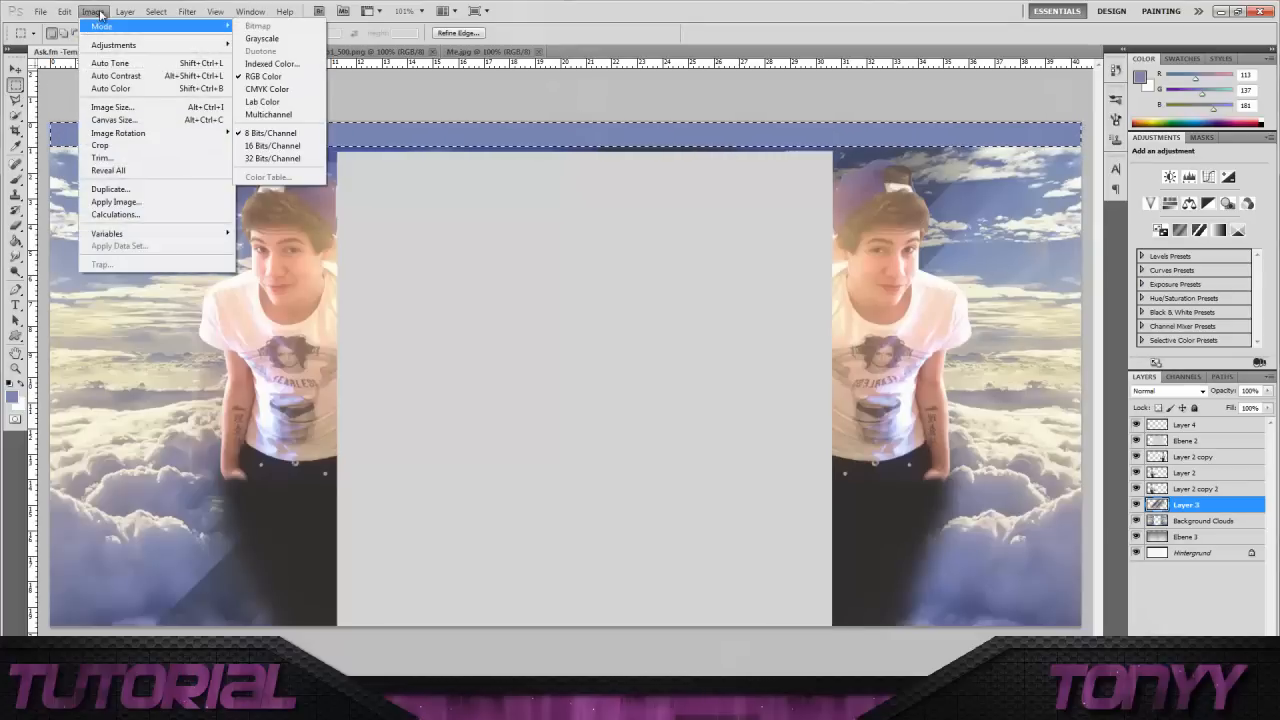
- Invert the selection, paint soft pale strokes around the photos, then reach for the foreground colour
click(156, 12)
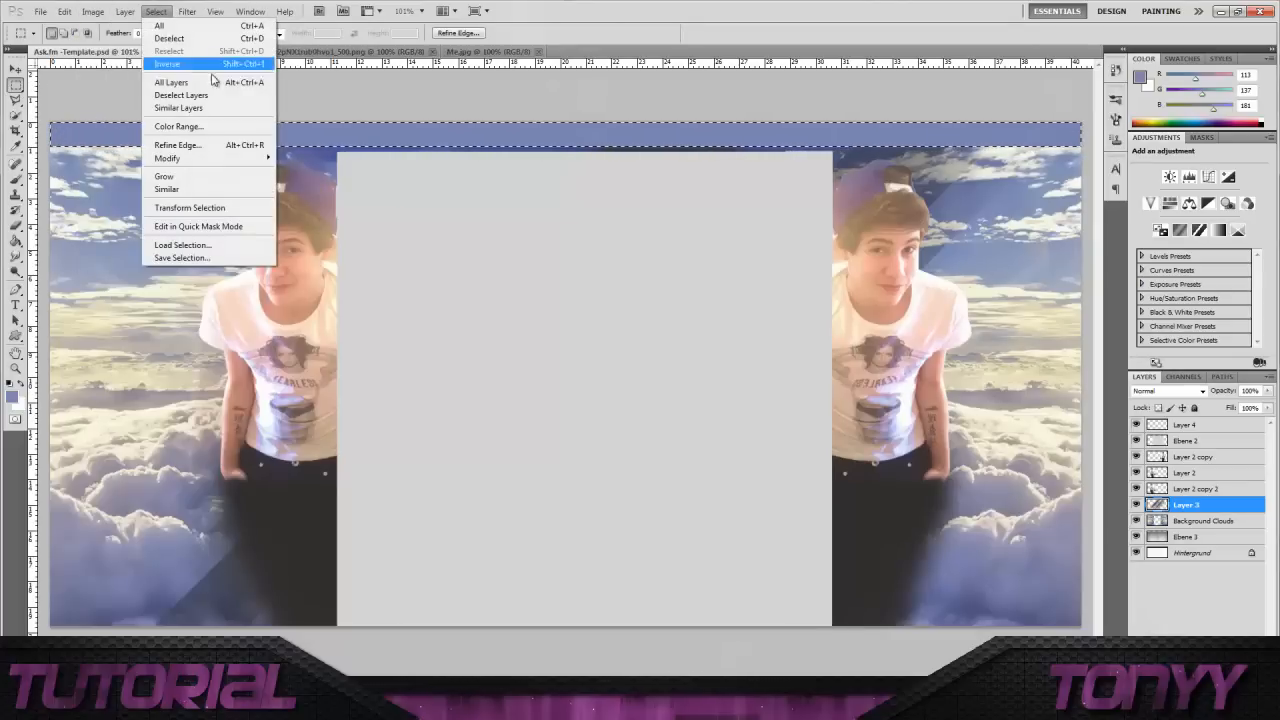
click(168, 64)
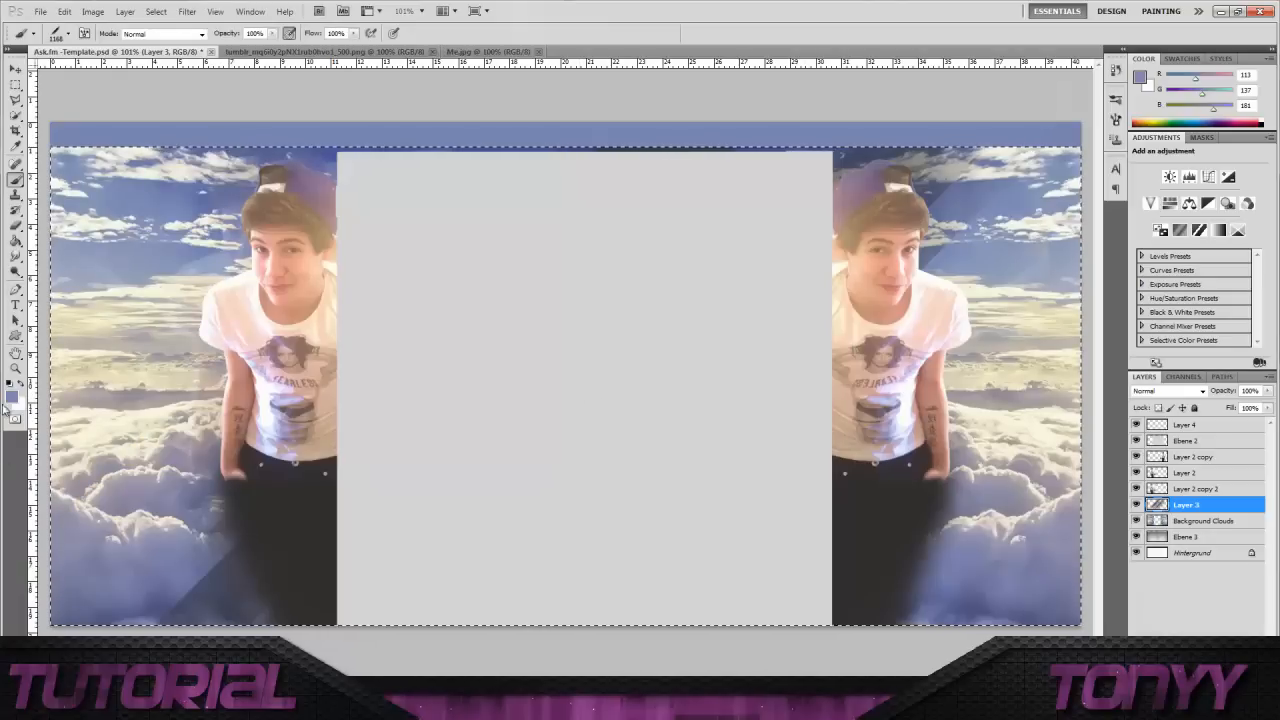
click(12, 396)
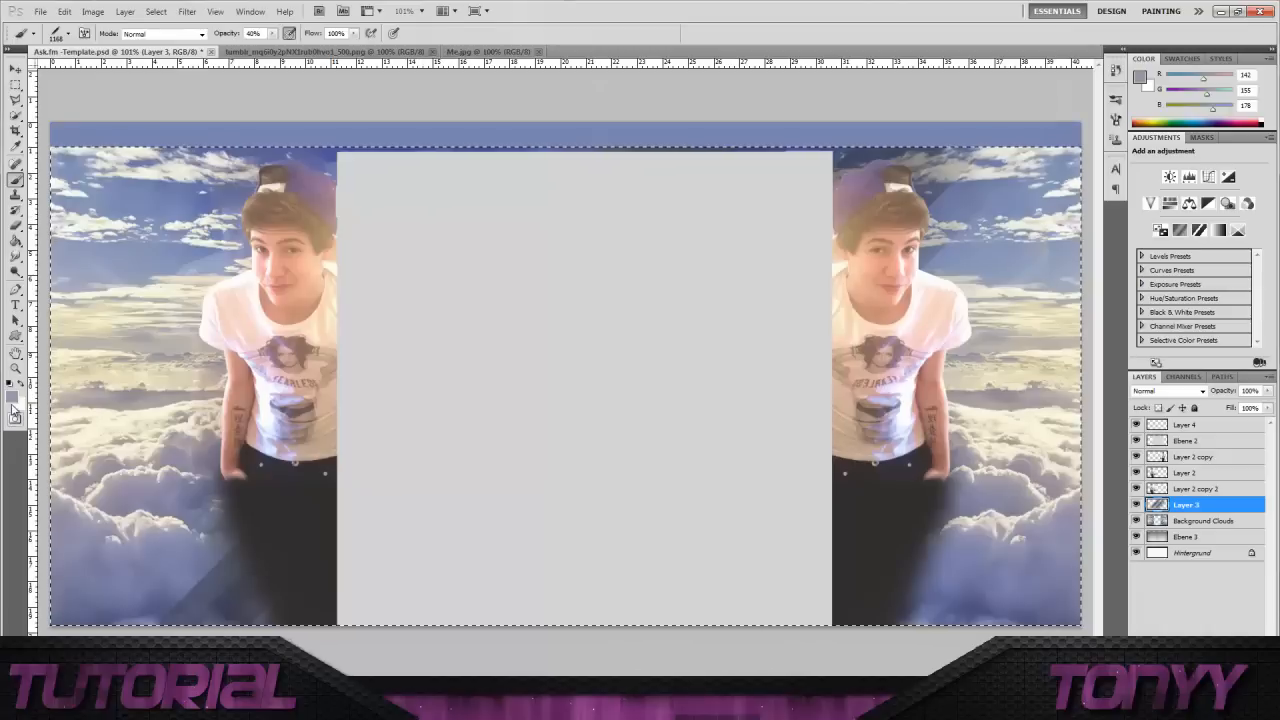
click(10, 396)
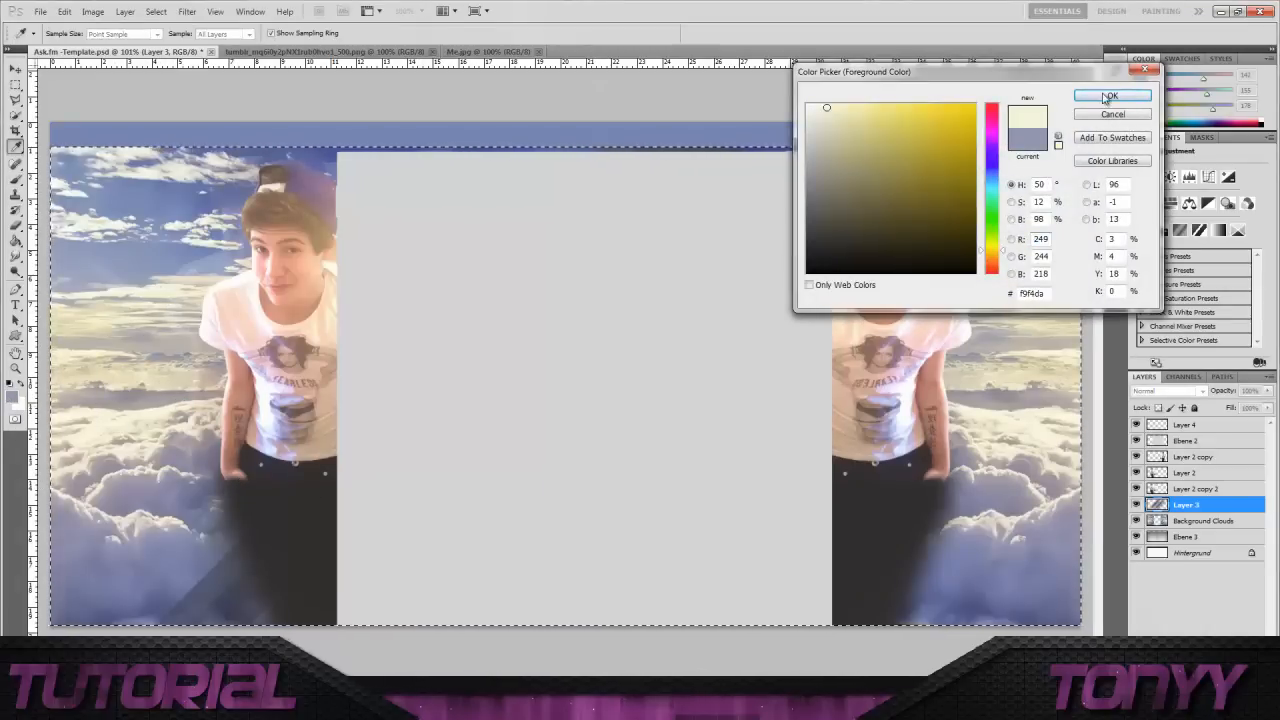
- Try beige shades in the Color Picker and settle on a pale greyish blue foreground colour
click(1112, 96)
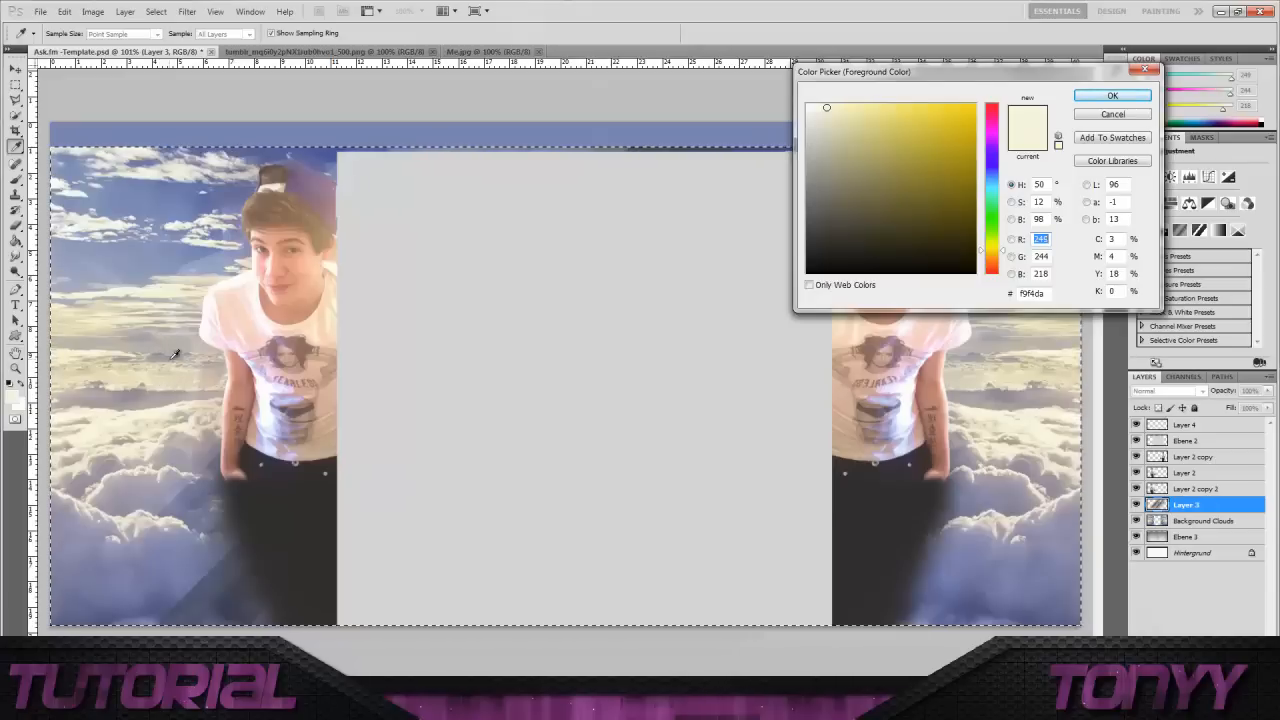
mouse_move(184, 368)
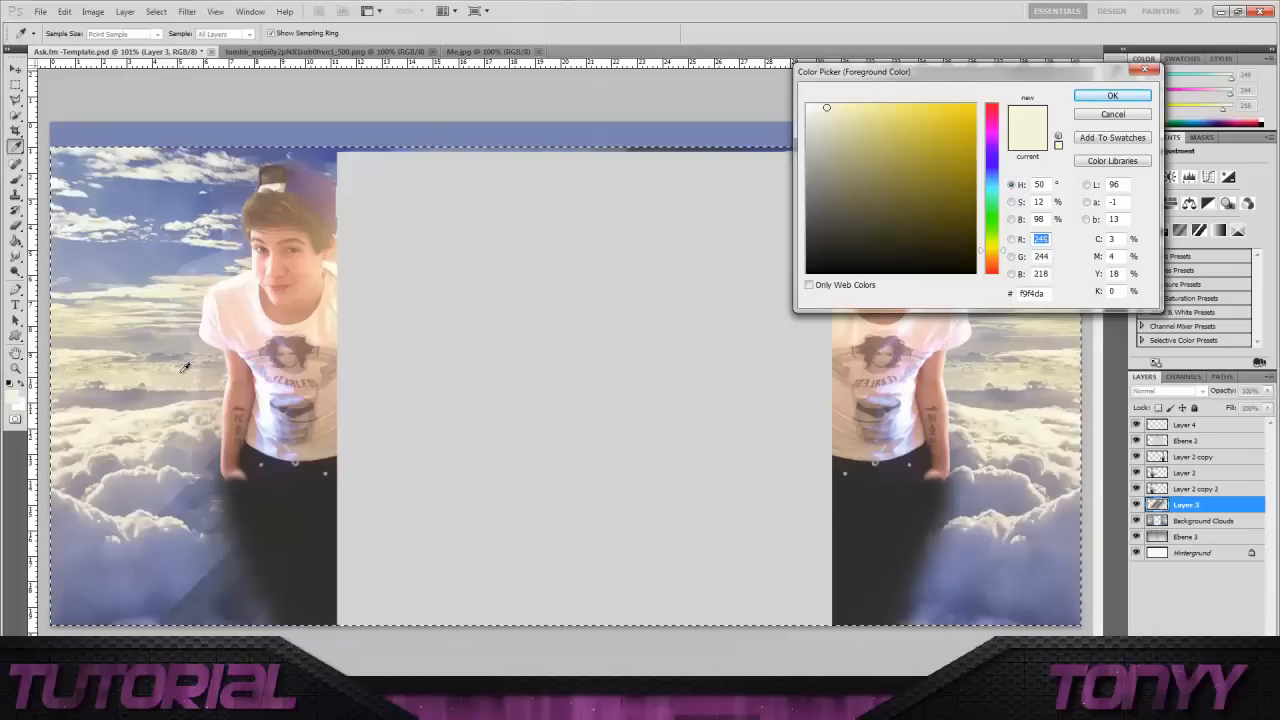
click(832, 124)
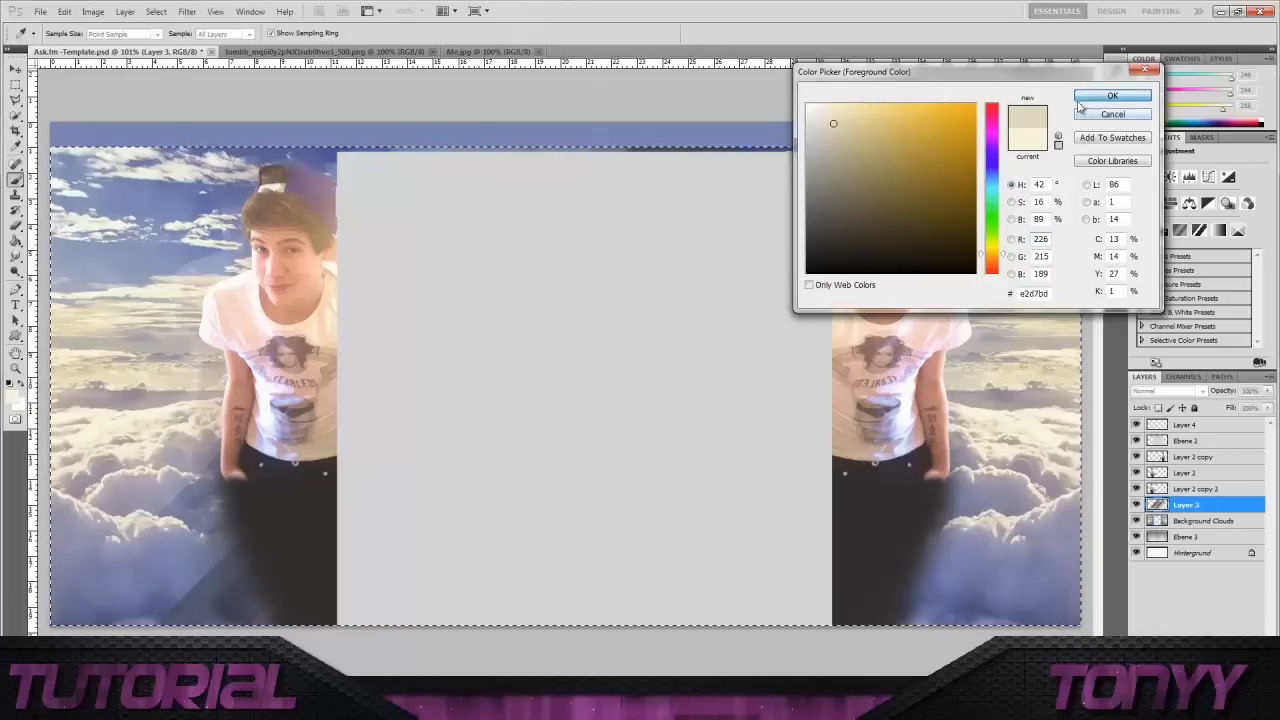
click(1112, 96)
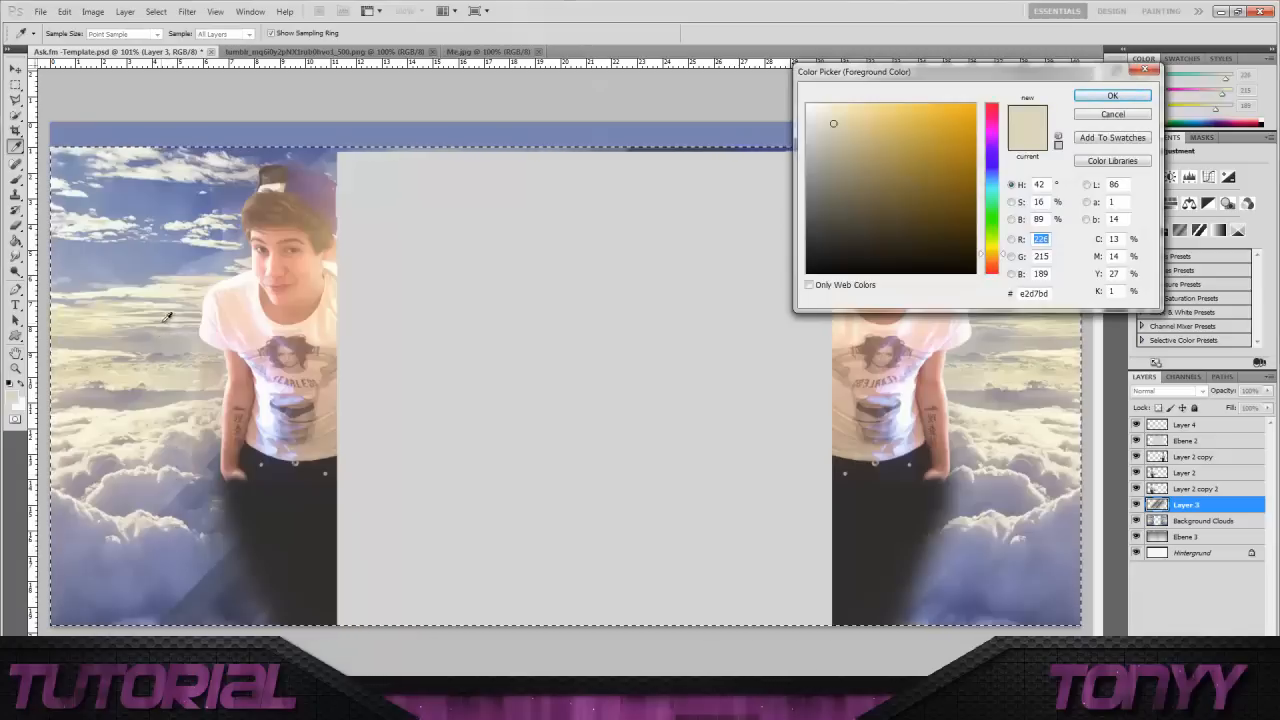
mouse_move(170, 272)
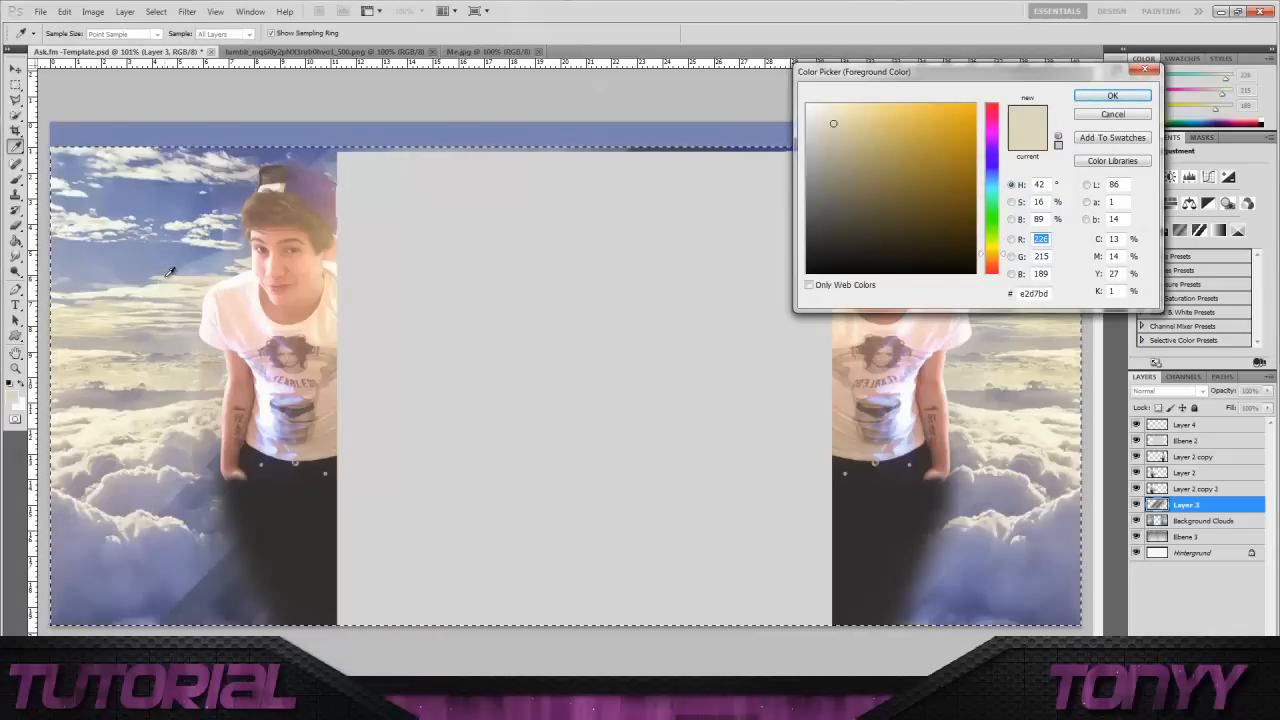
click(836, 150)
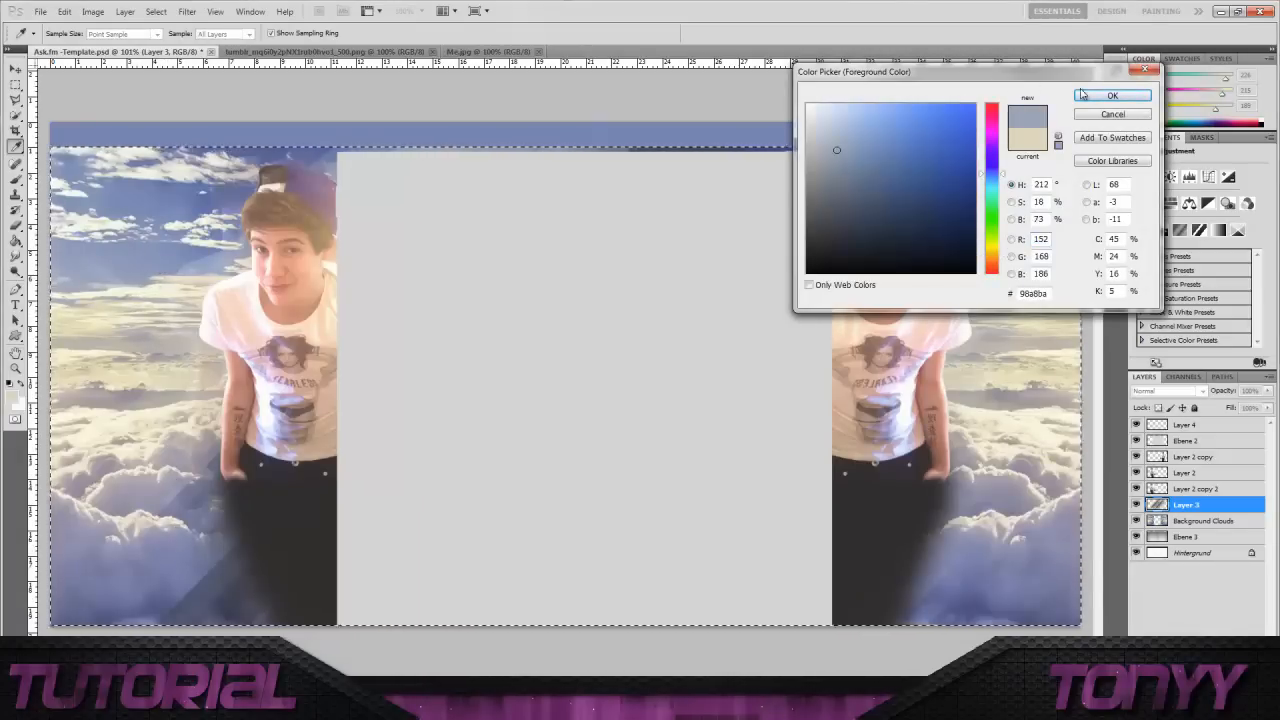
click(1112, 96)
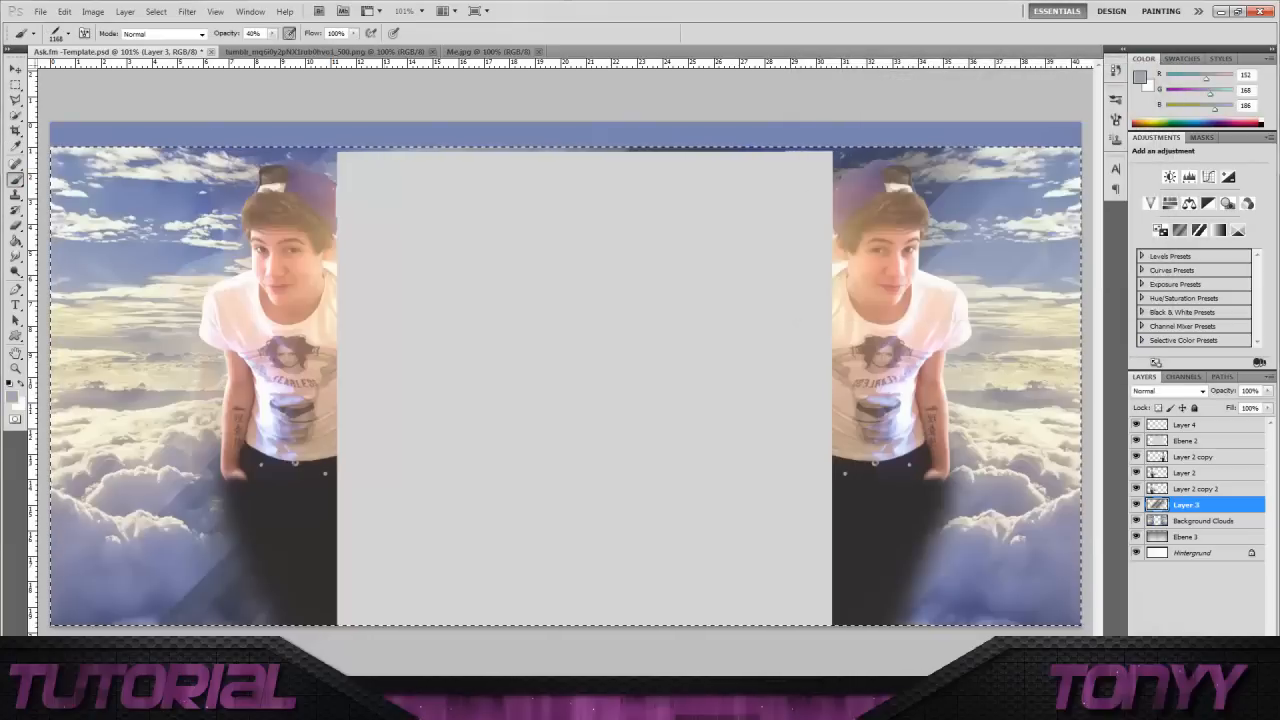
- Fit the template on screen, return to actual pixels, and show the ask.fm header layer
right_click(648, 382)
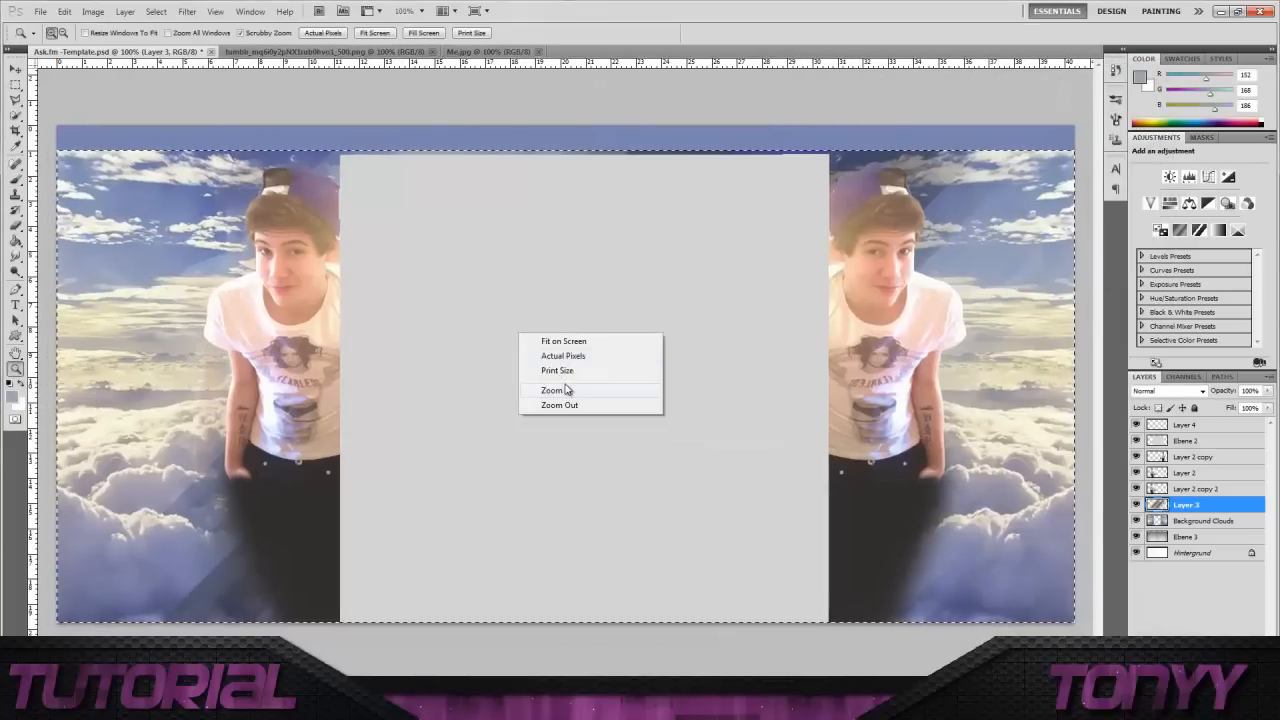
click(560, 404)
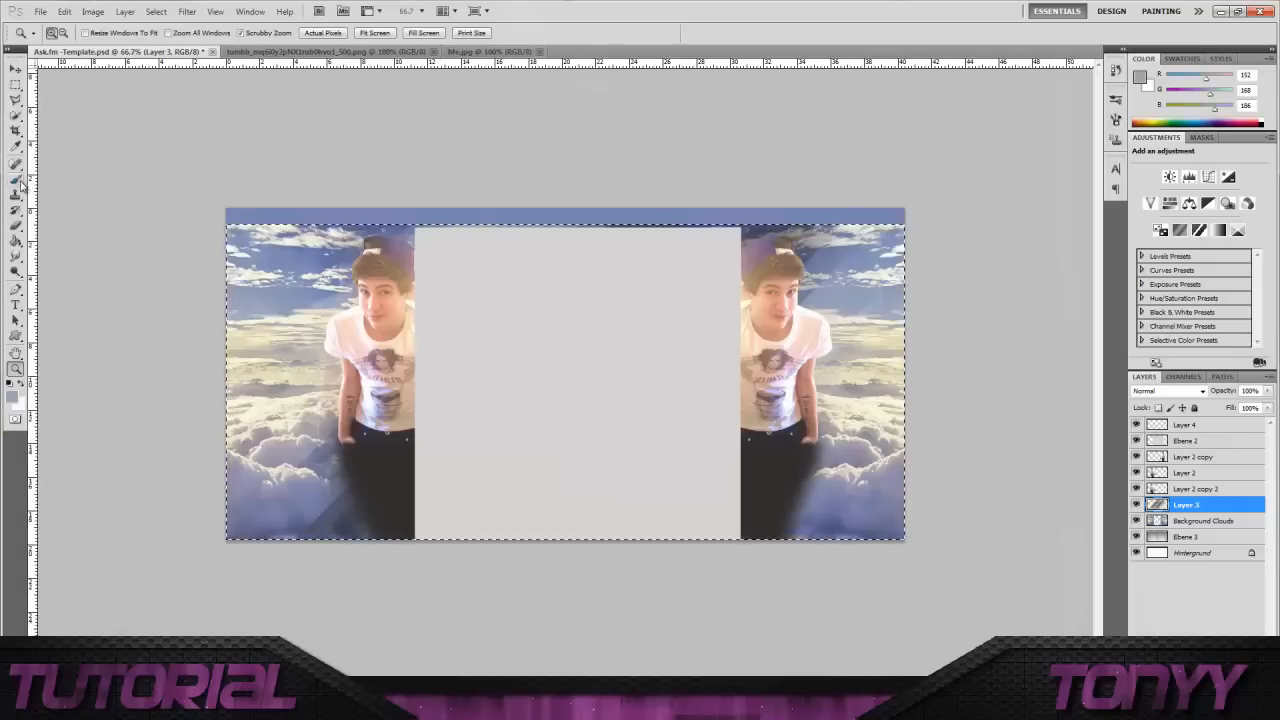
click(16, 180)
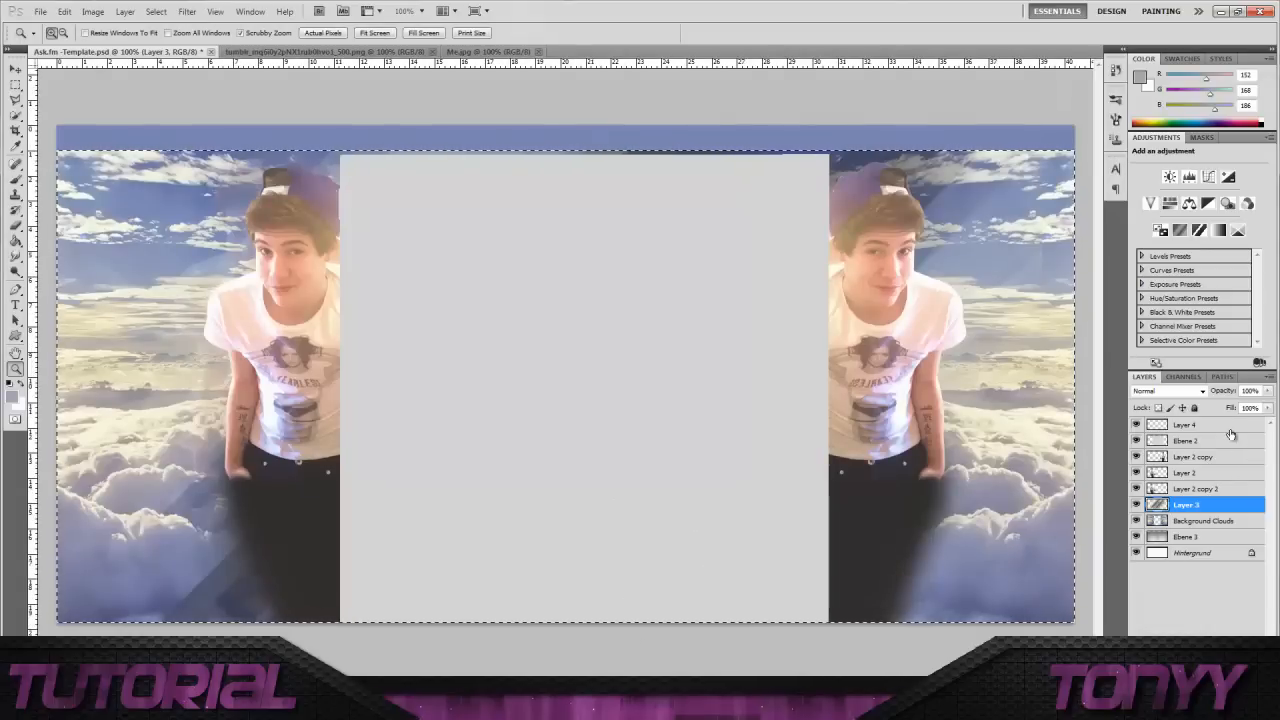
click(1184, 424)
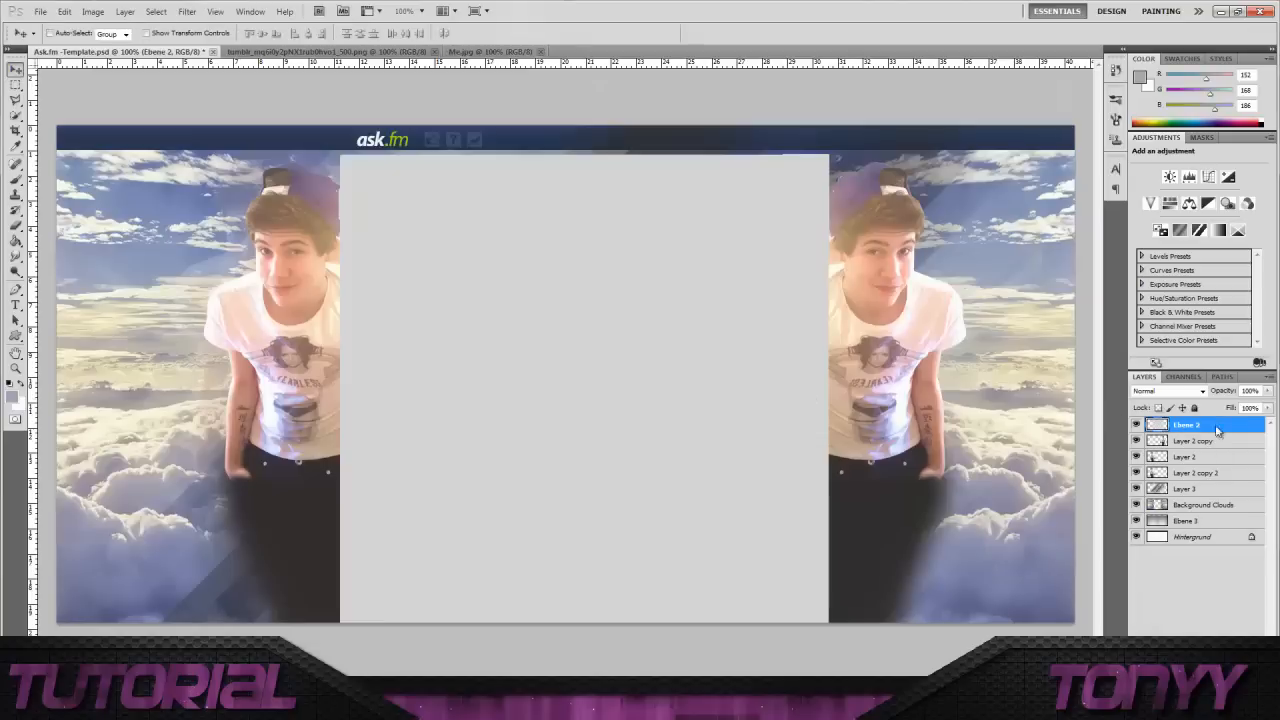
mouse_move(944, 262)
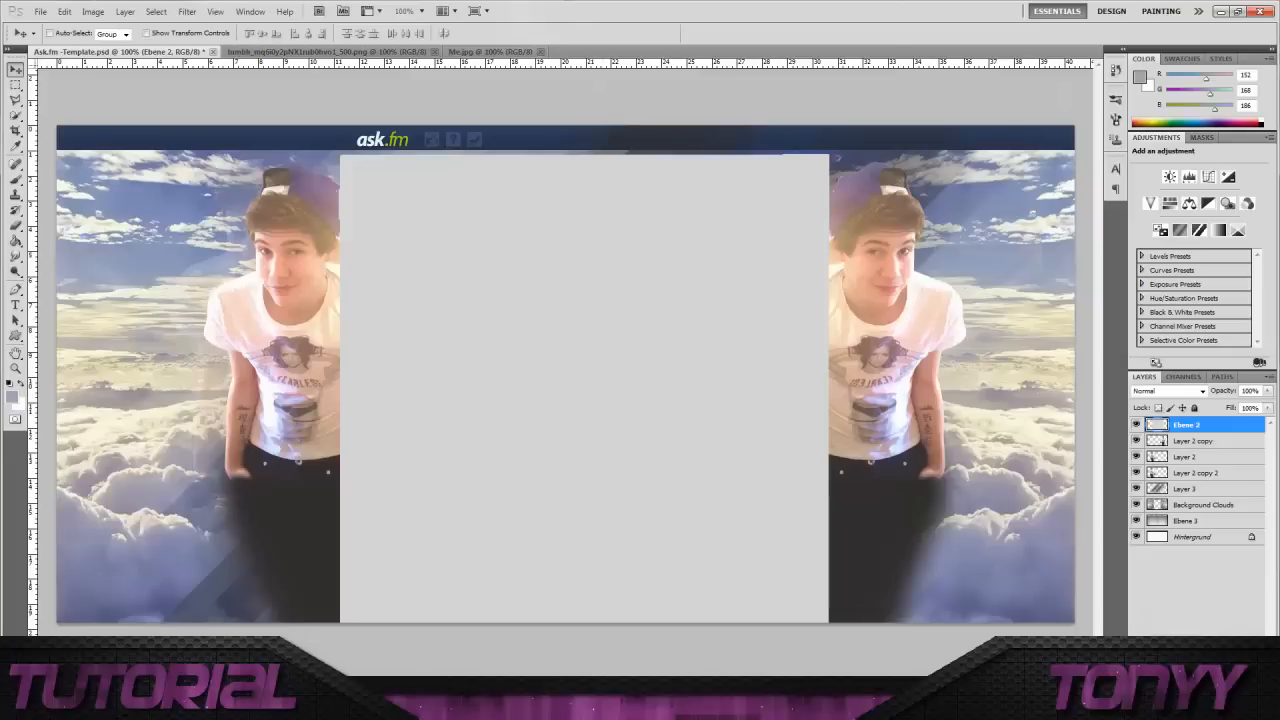
- Bring up the adjustment layer choices from the Layers panel
click(1196, 408)
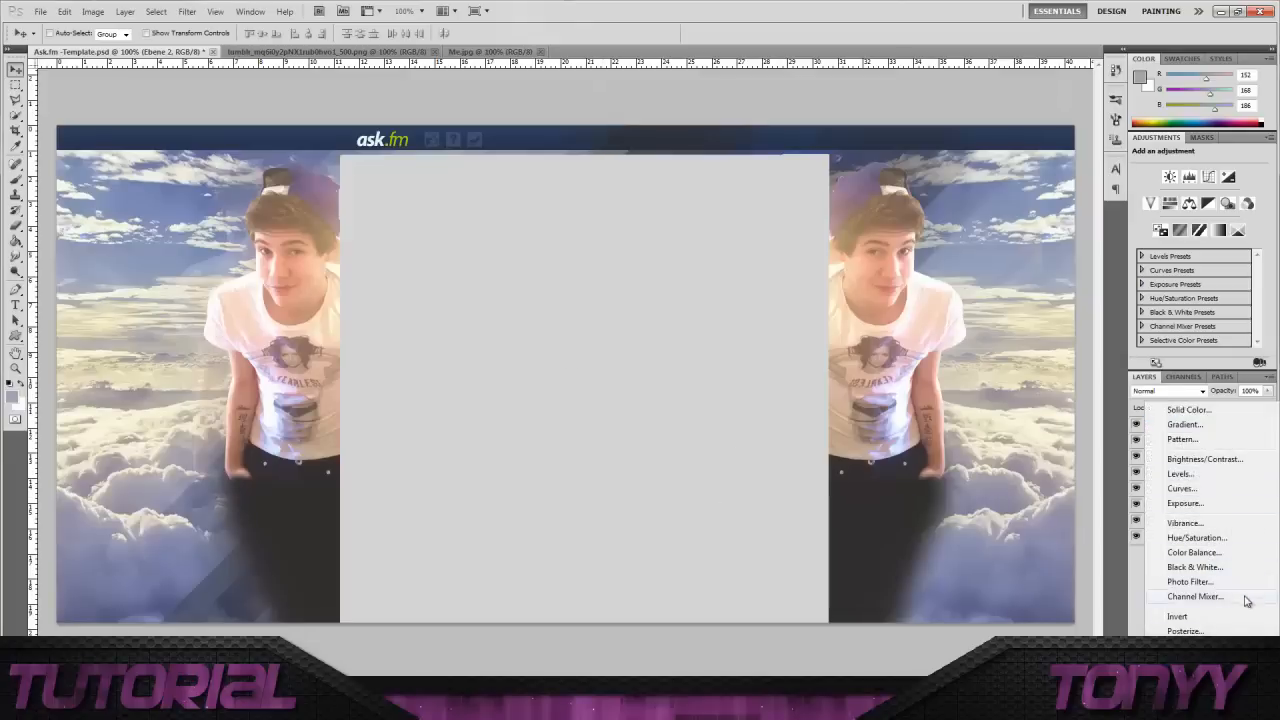
mouse_move(1180, 488)
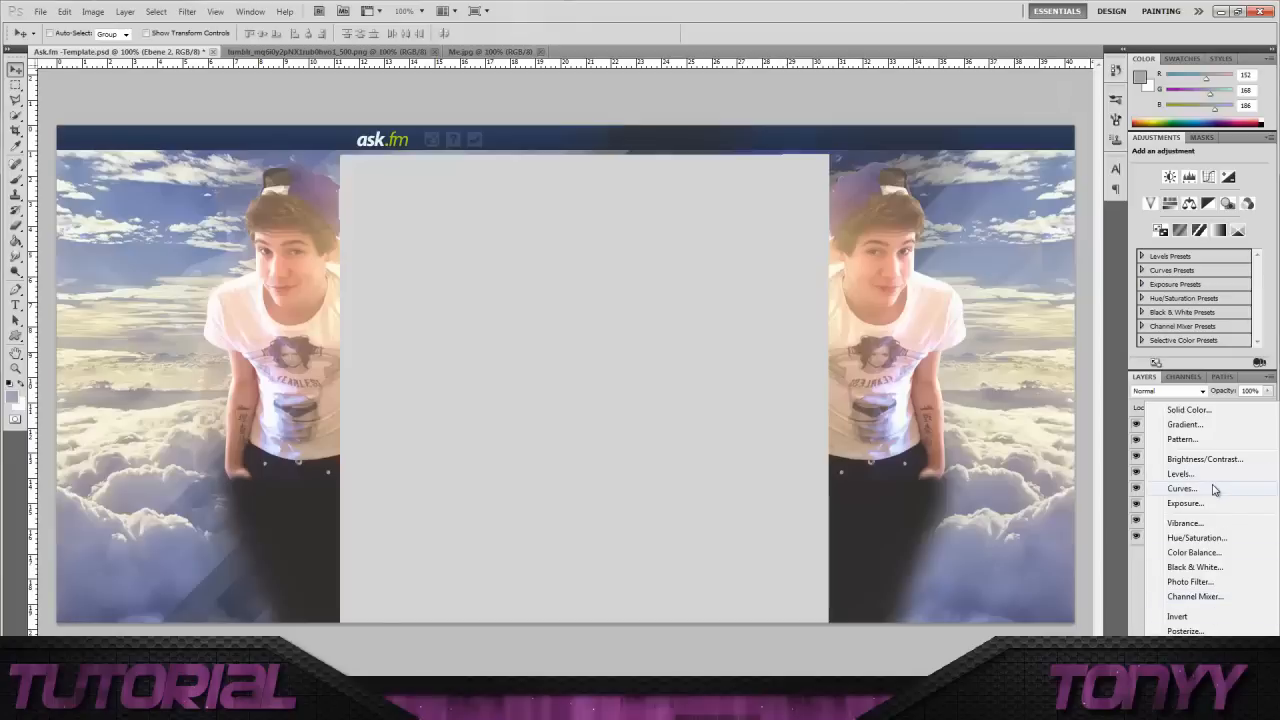
- Add a Curves layer, lift the RGB curve, then bend the Red and Green channel curves
click(1182, 488)
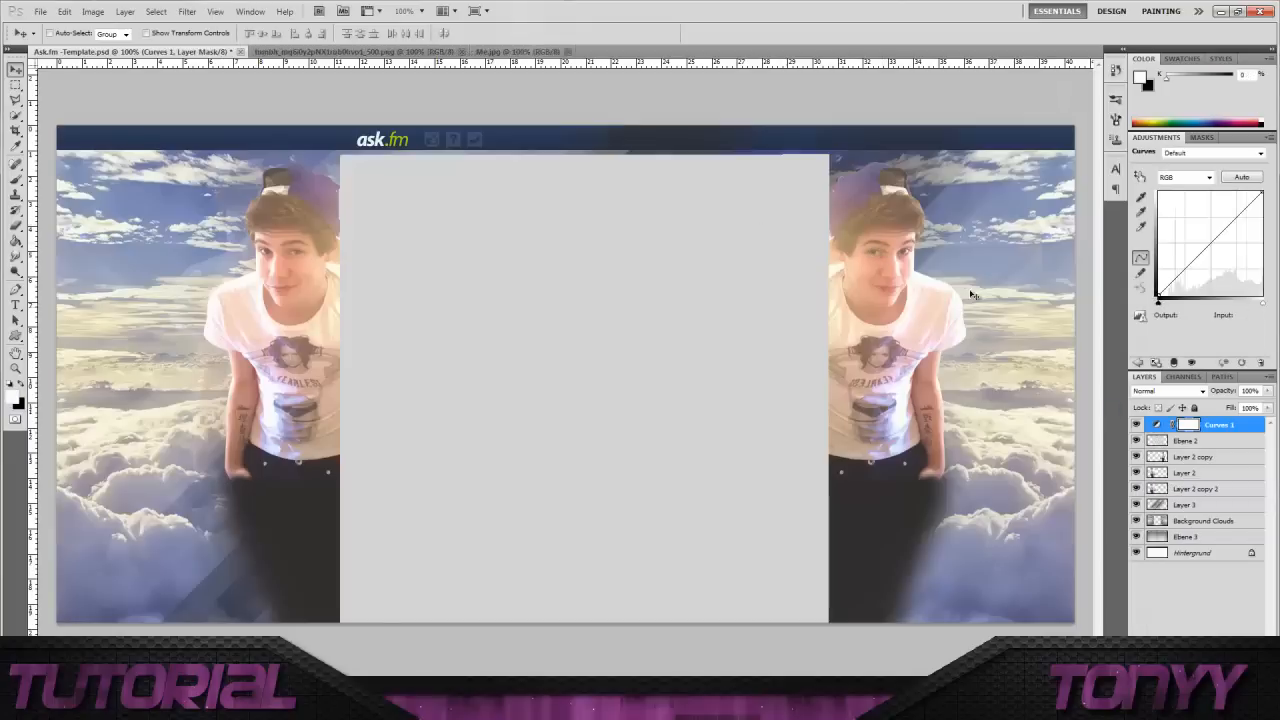
click(1236, 216)
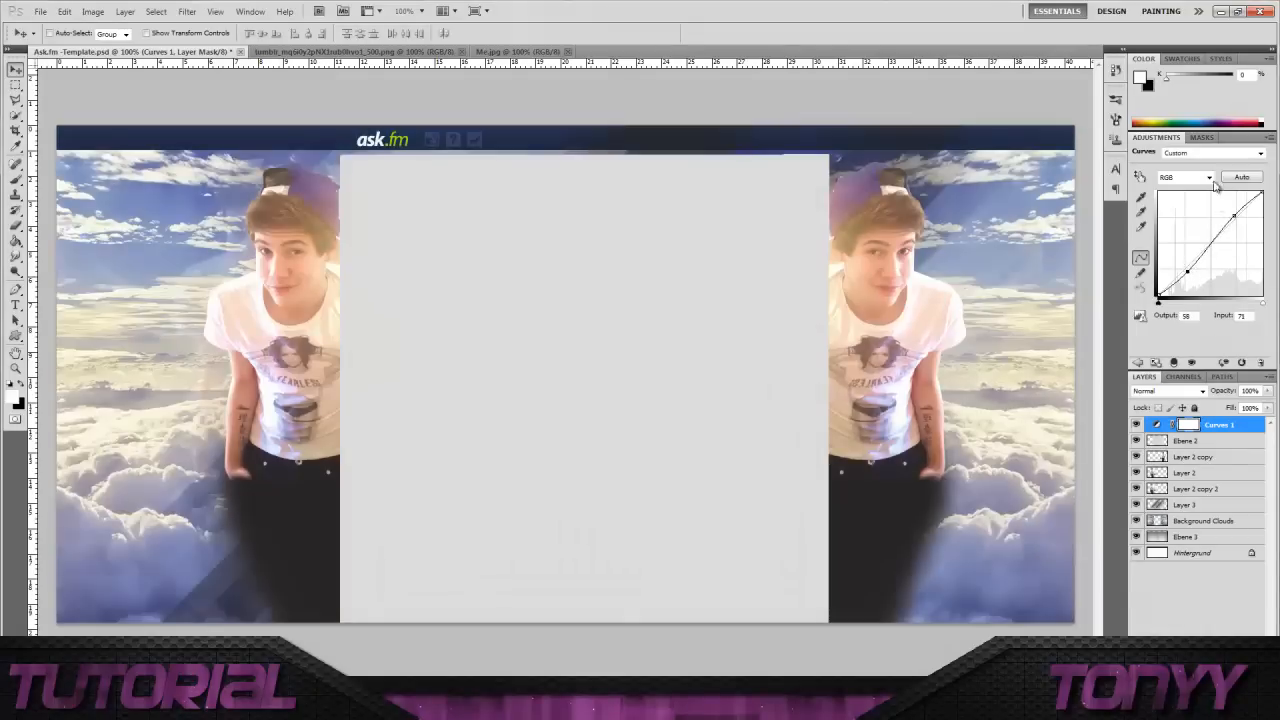
click(1184, 176)
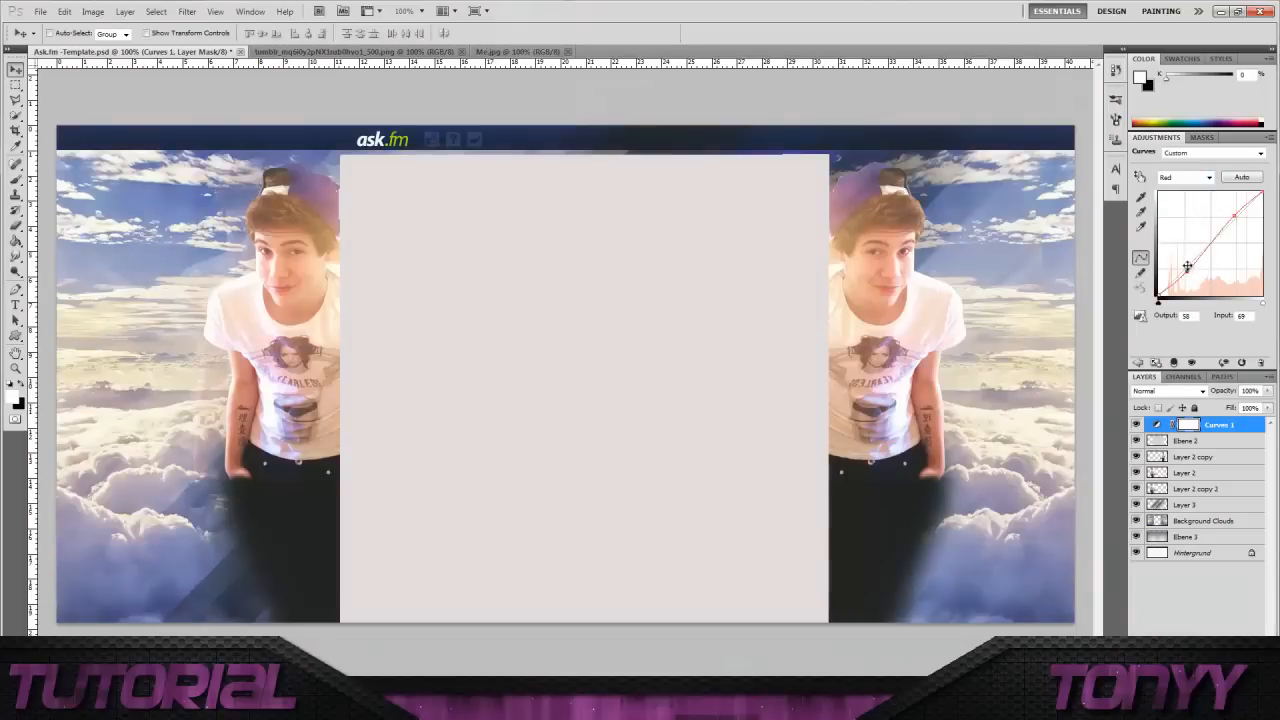
click(1184, 176)
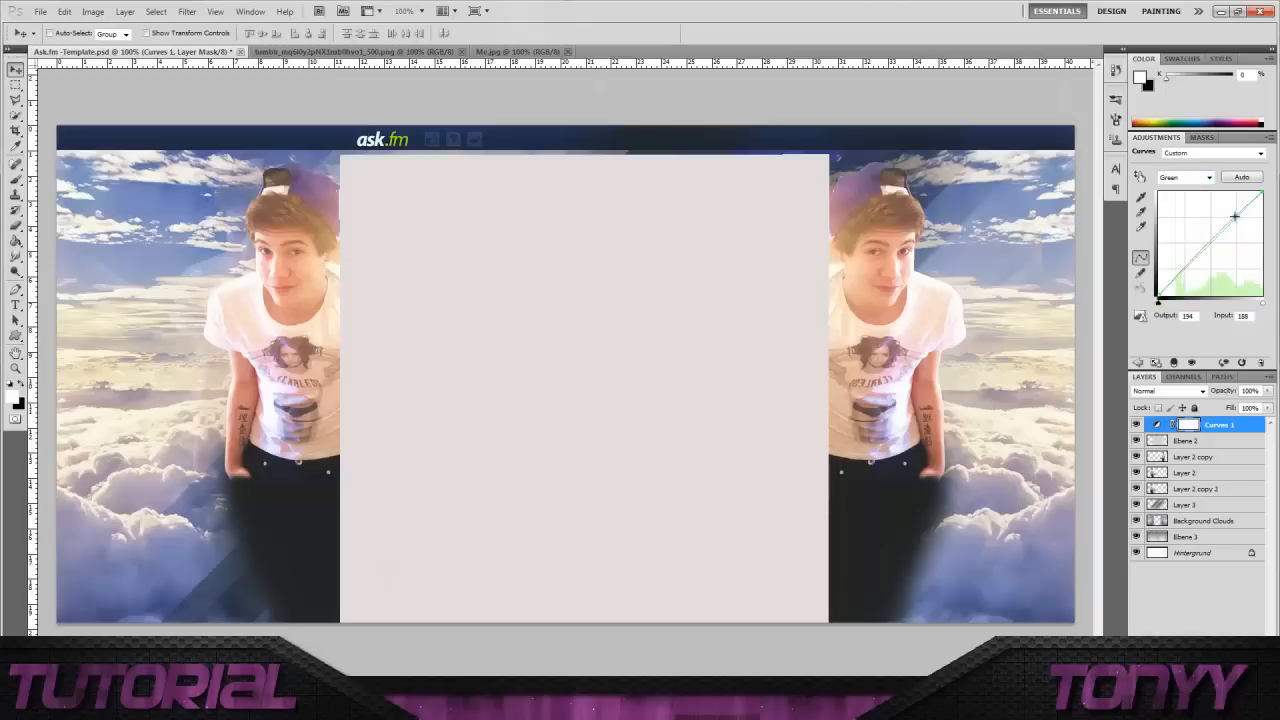
drag(1236, 216, 1204, 256)
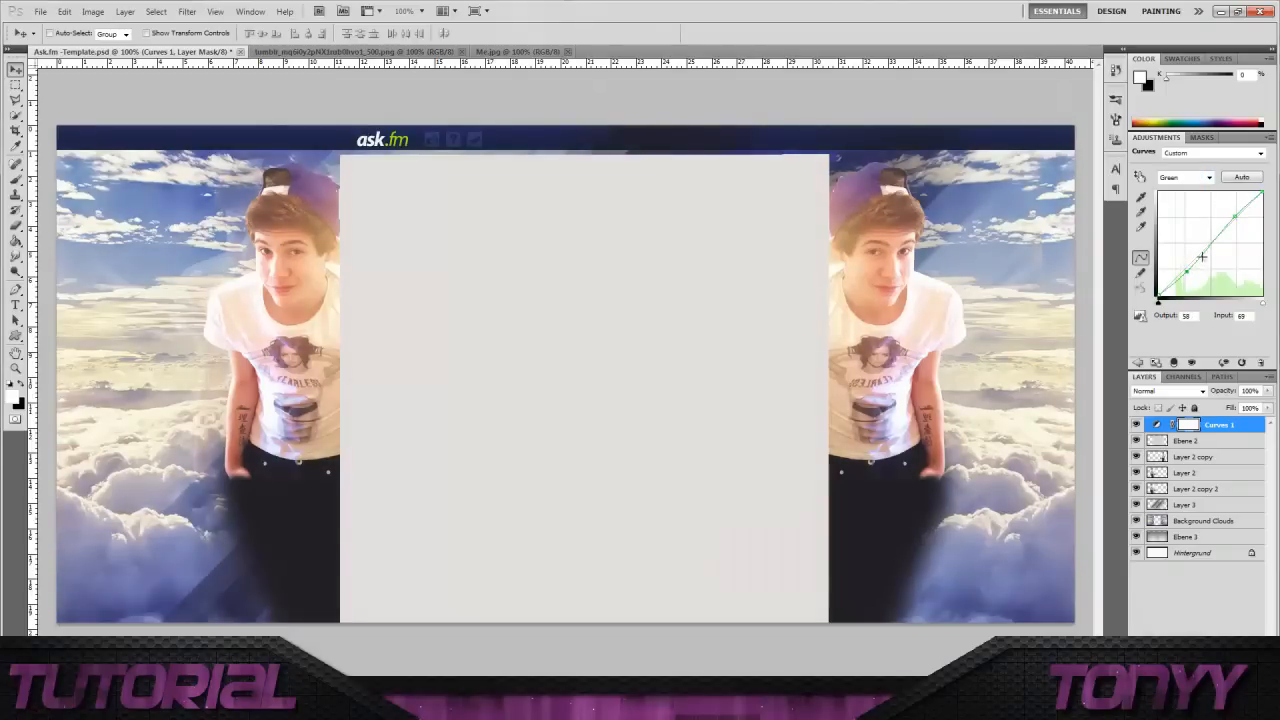
- Reshape the Blue channel curve to cool the image's colour balance
click(1184, 176)
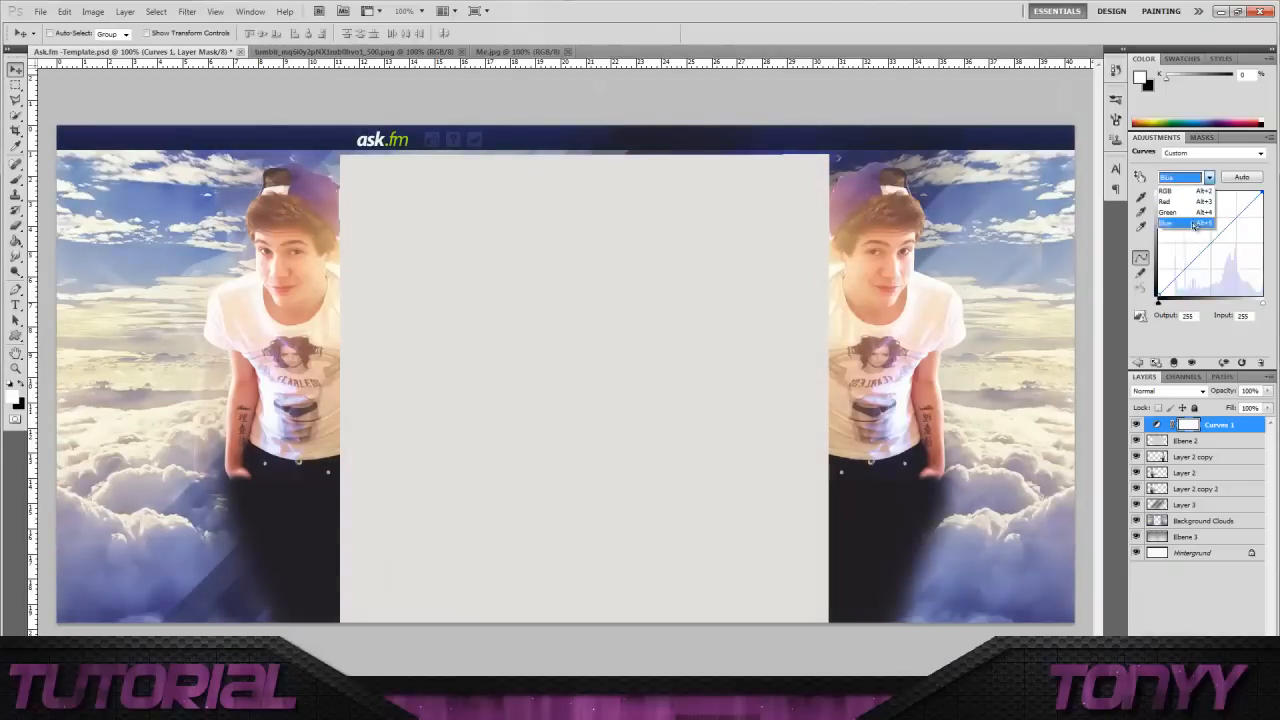
click(1180, 224)
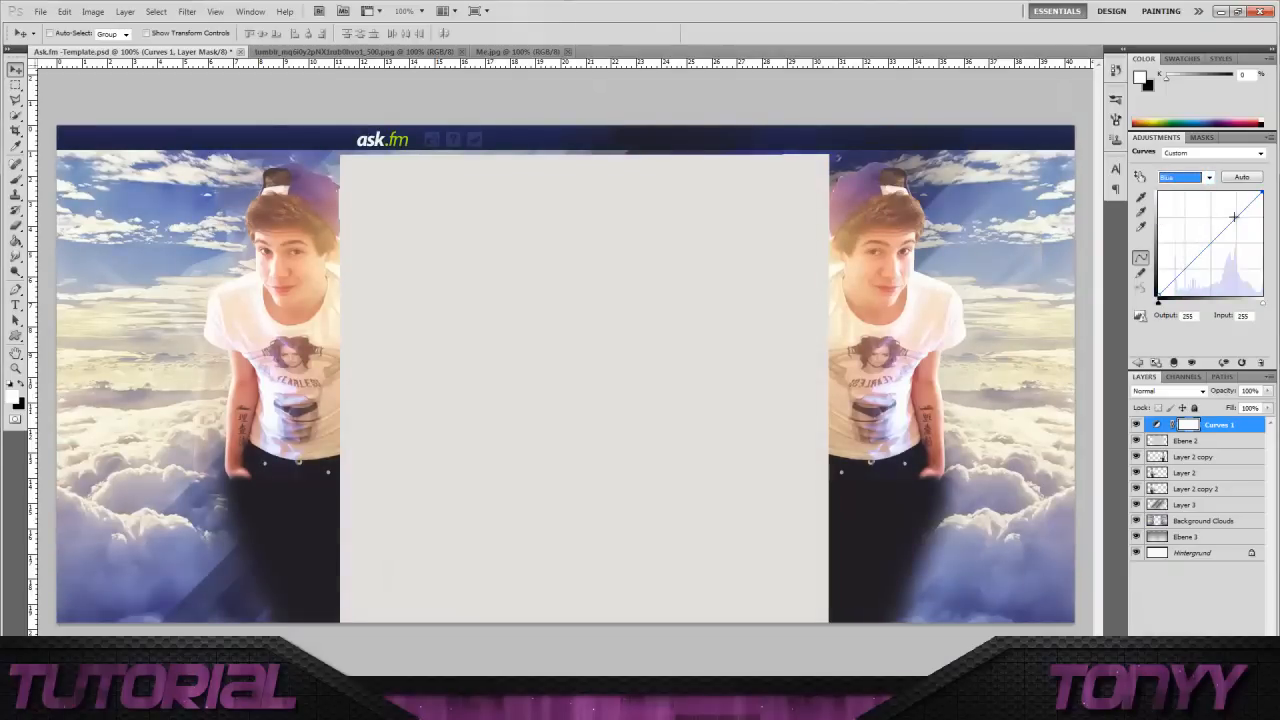
drag(1236, 216, 1184, 270)
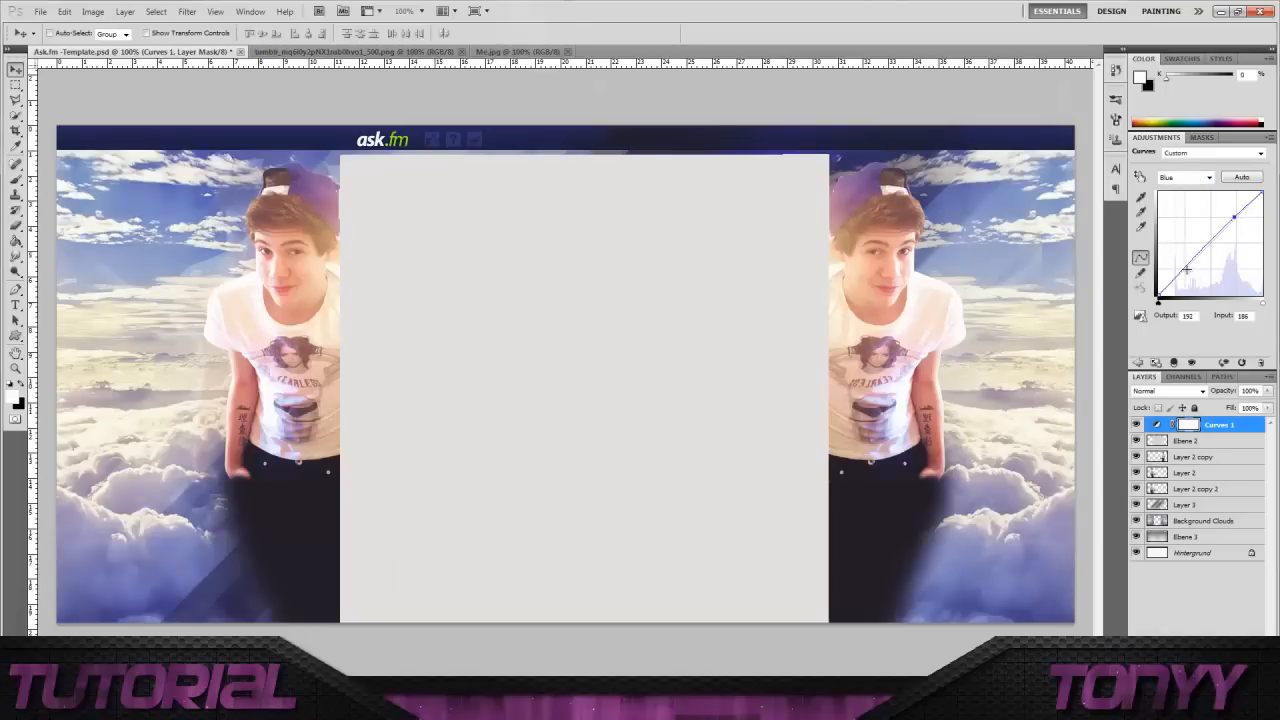
drag(1236, 216, 1188, 270)
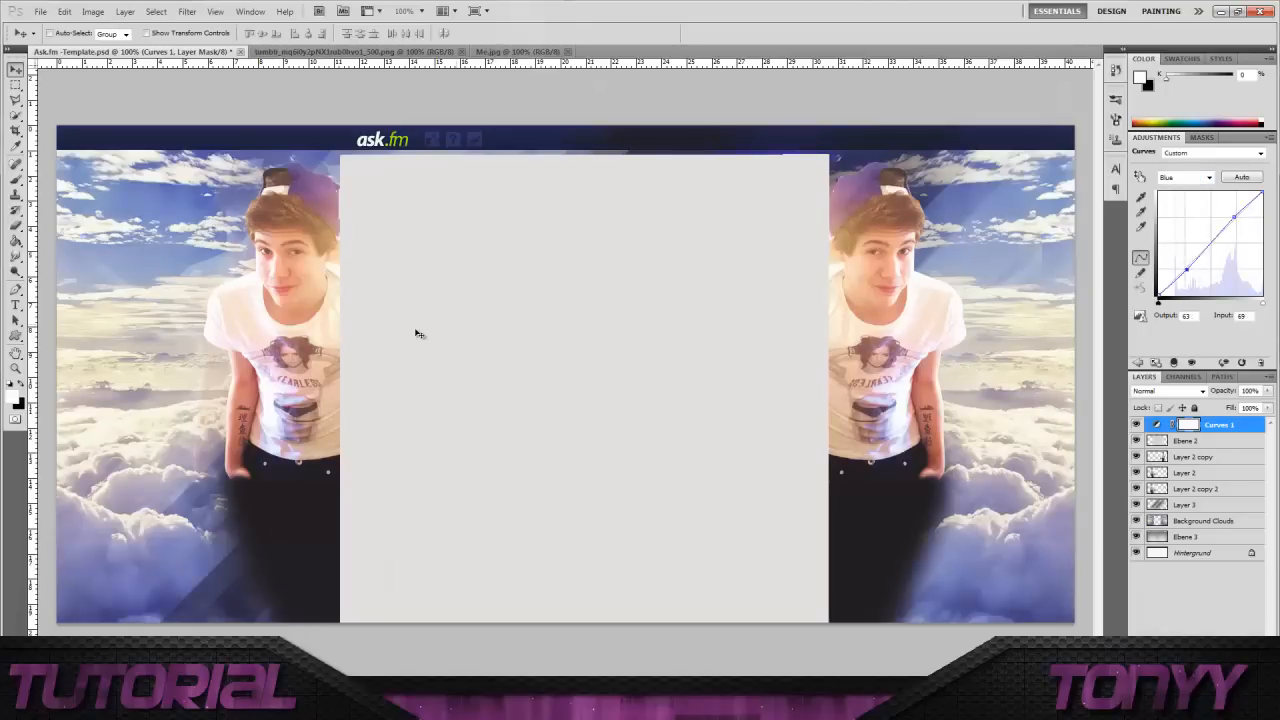
mouse_move(430, 236)
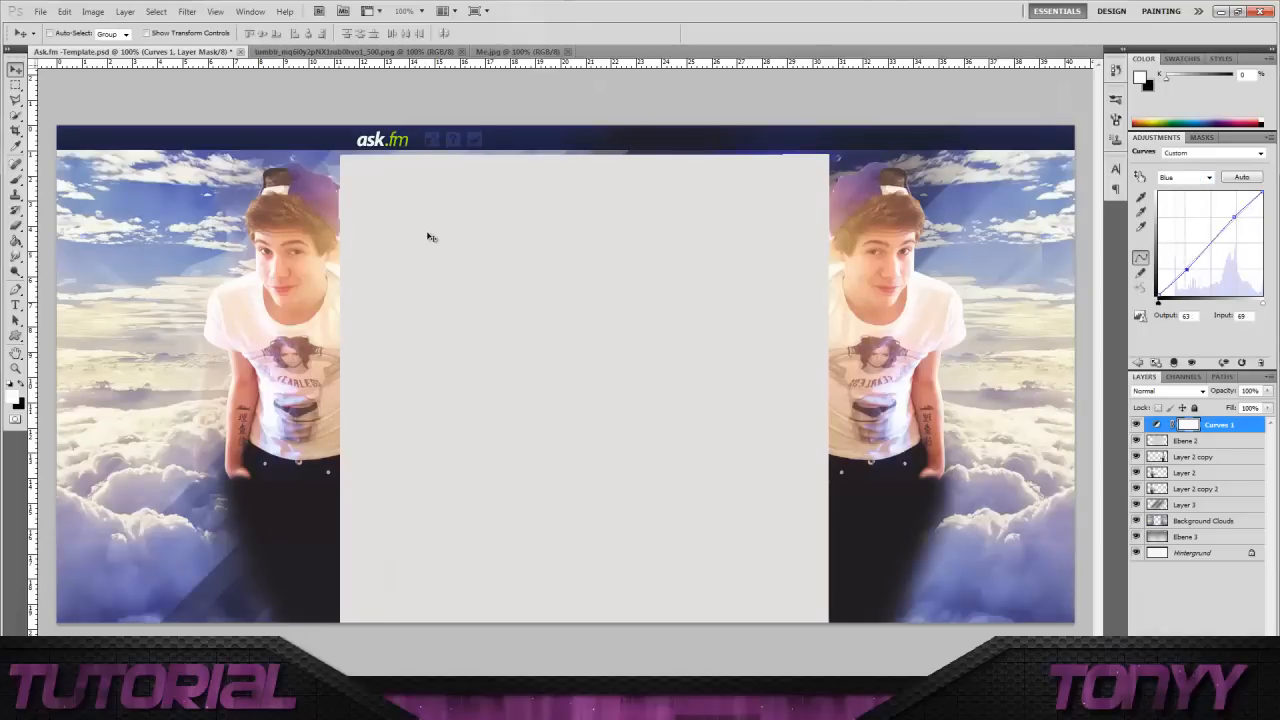